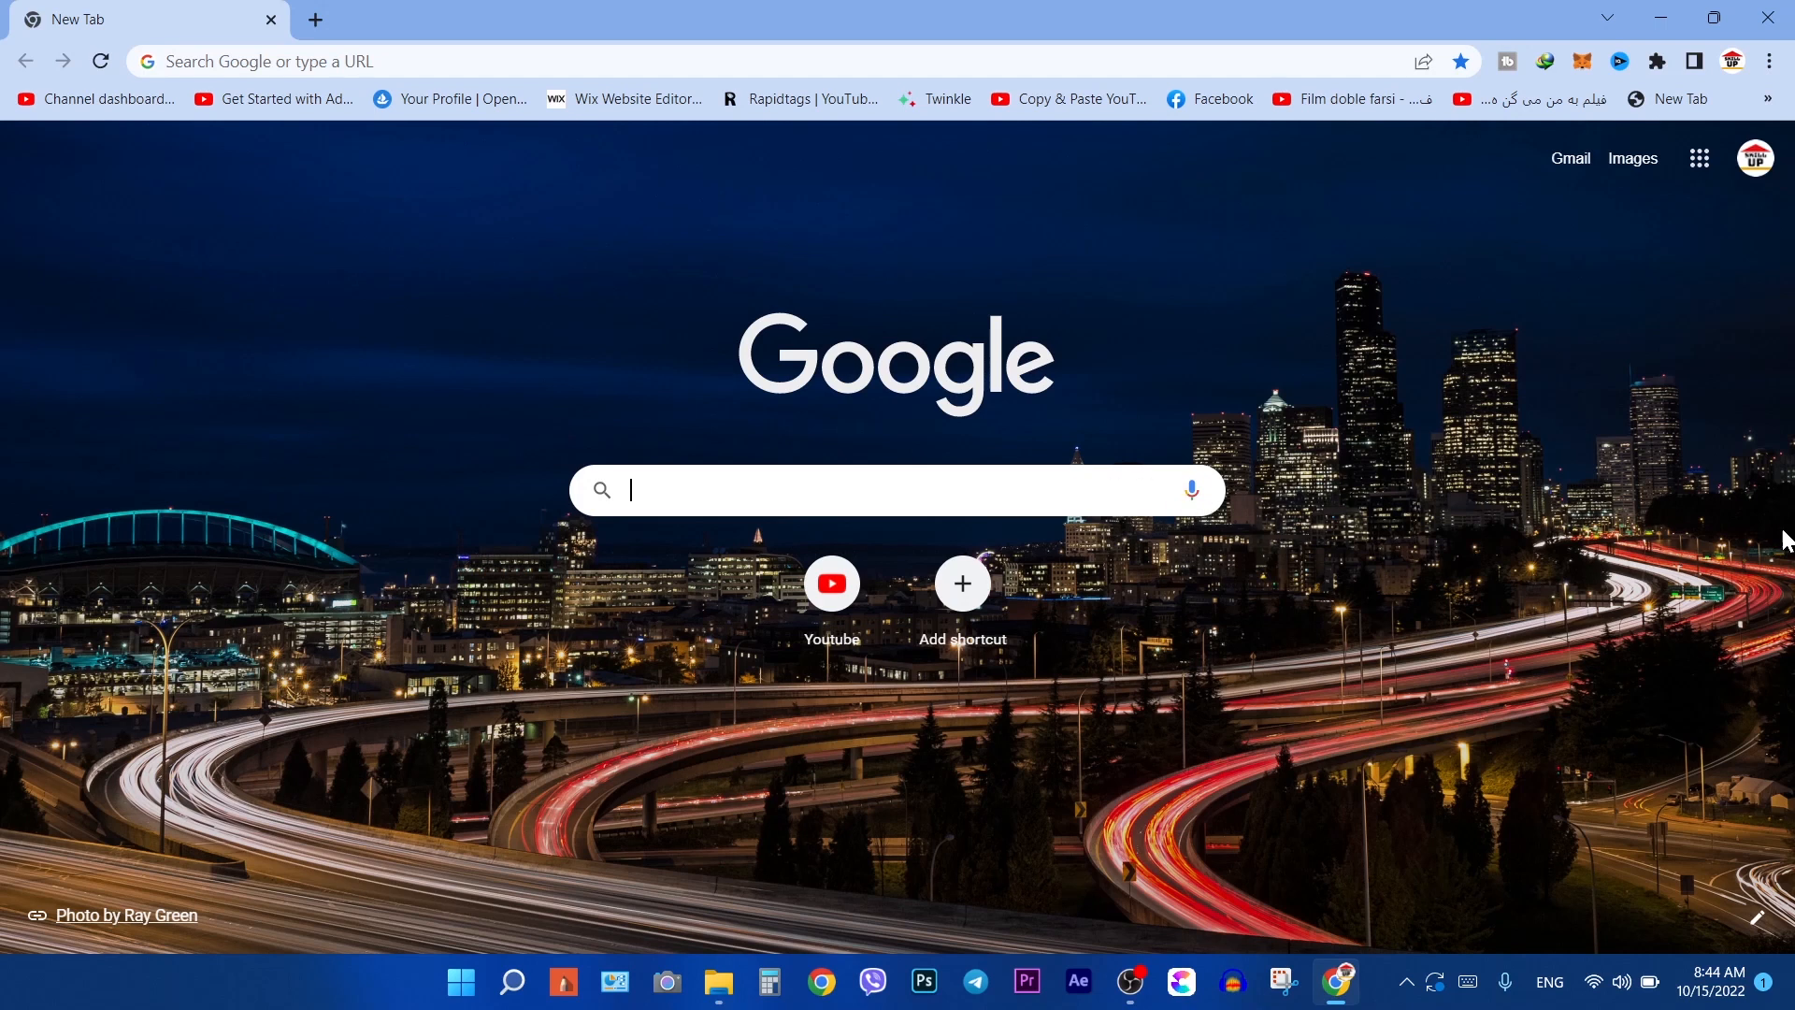
mouse_move(1388, 534)
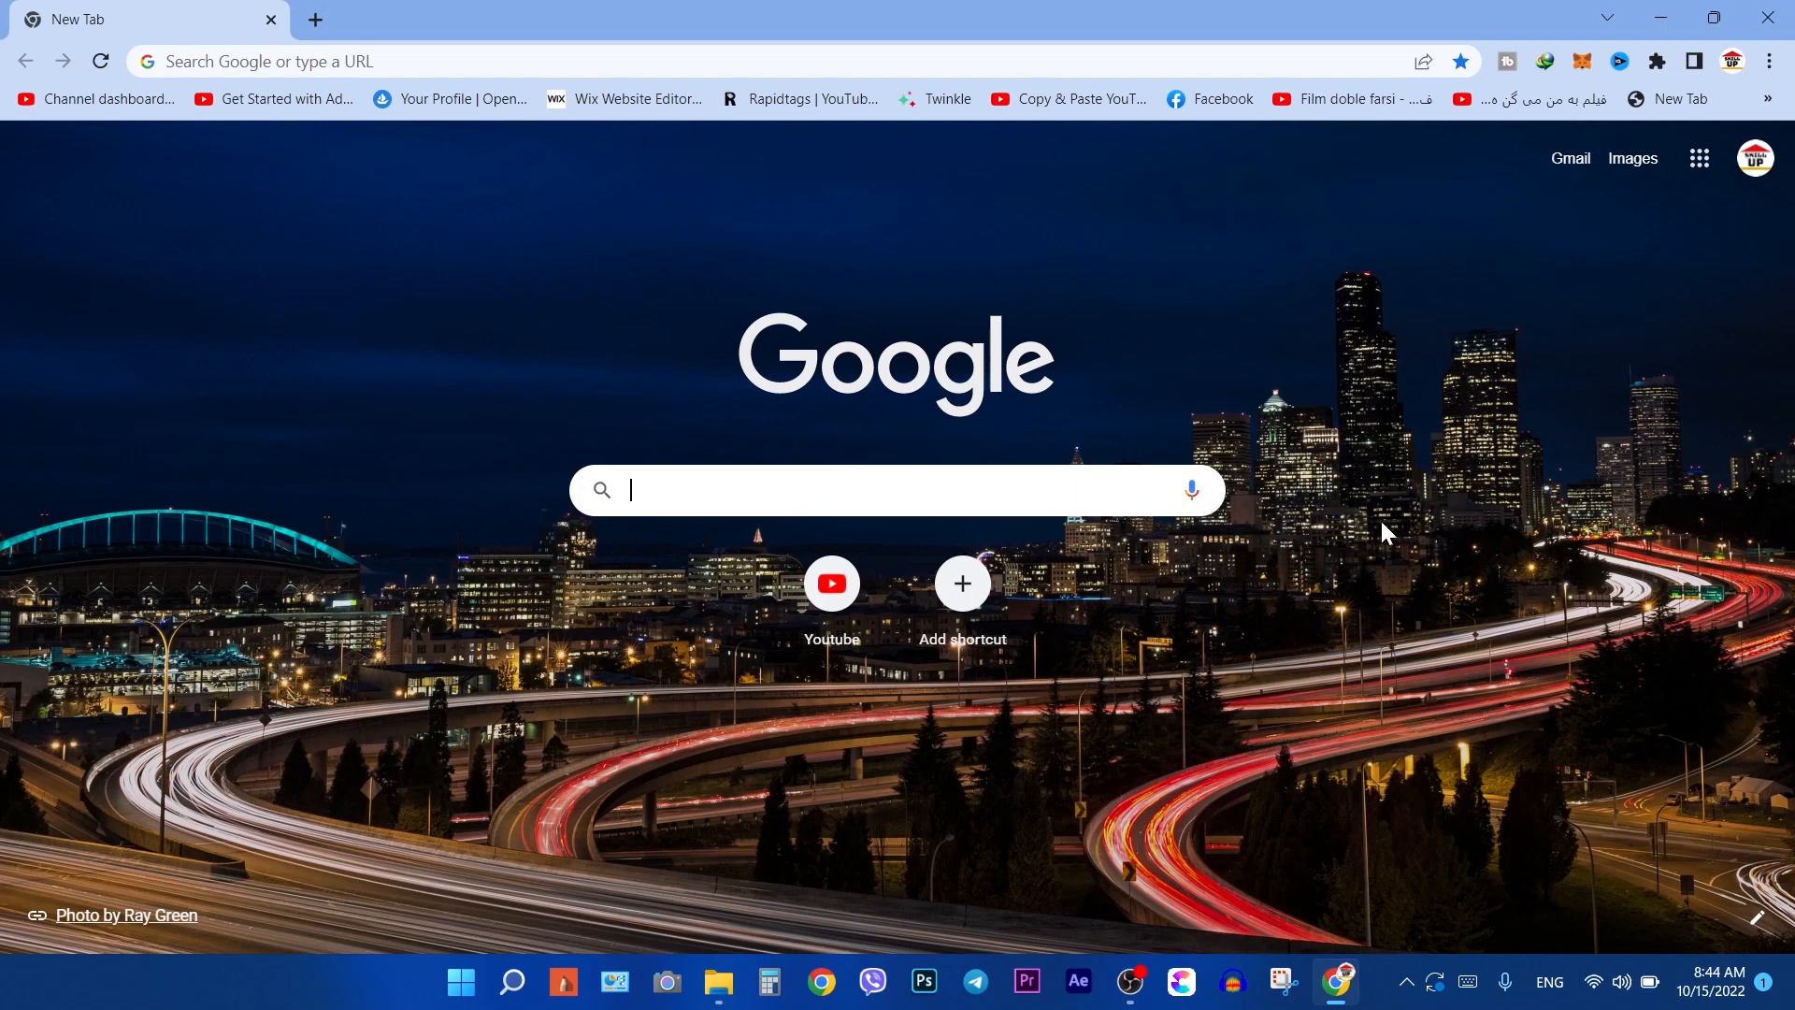
- Search Google for 'anydesk' and scroll to the anydesk.com result
type("anyd")
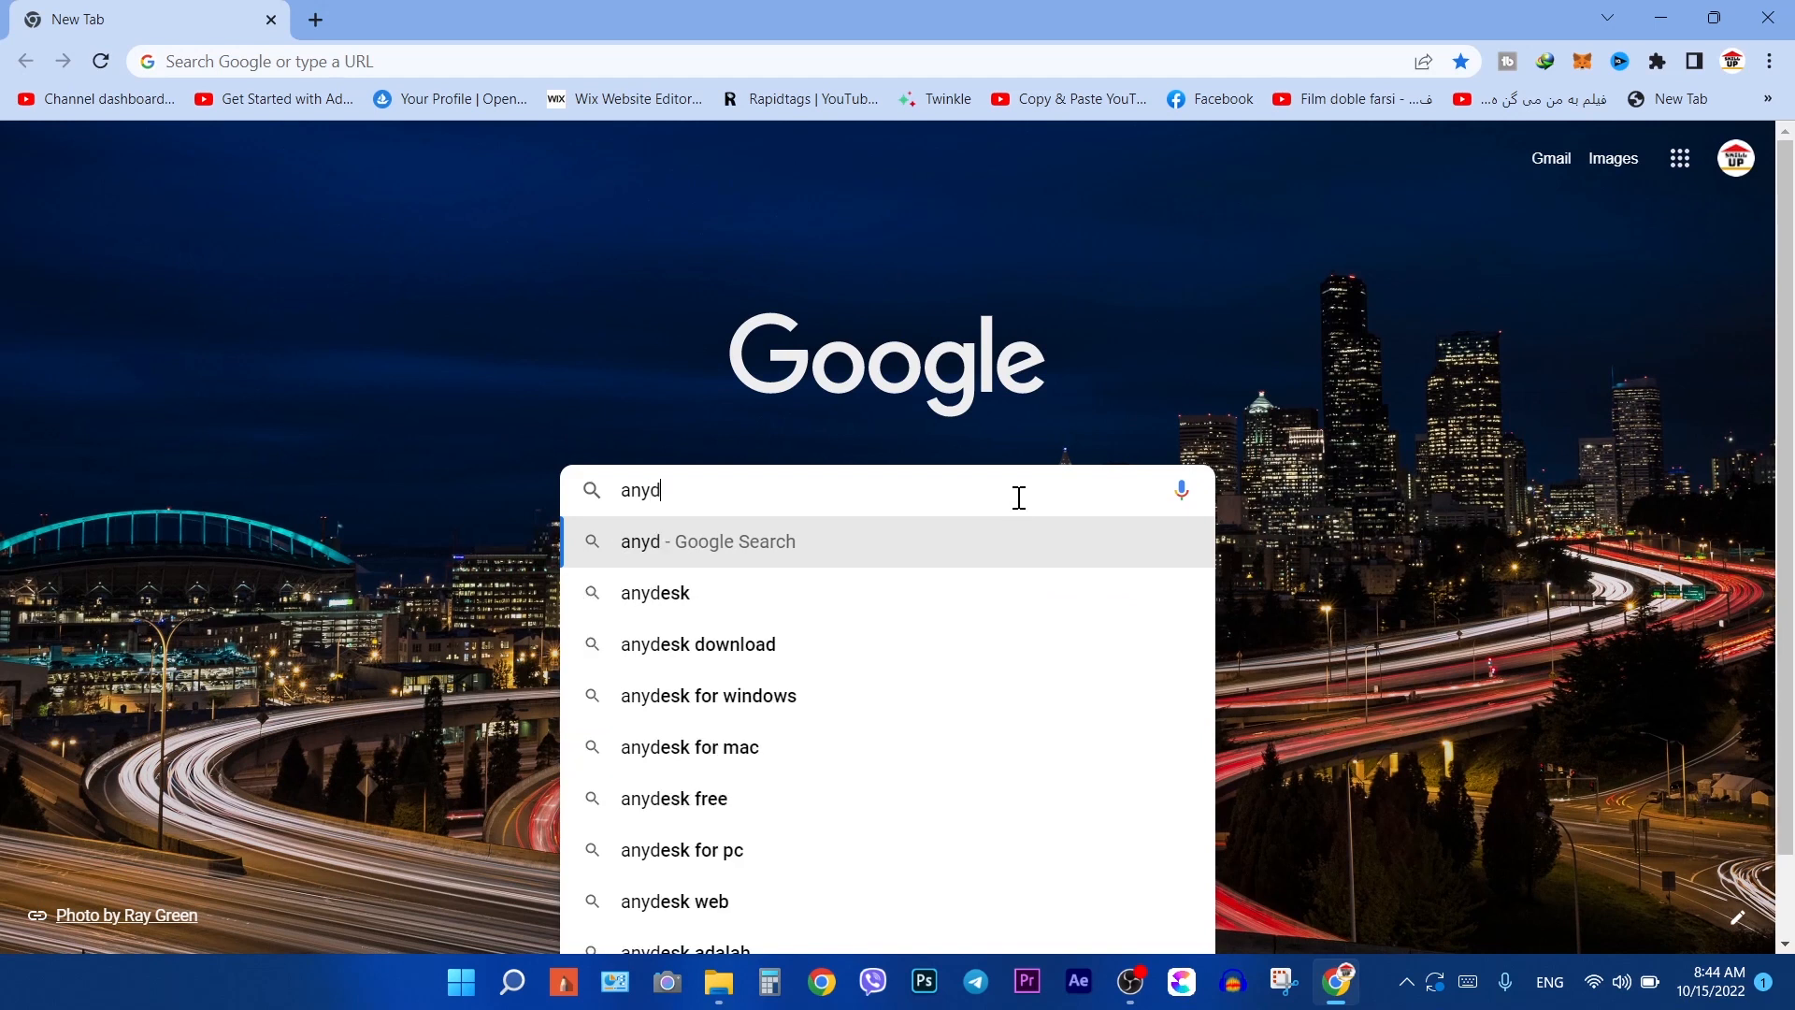
type("esk")
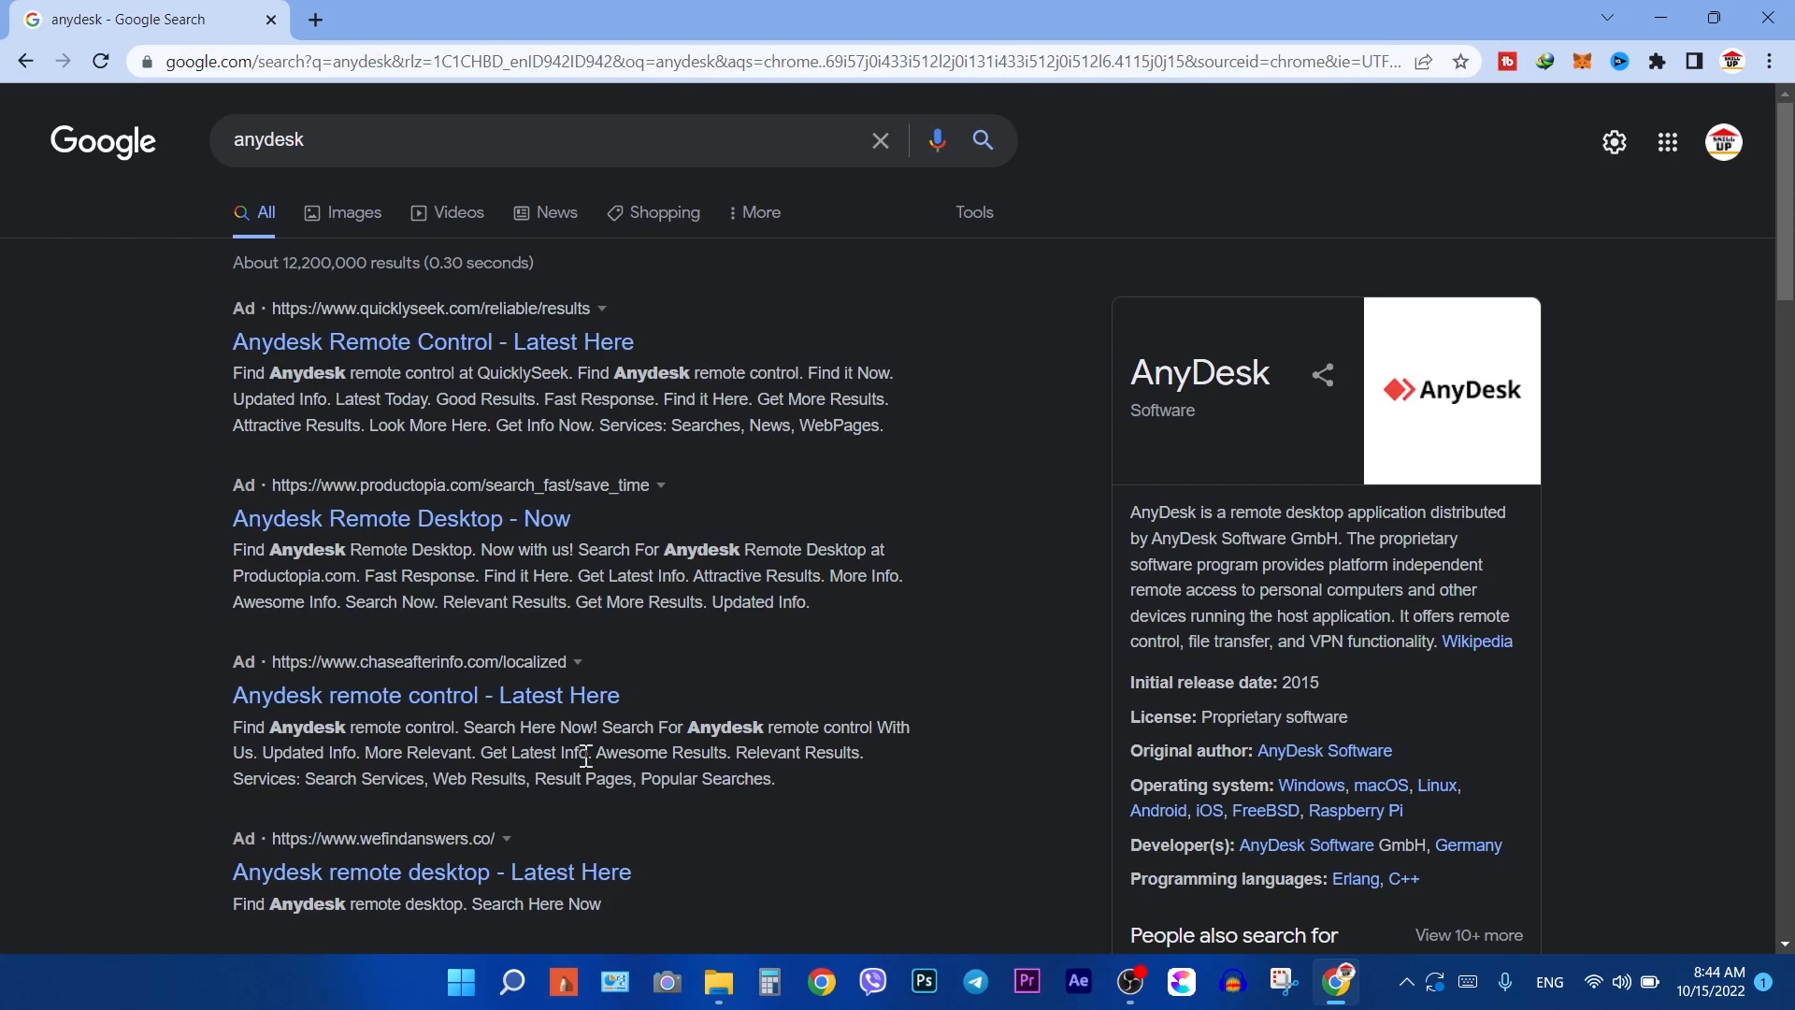
scroll("down", 3)
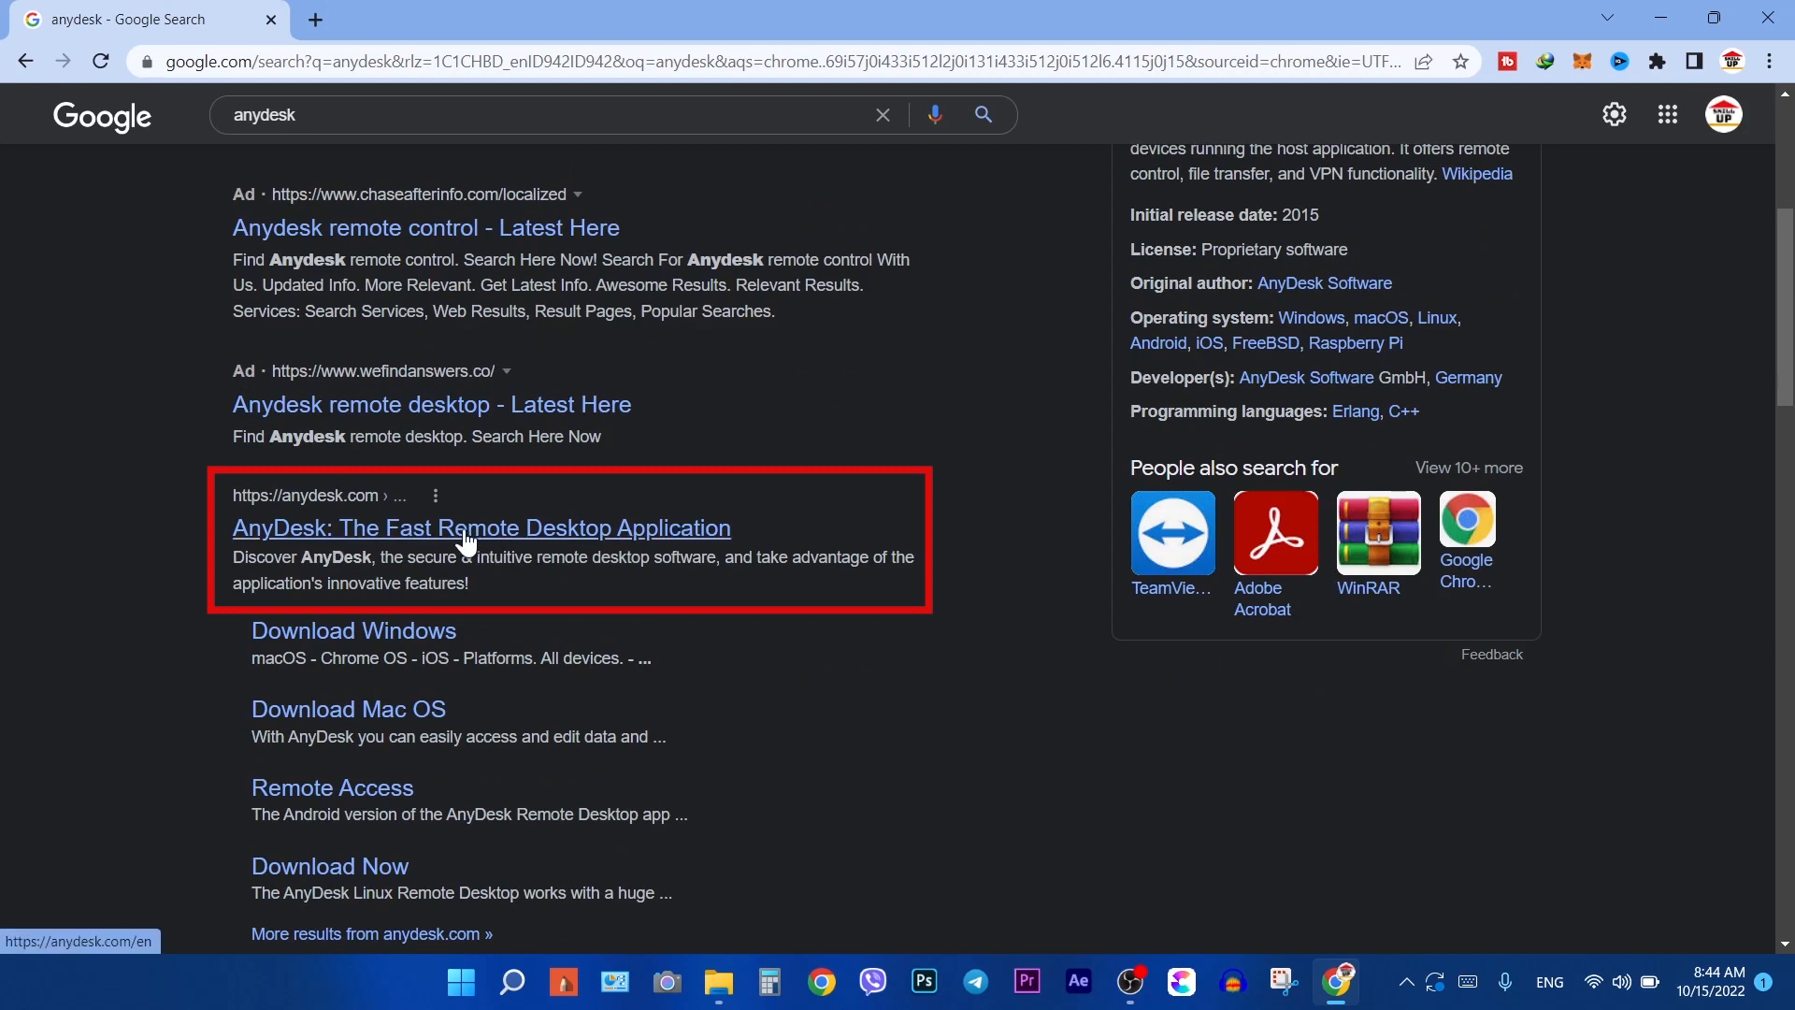
- Open anydesk.com, start the Windows download, and cancel the duplicate download prompt
left_click(480, 528)
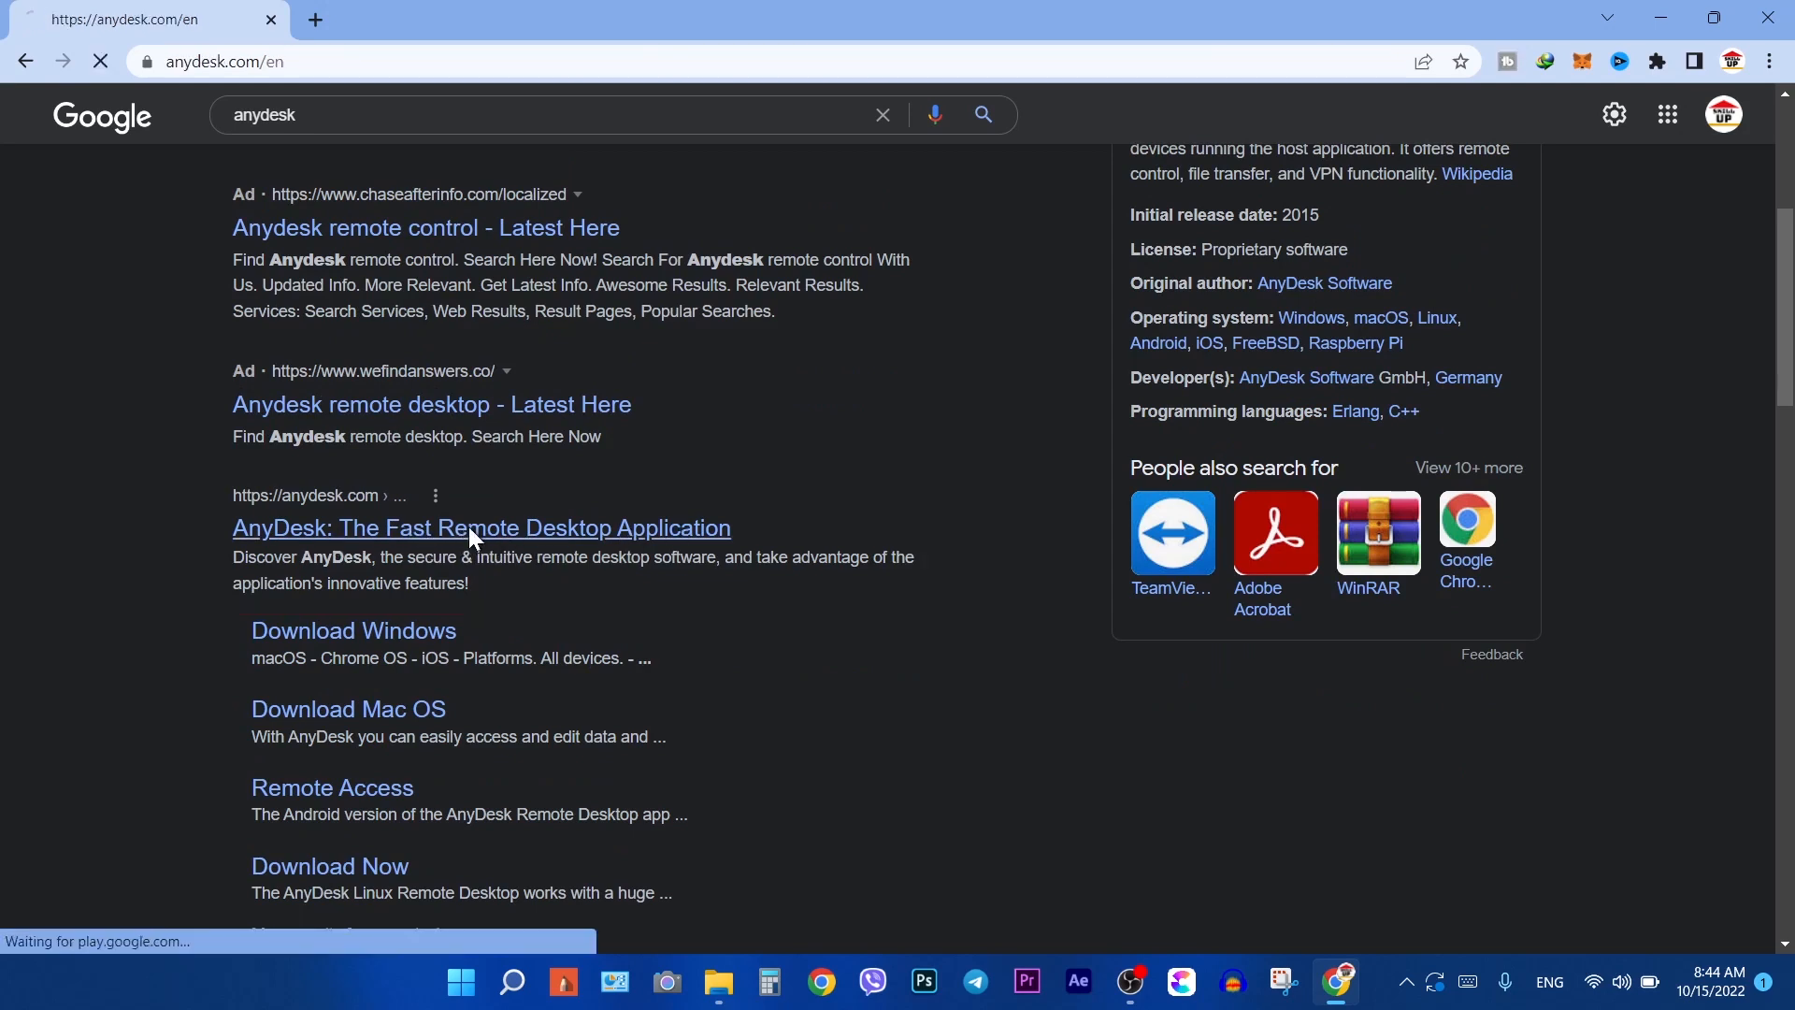
left_click(481, 528)
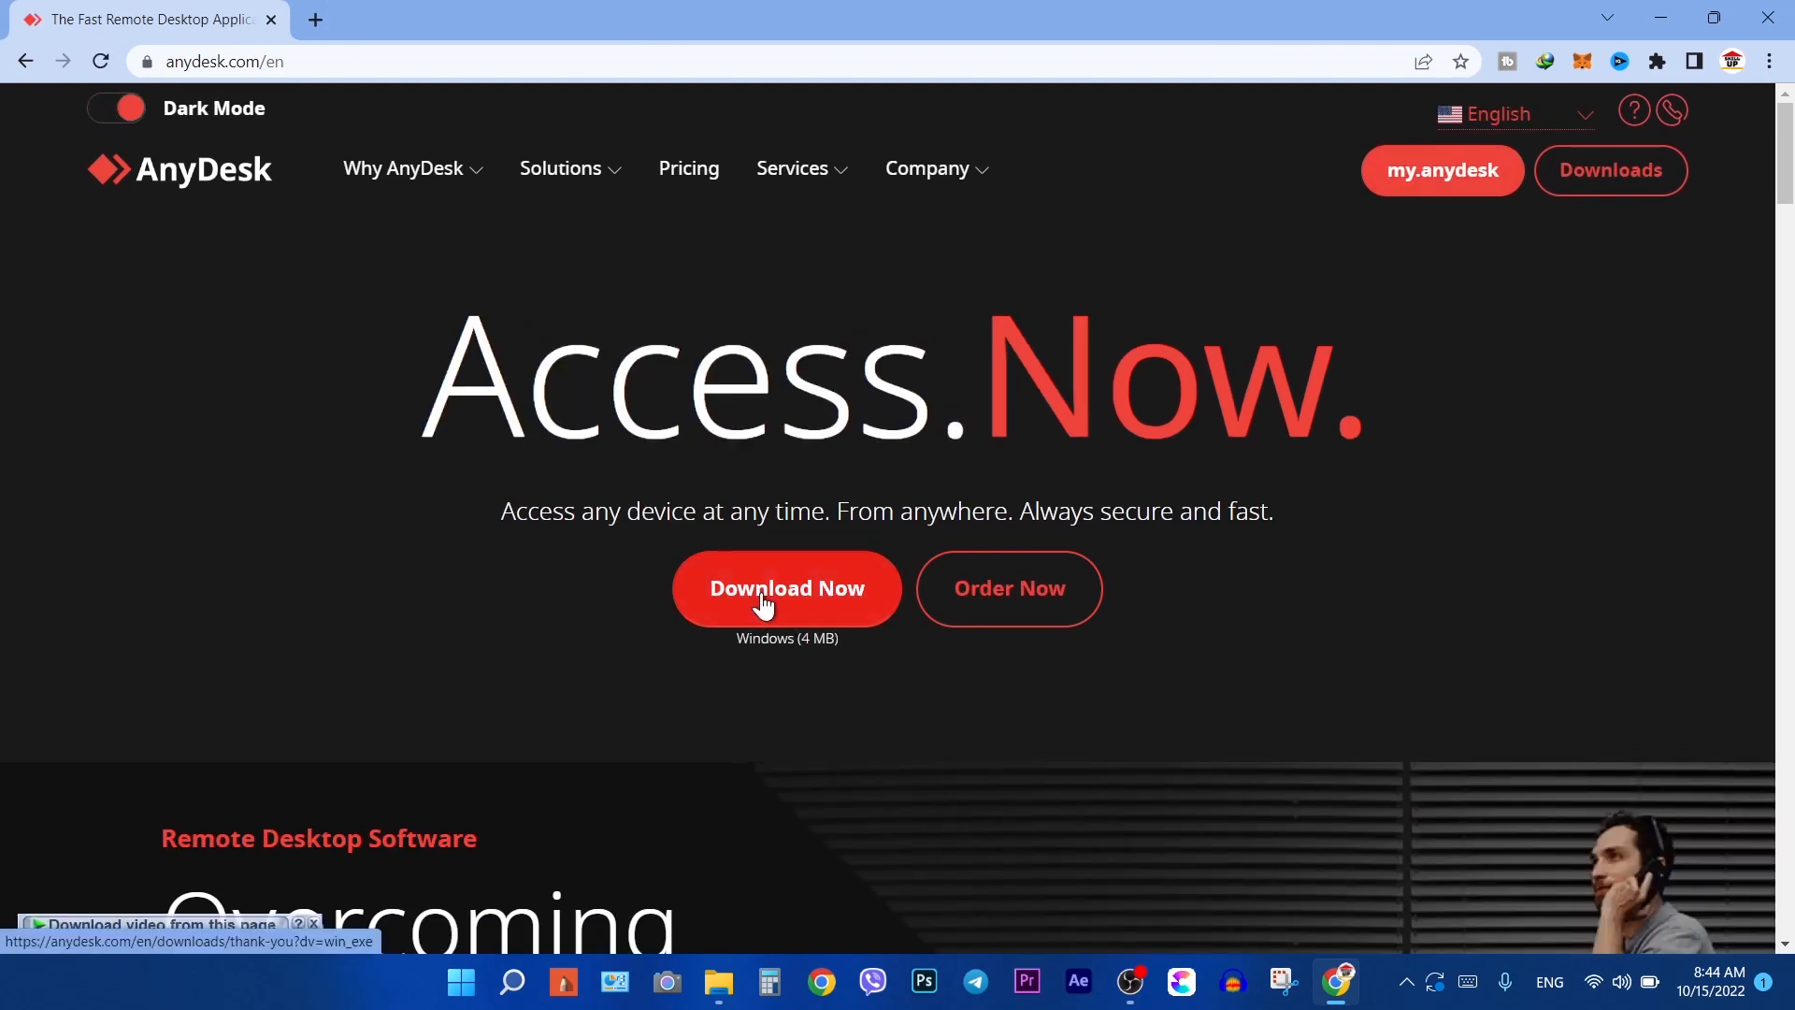
left_click(787, 587)
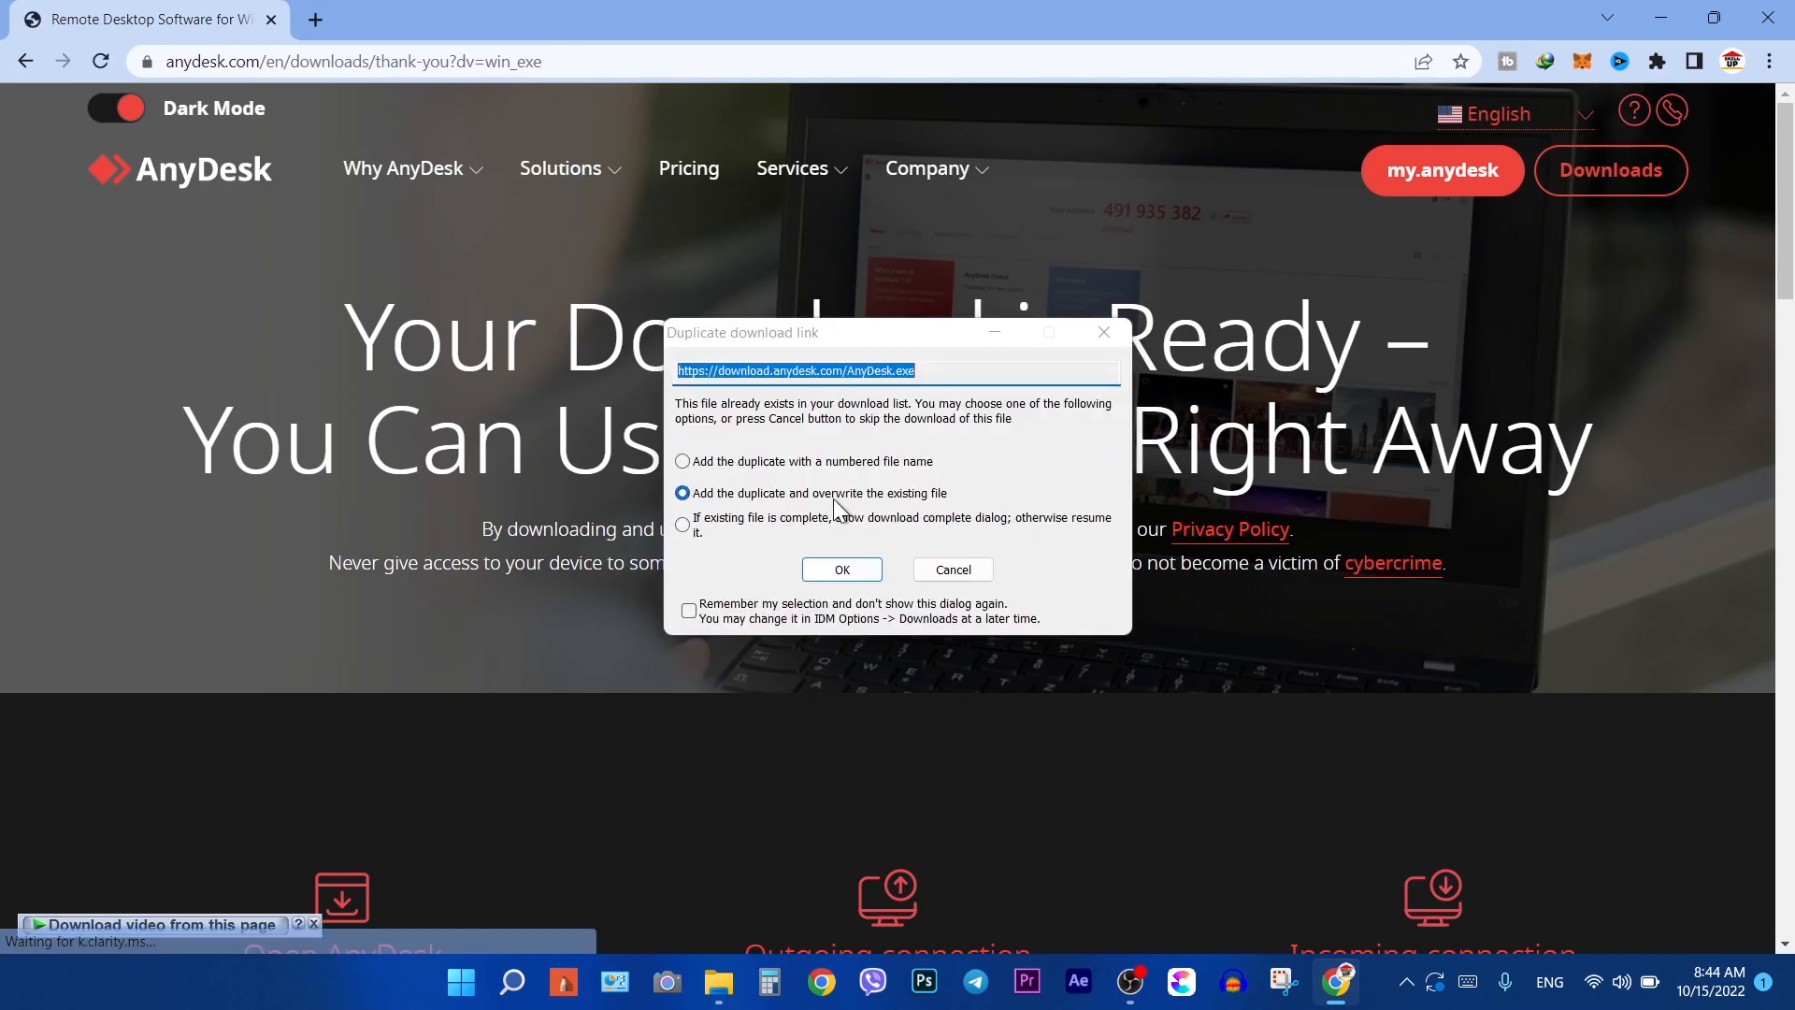
mouse_move(752, 520)
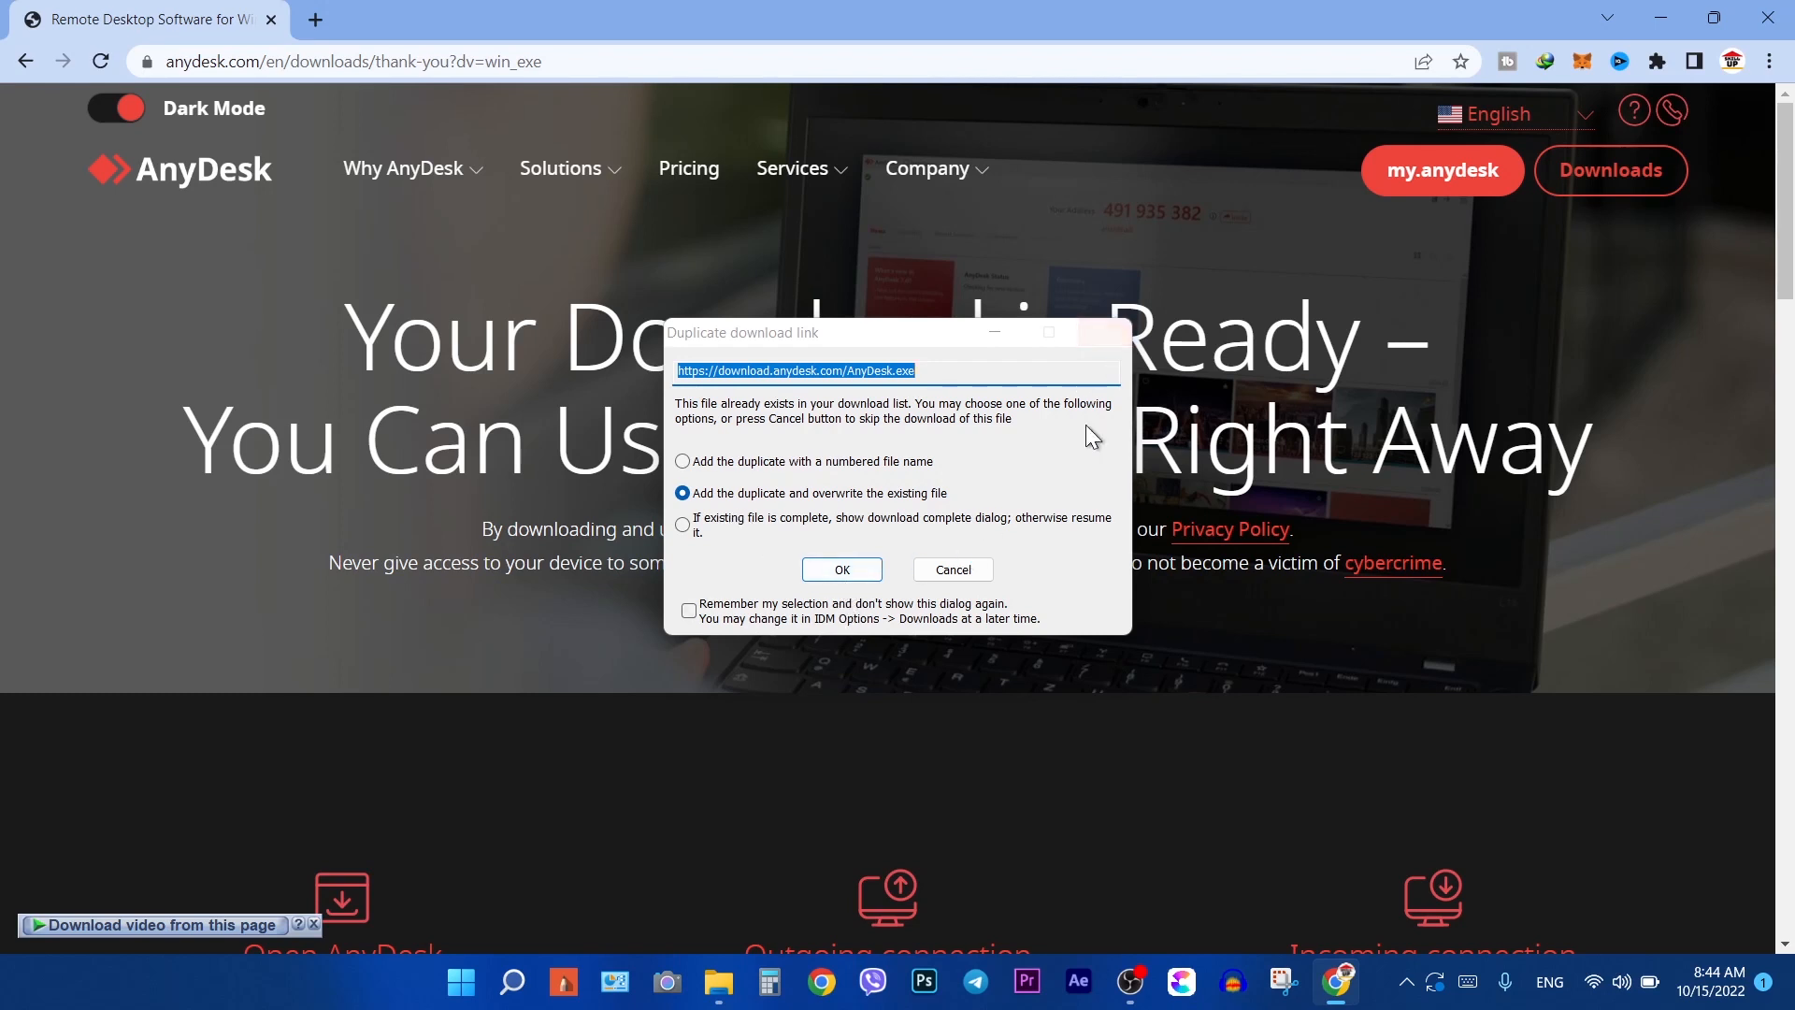
mouse_move(953, 570)
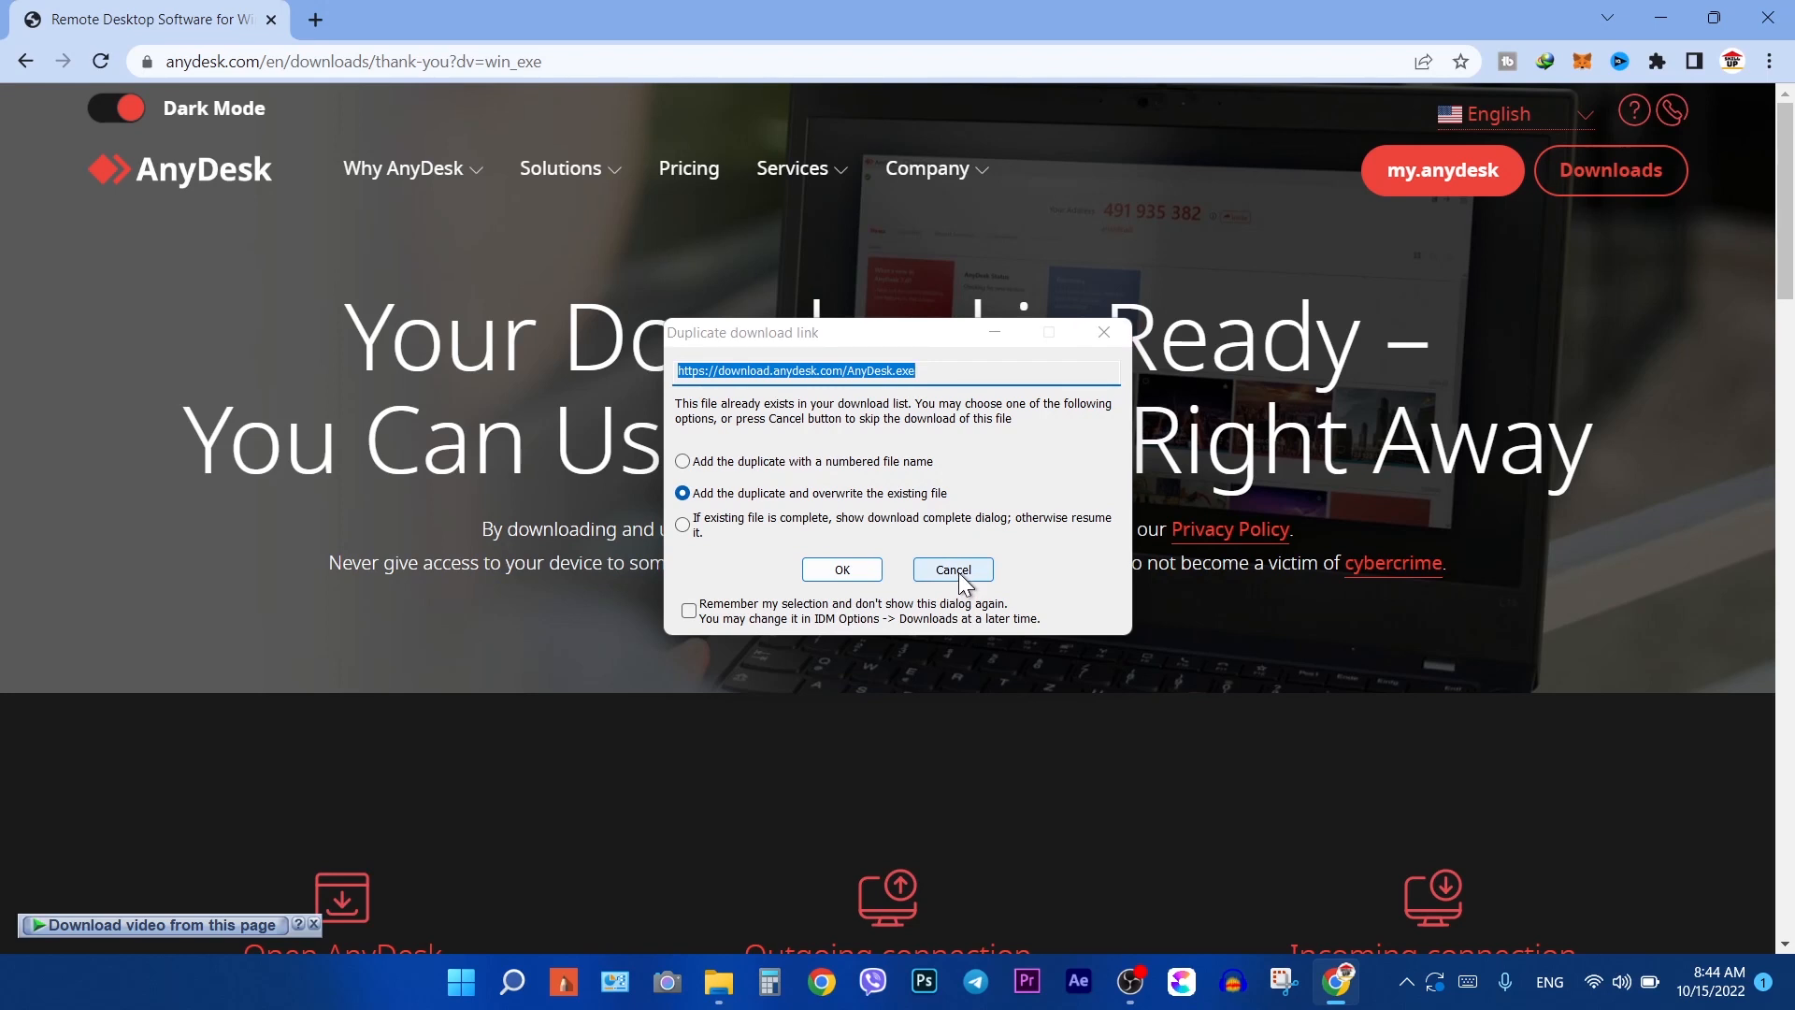
left_click(953, 569)
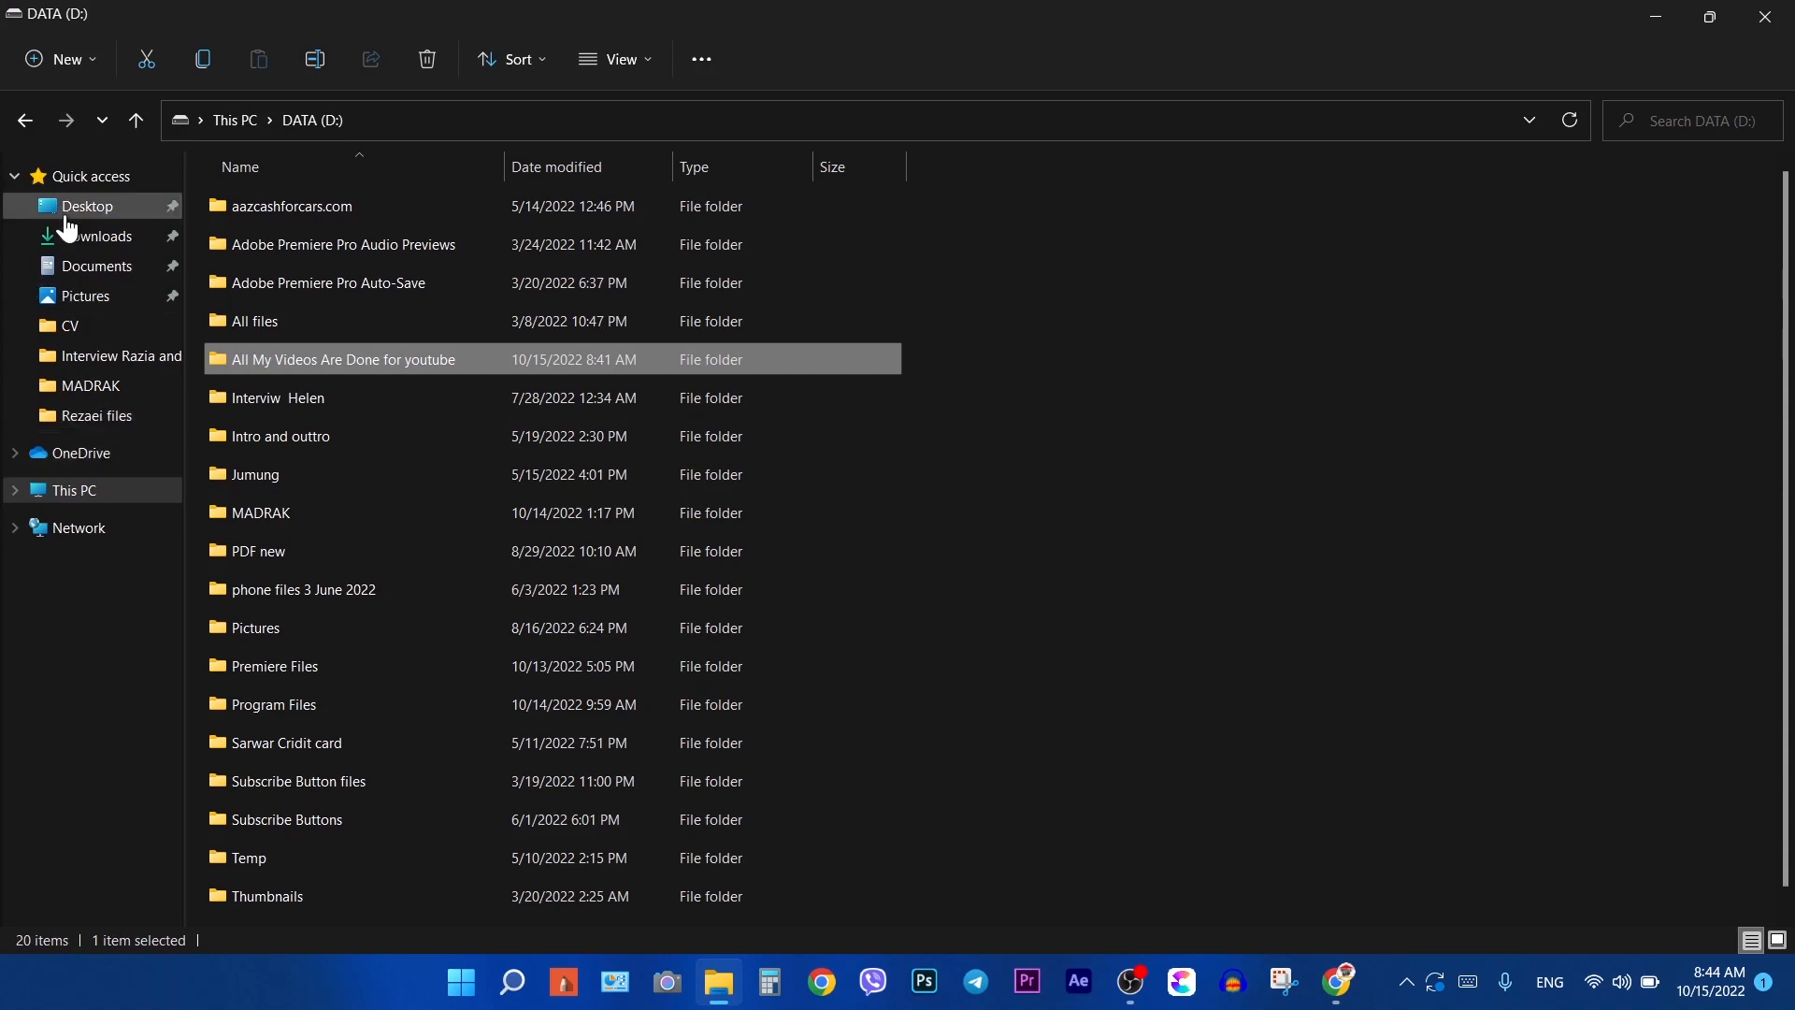
- Run AnyDesk.exe from the Downloads folder in File Explorer
left_click(103, 235)
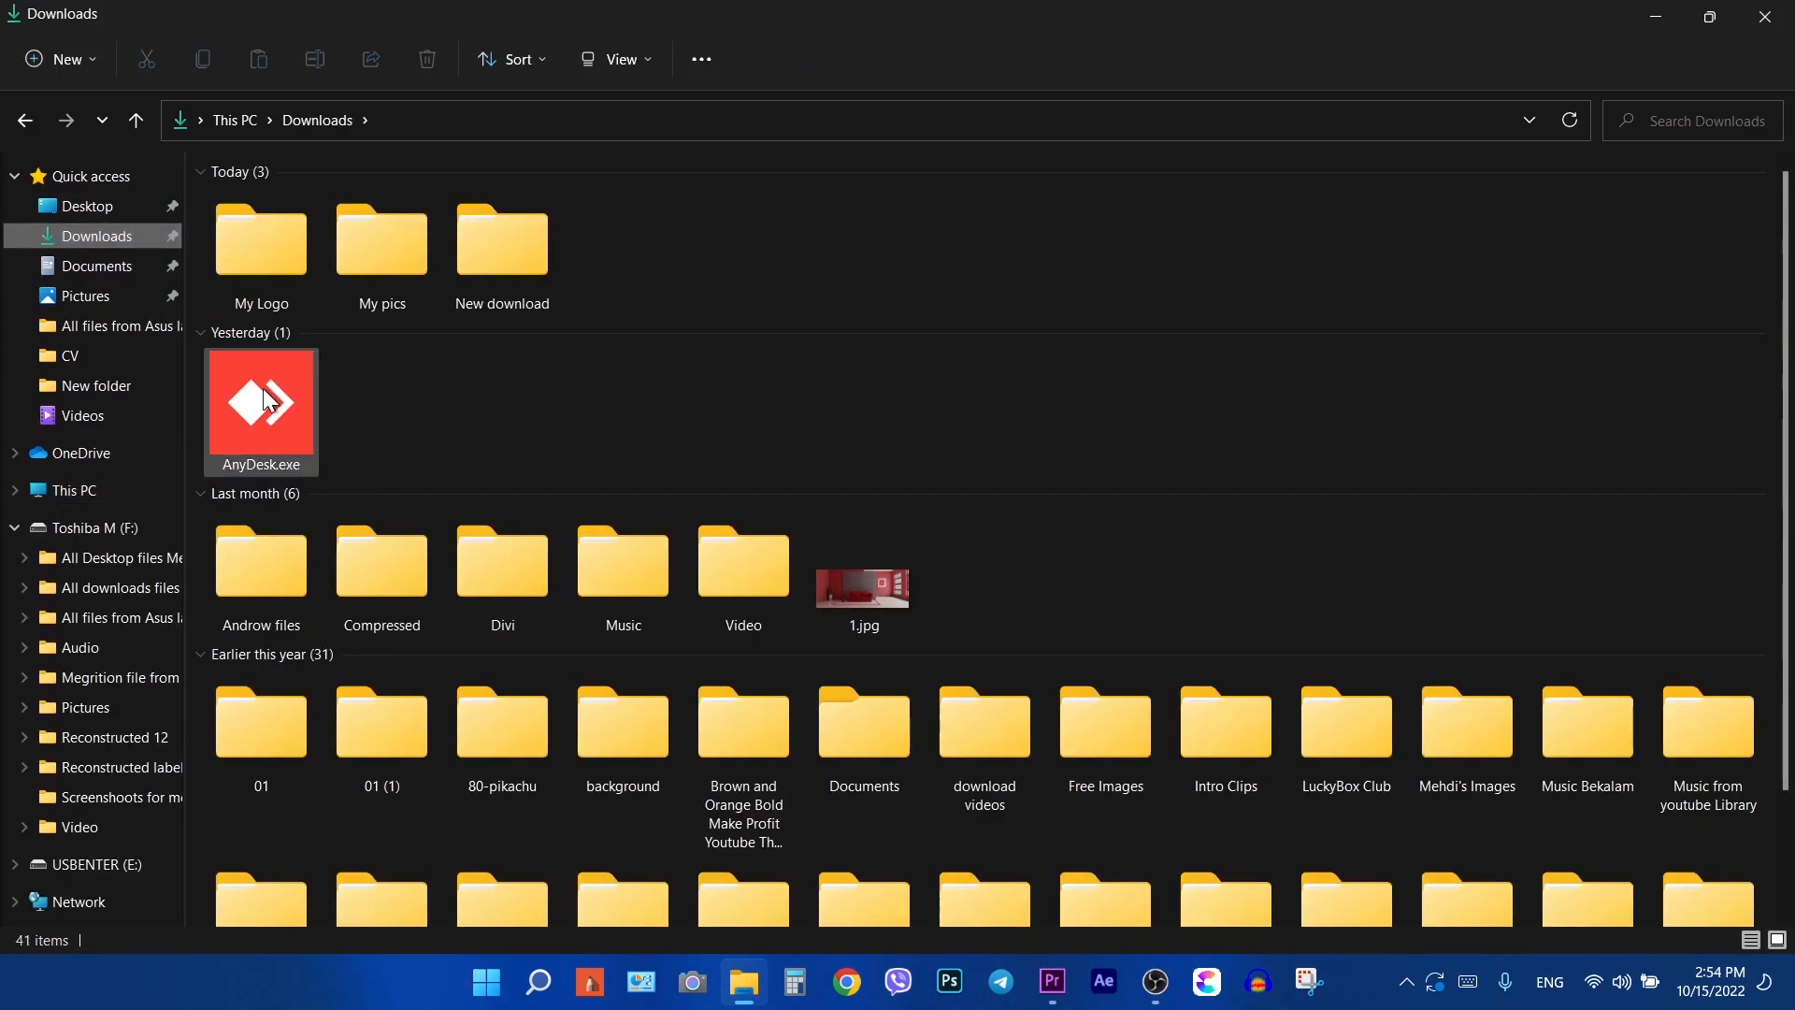
right_click(260, 407)
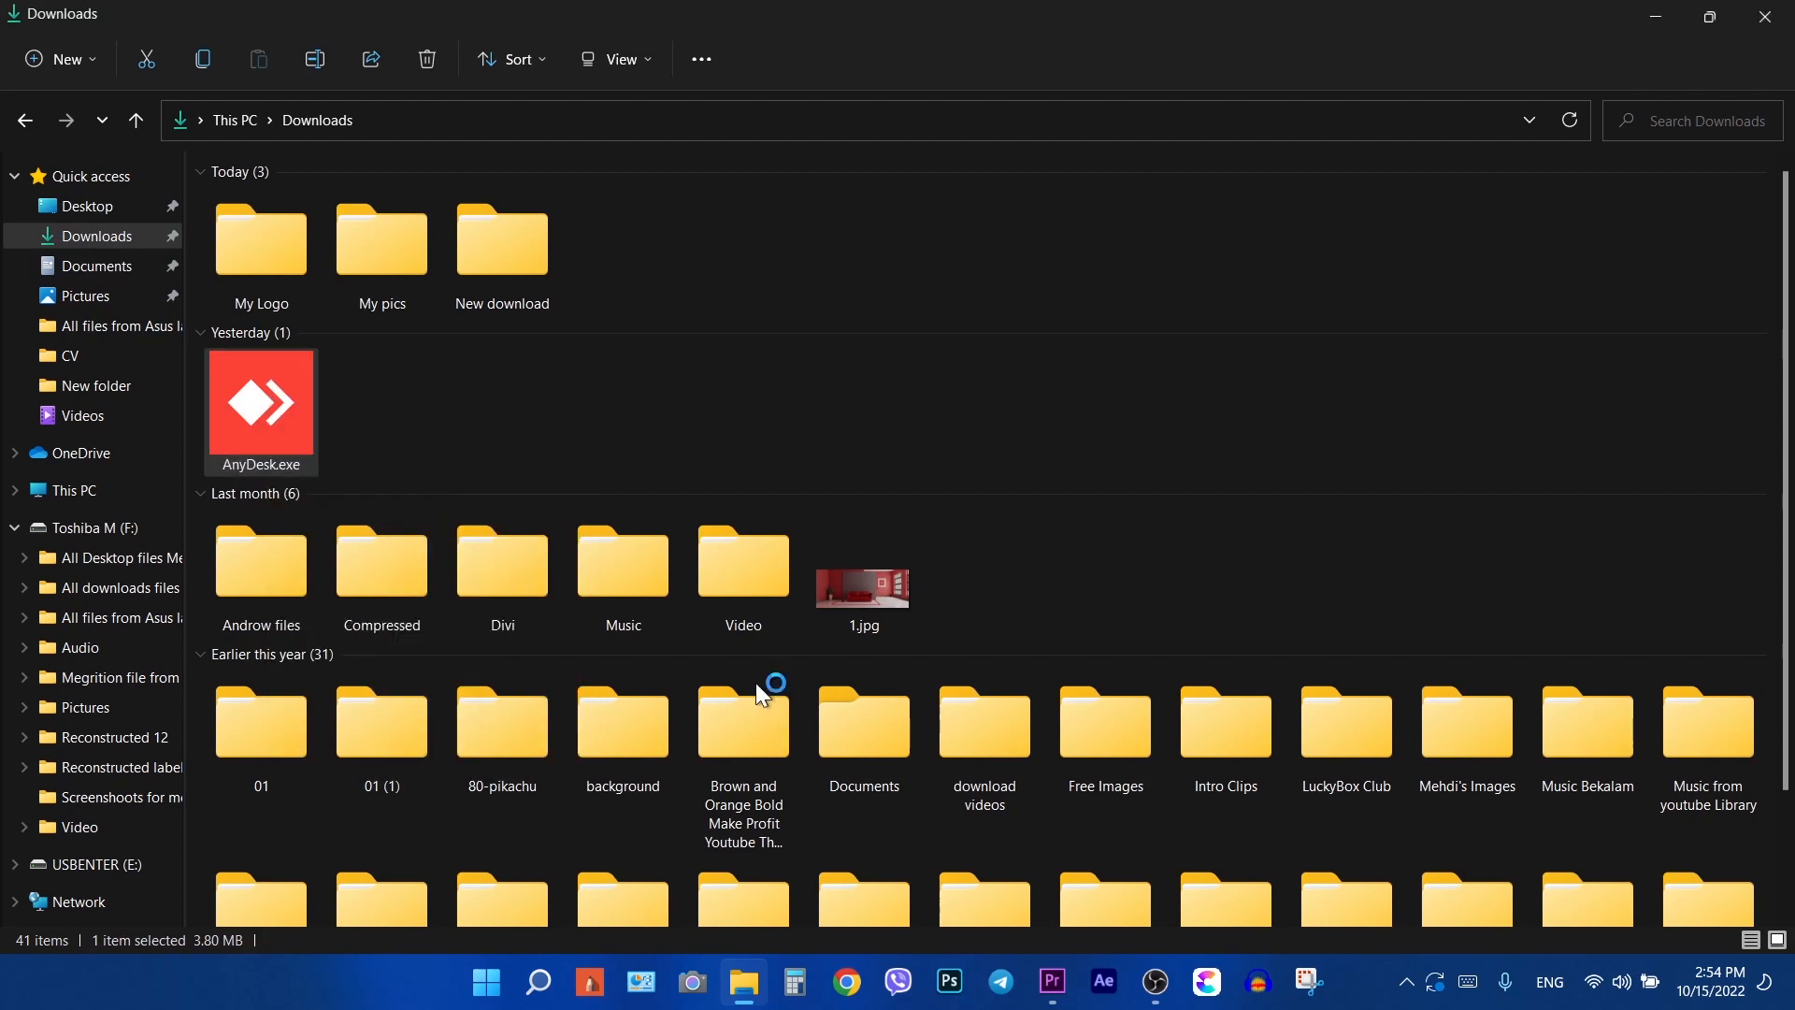
double_click(260, 401)
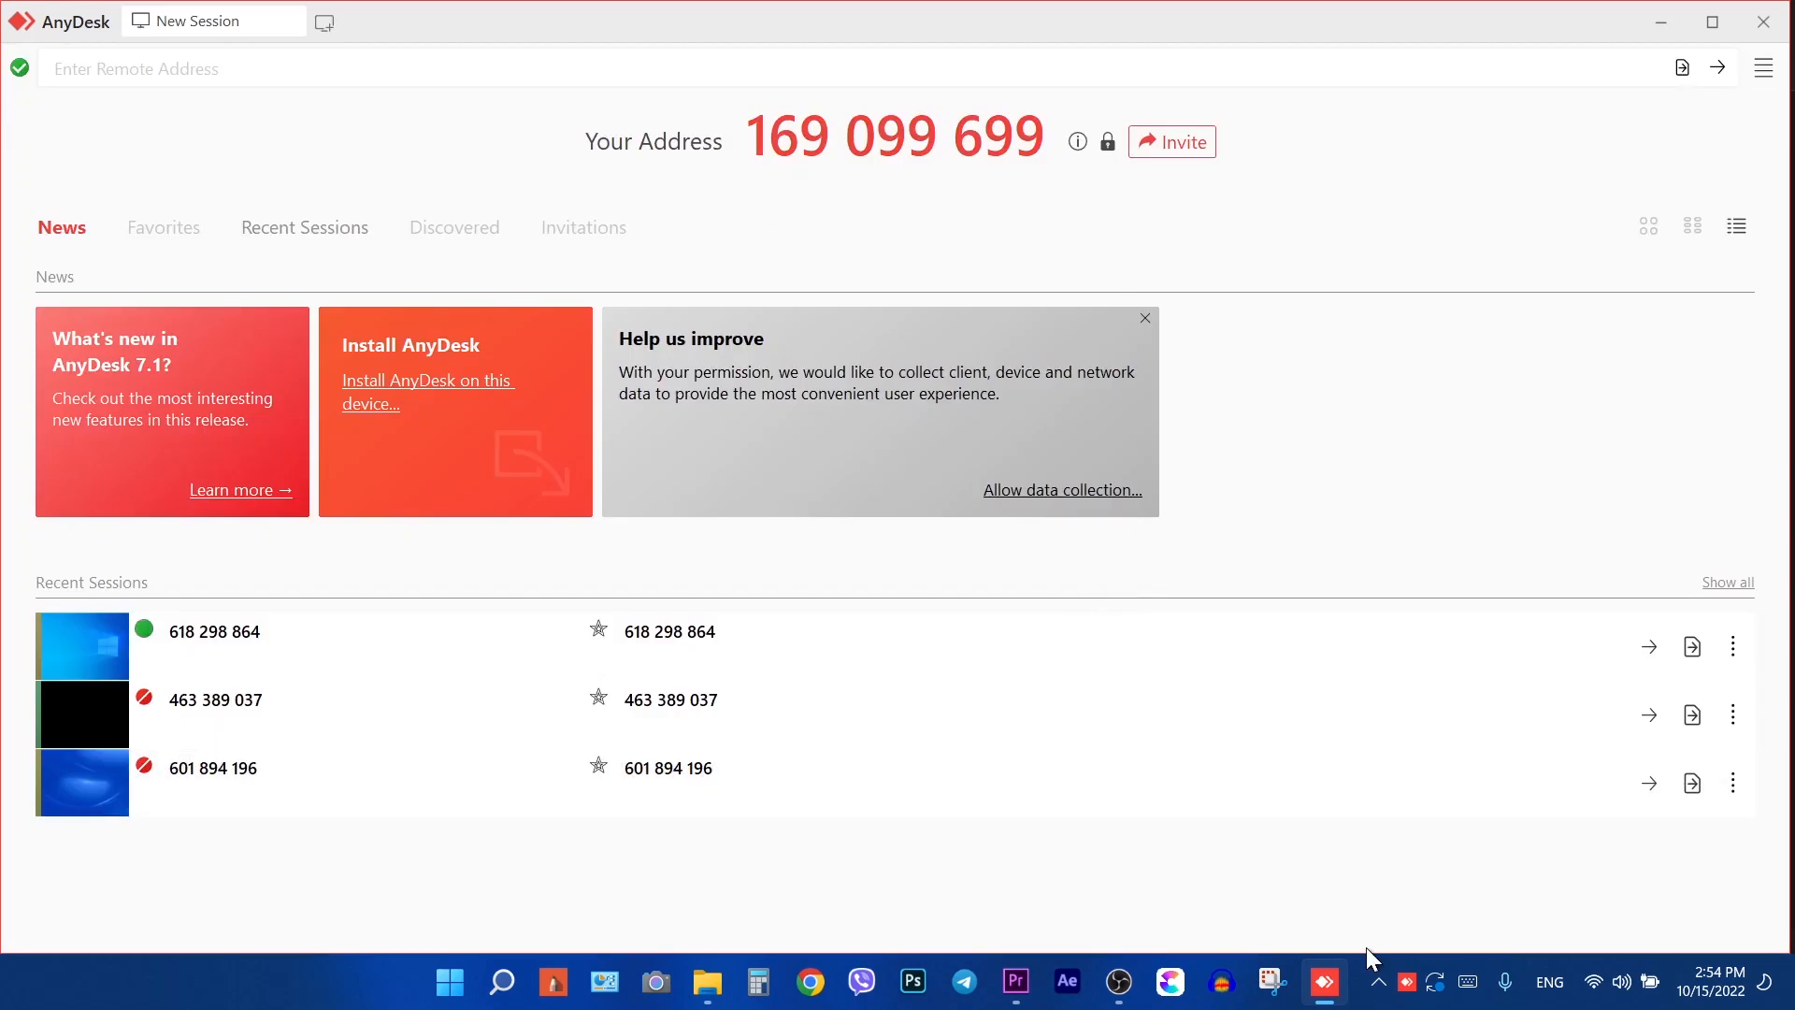
mouse_move(1602, 184)
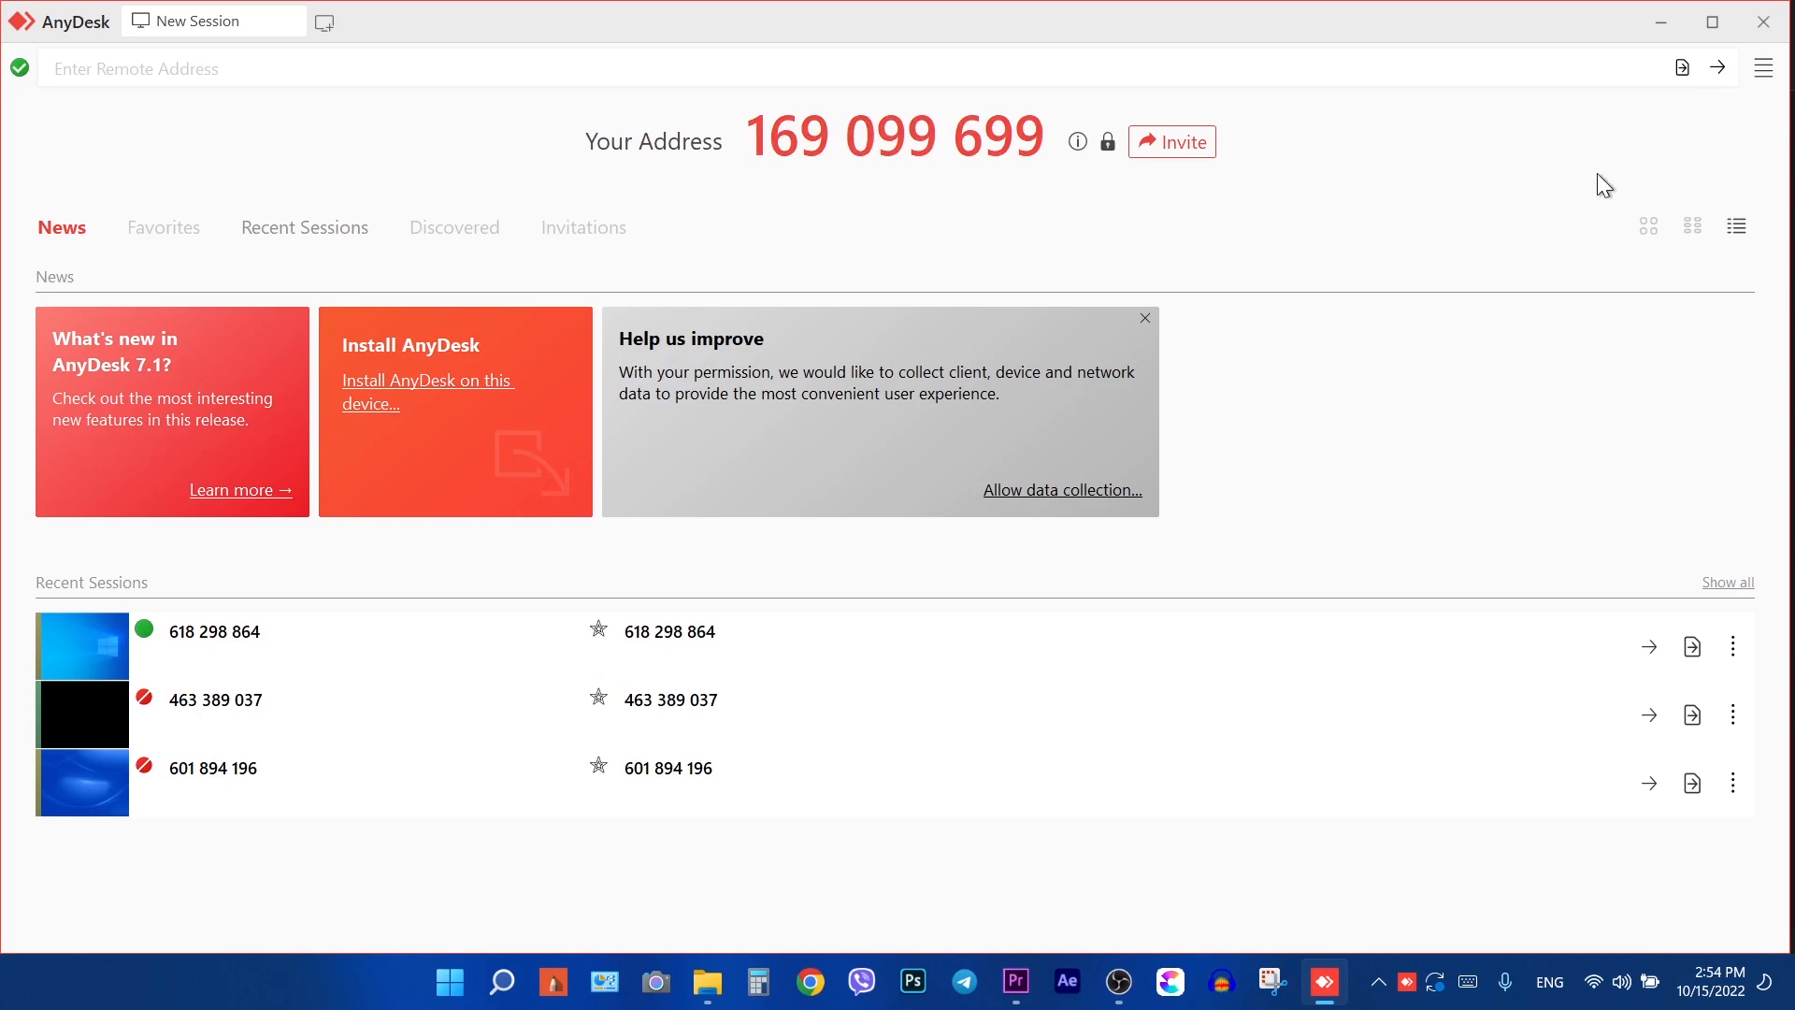
mouse_move(1764, 22)
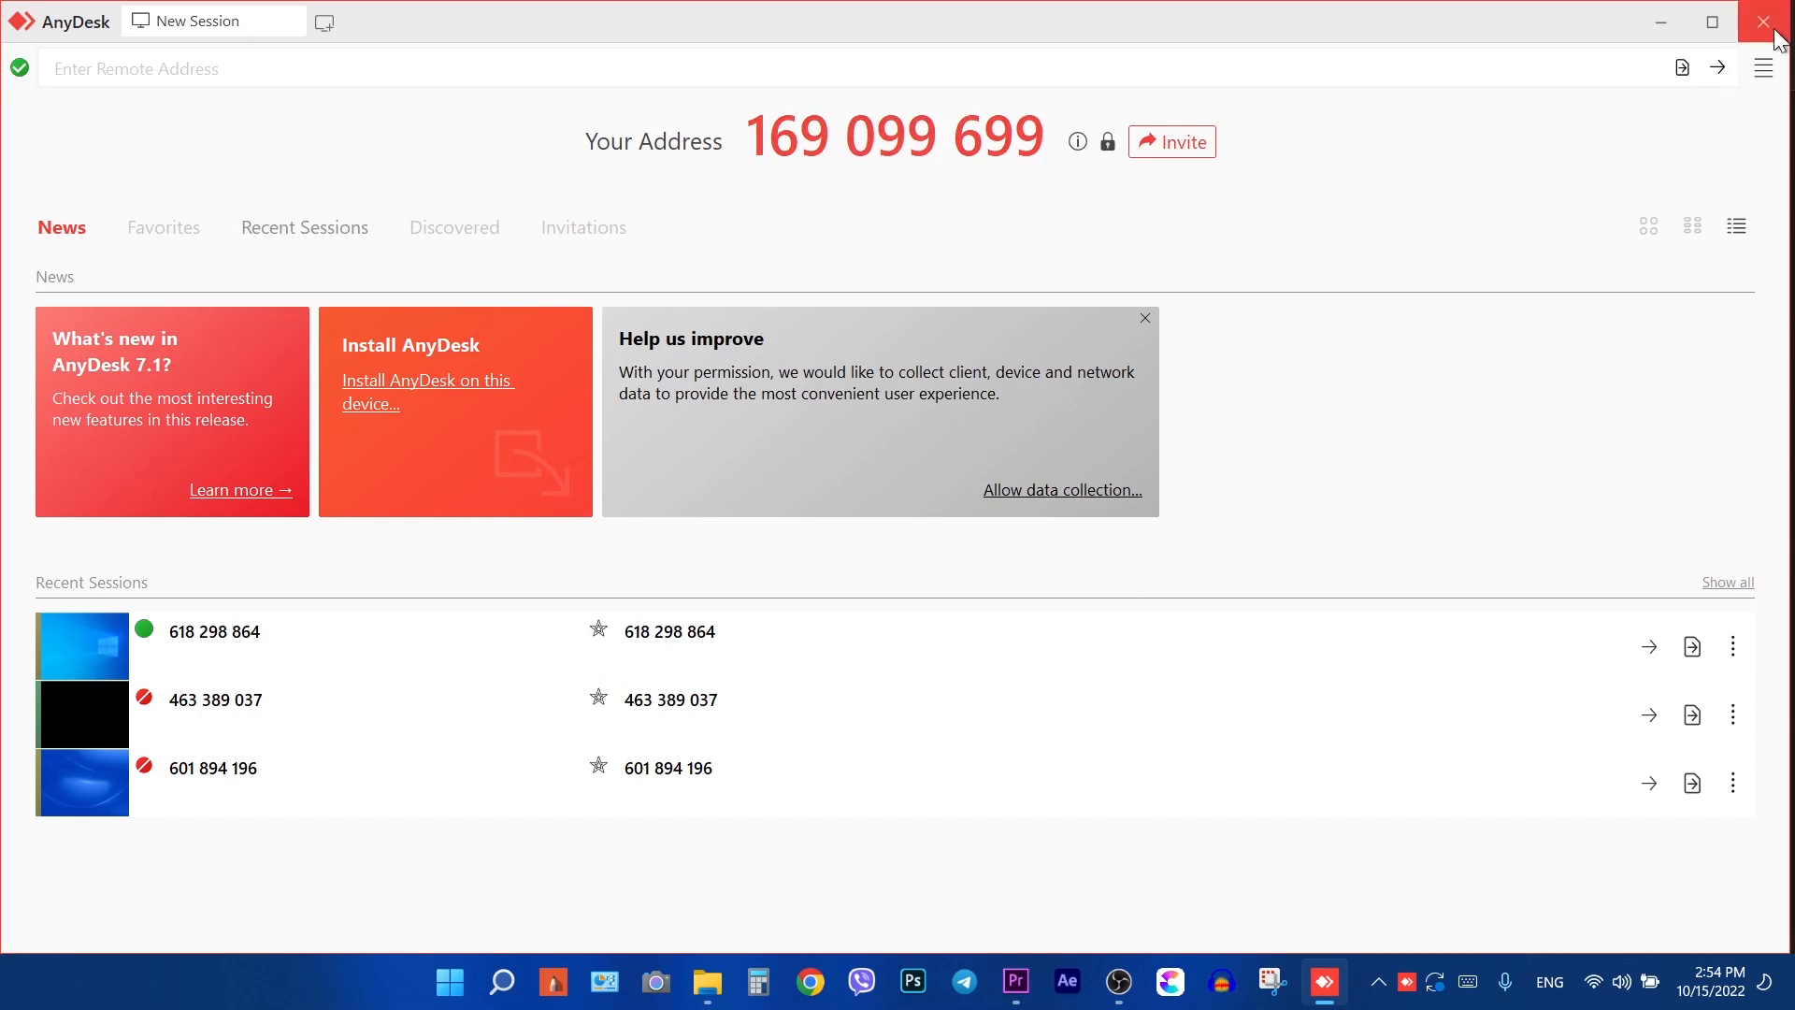
mouse_move(1118, 982)
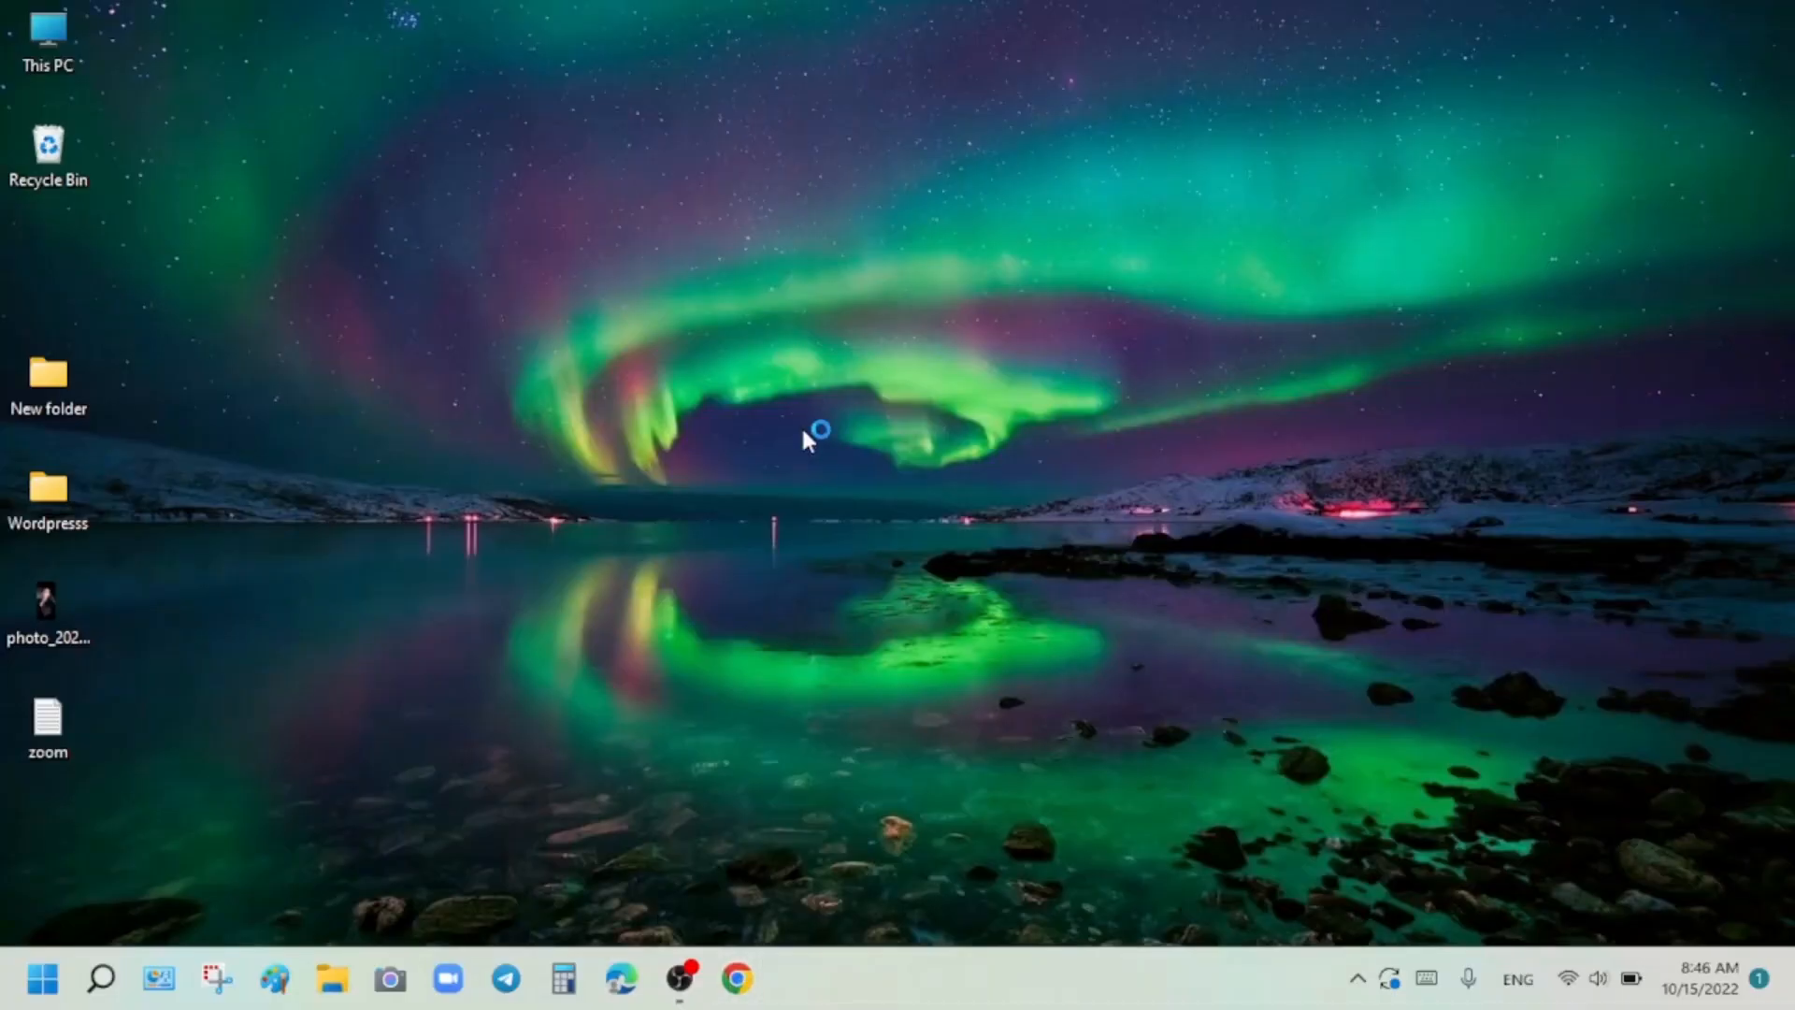
- Open Chrome on the second PC and search Google for 'anydesk'
left_click(738, 979)
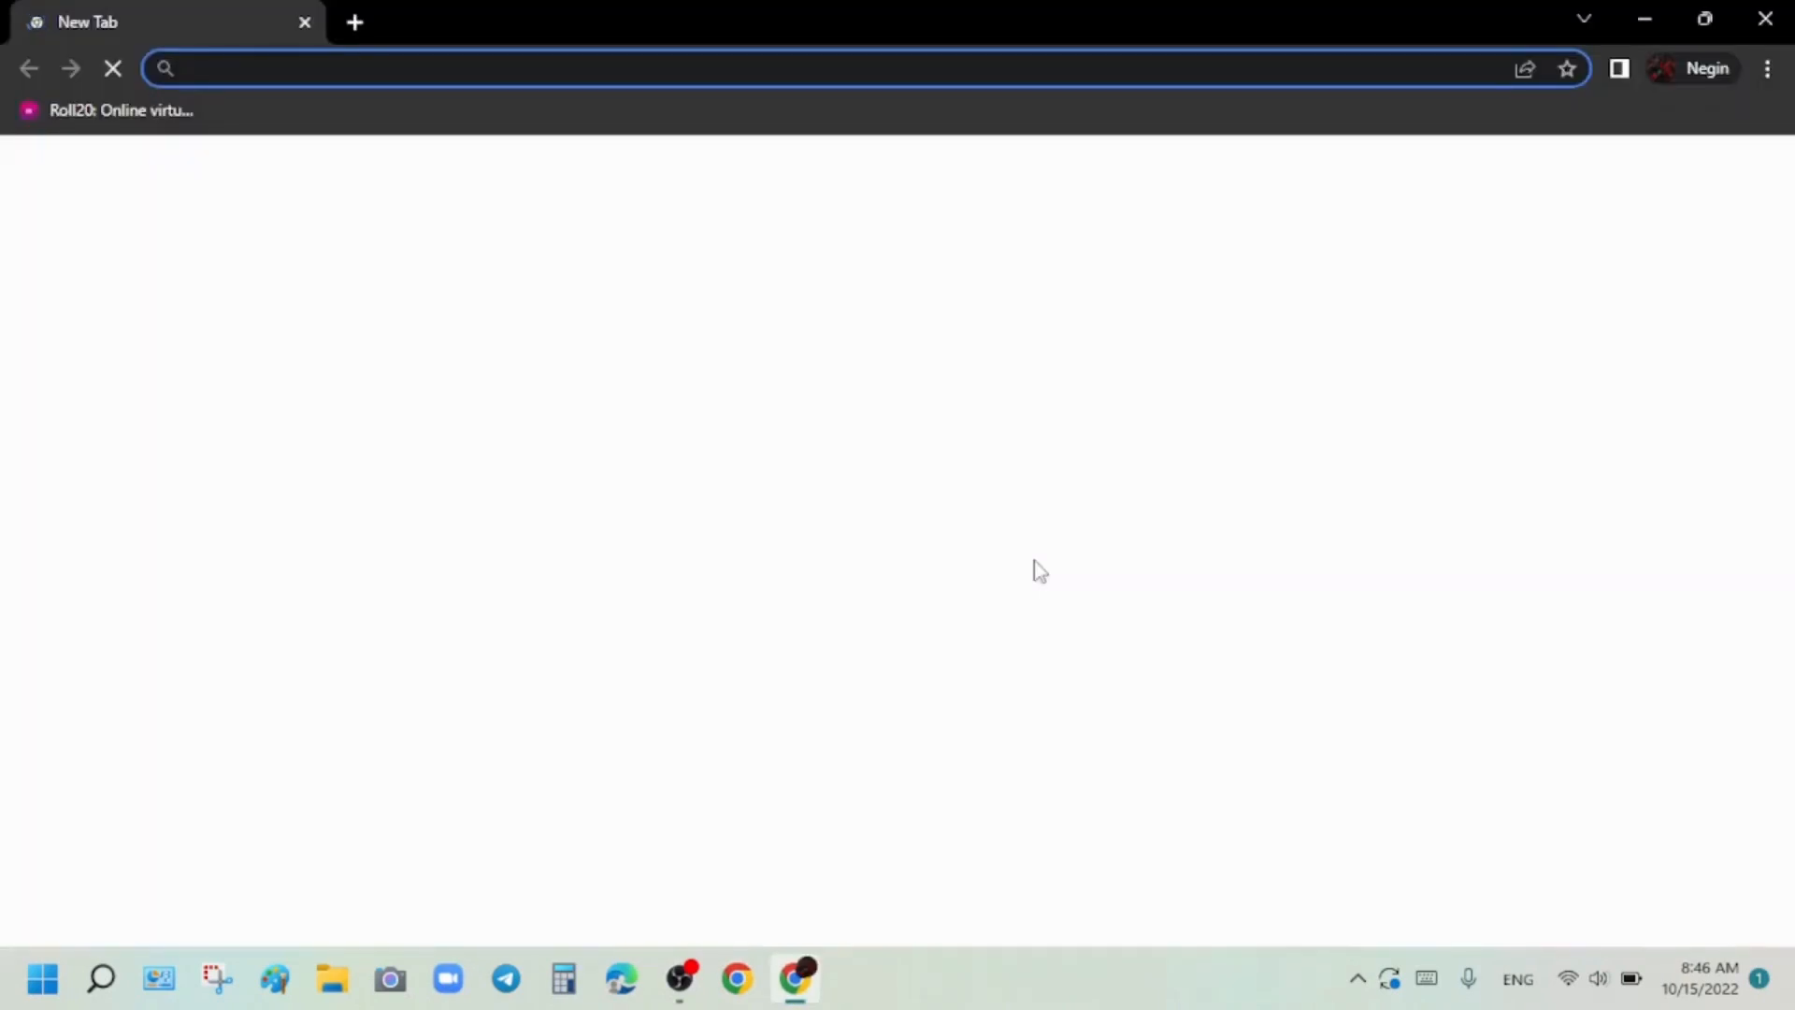
type("a")
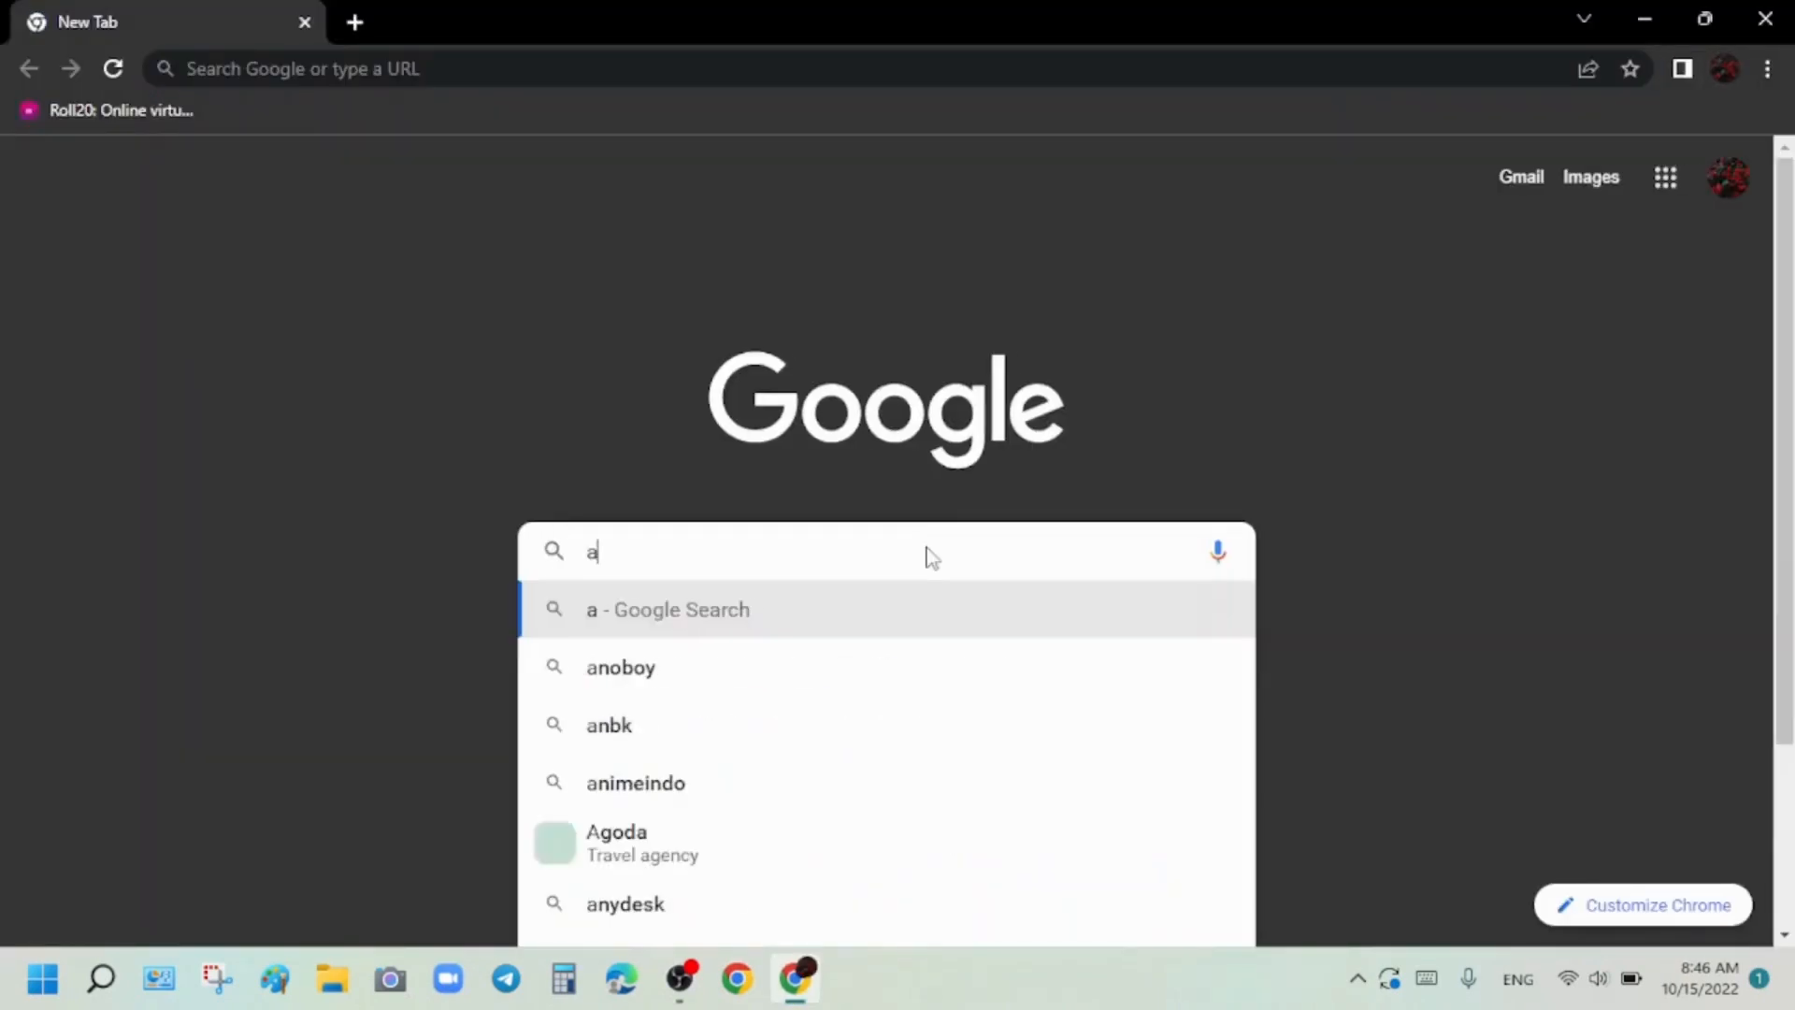
type("nydesk")
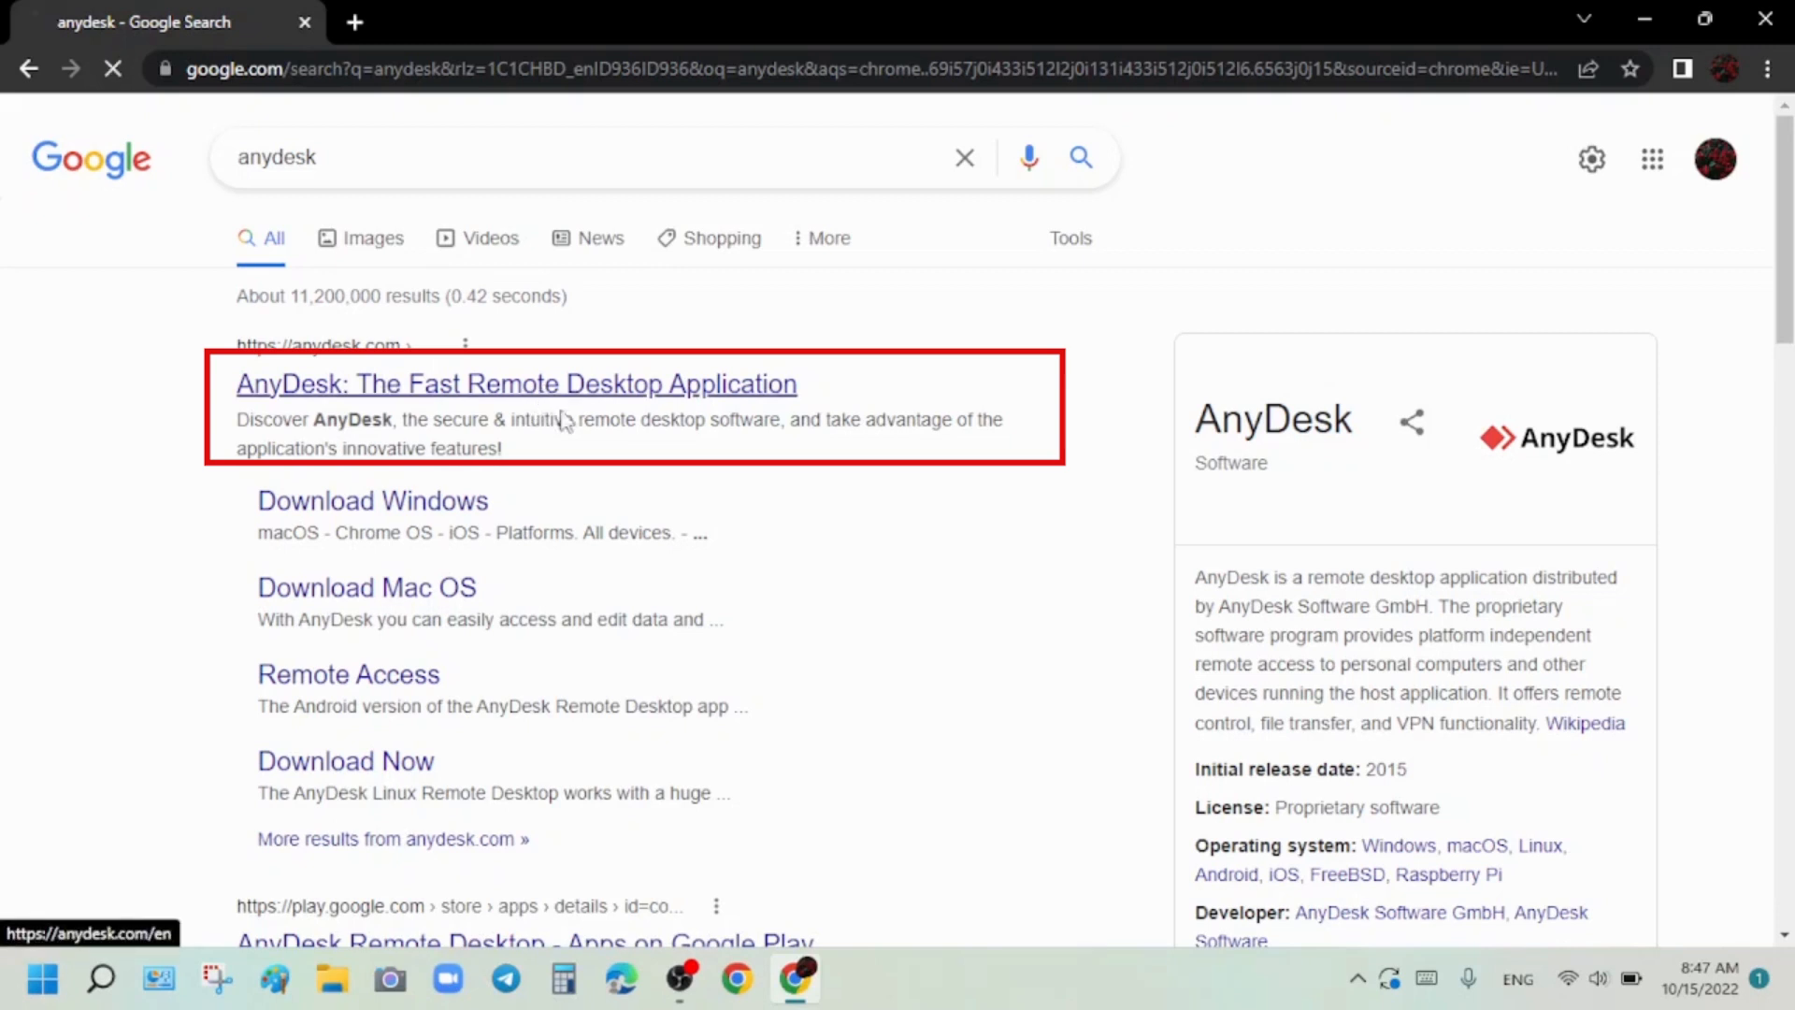
- Download AnyDesk.exe from anydesk.com and open the downloaded file's options
left_click(515, 384)
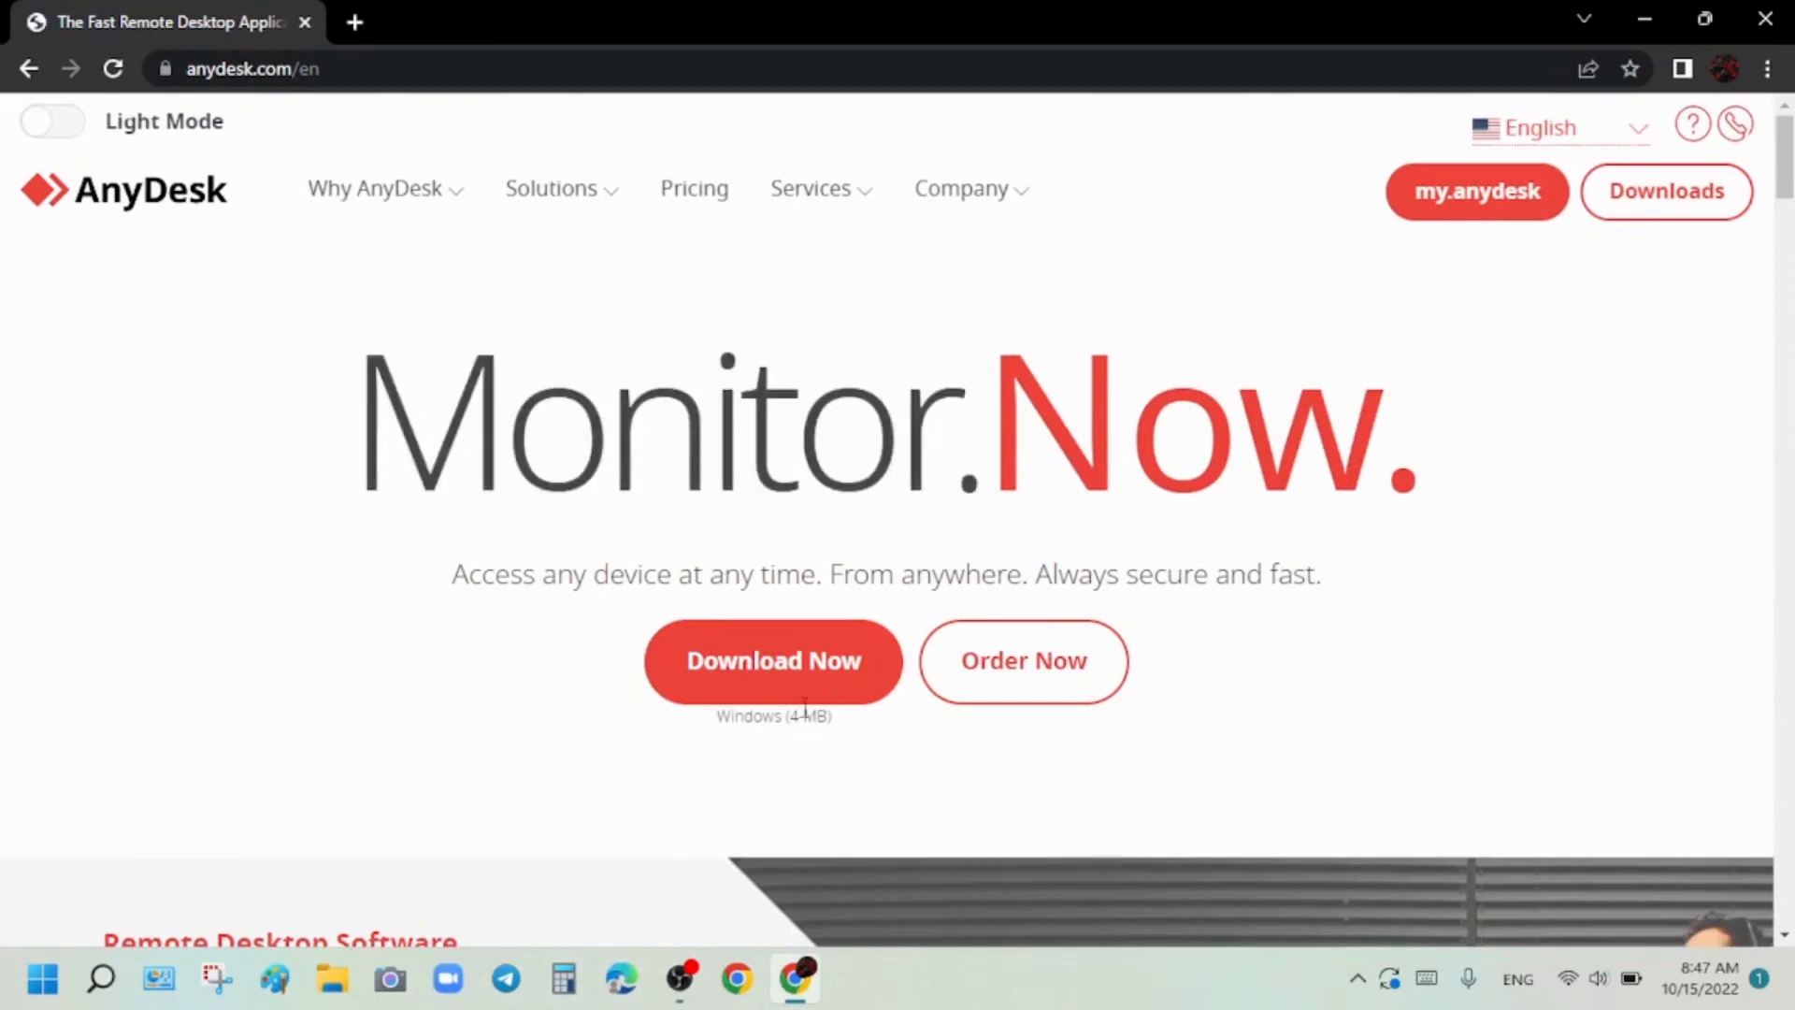
left_click(774, 662)
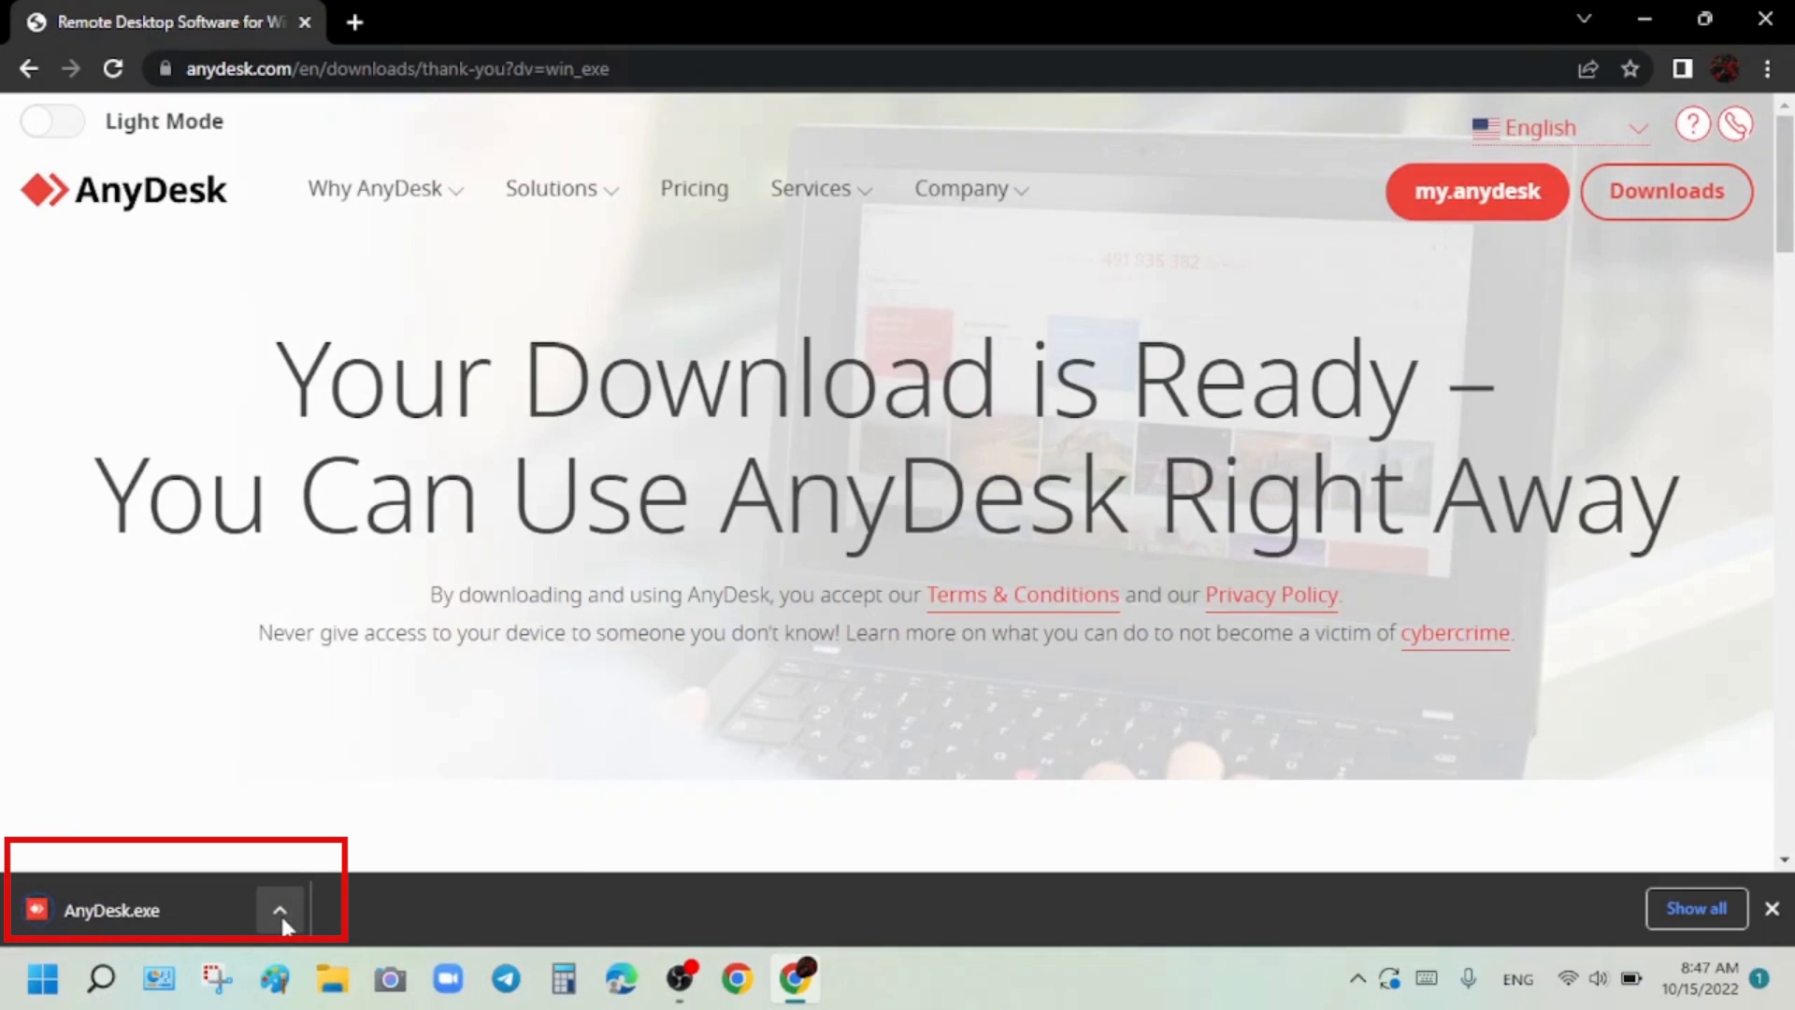
left_click(279, 909)
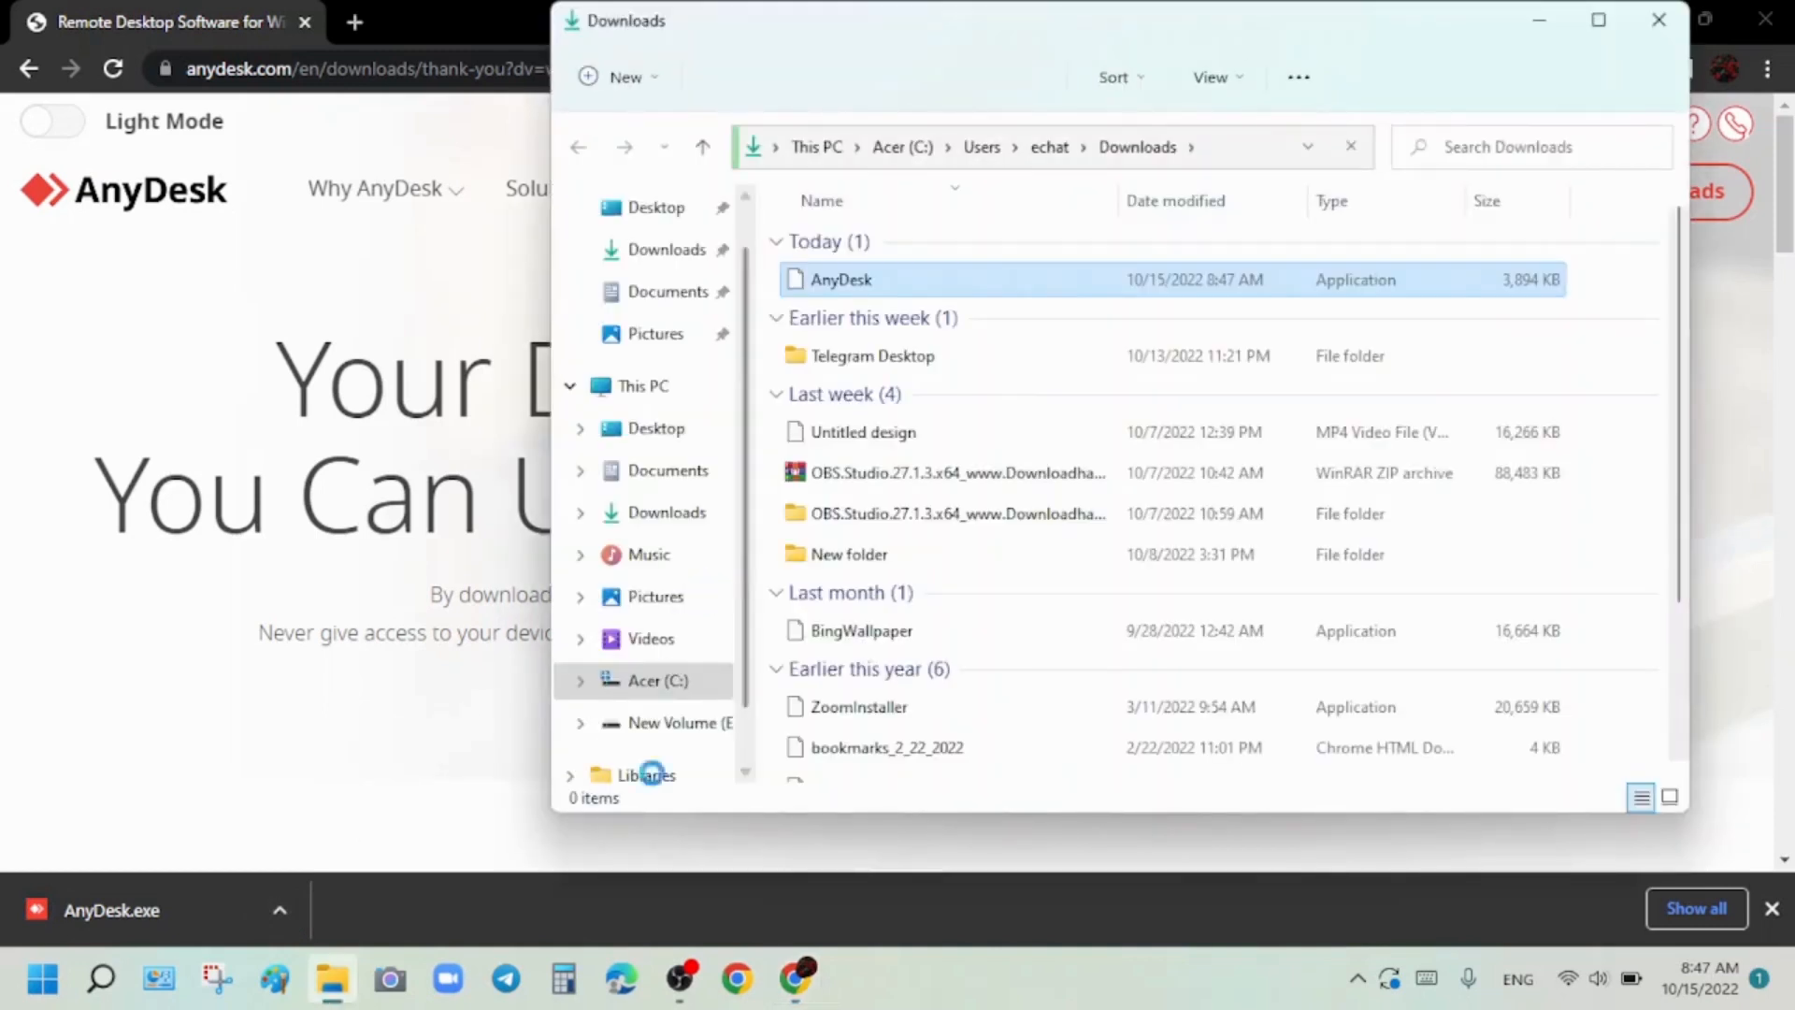
left_click(842, 279)
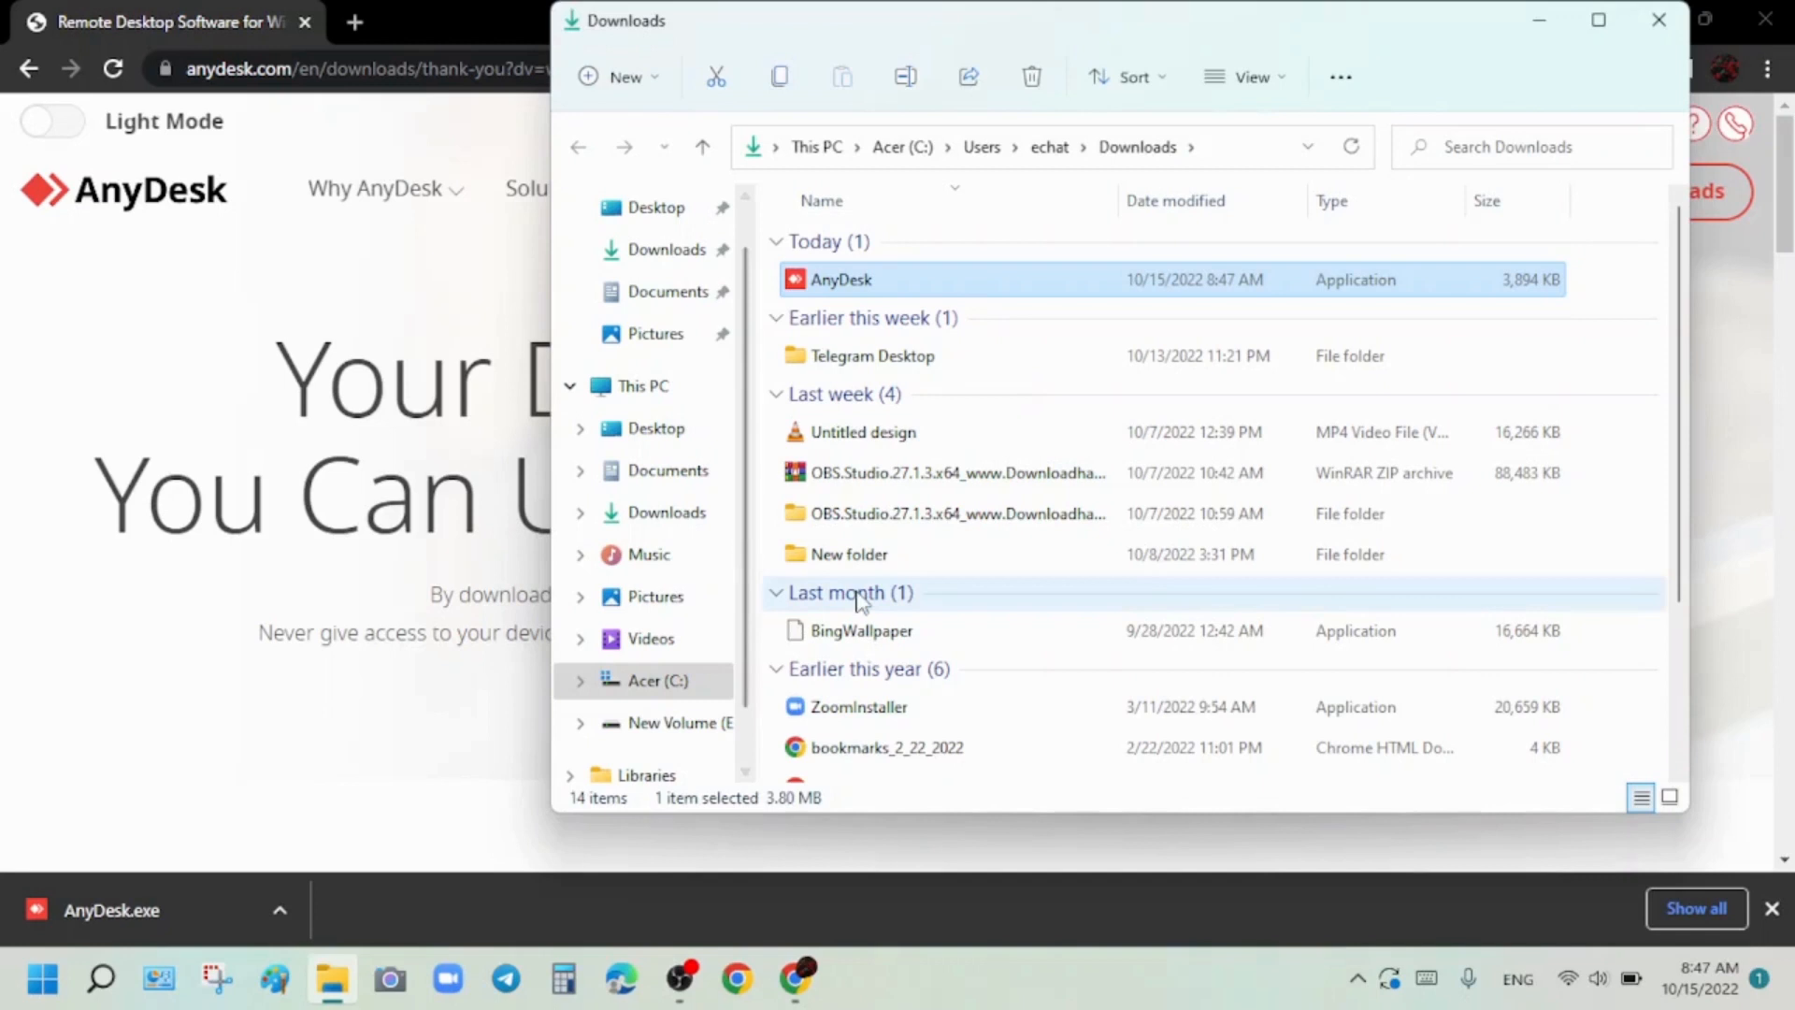
double_click(841, 279)
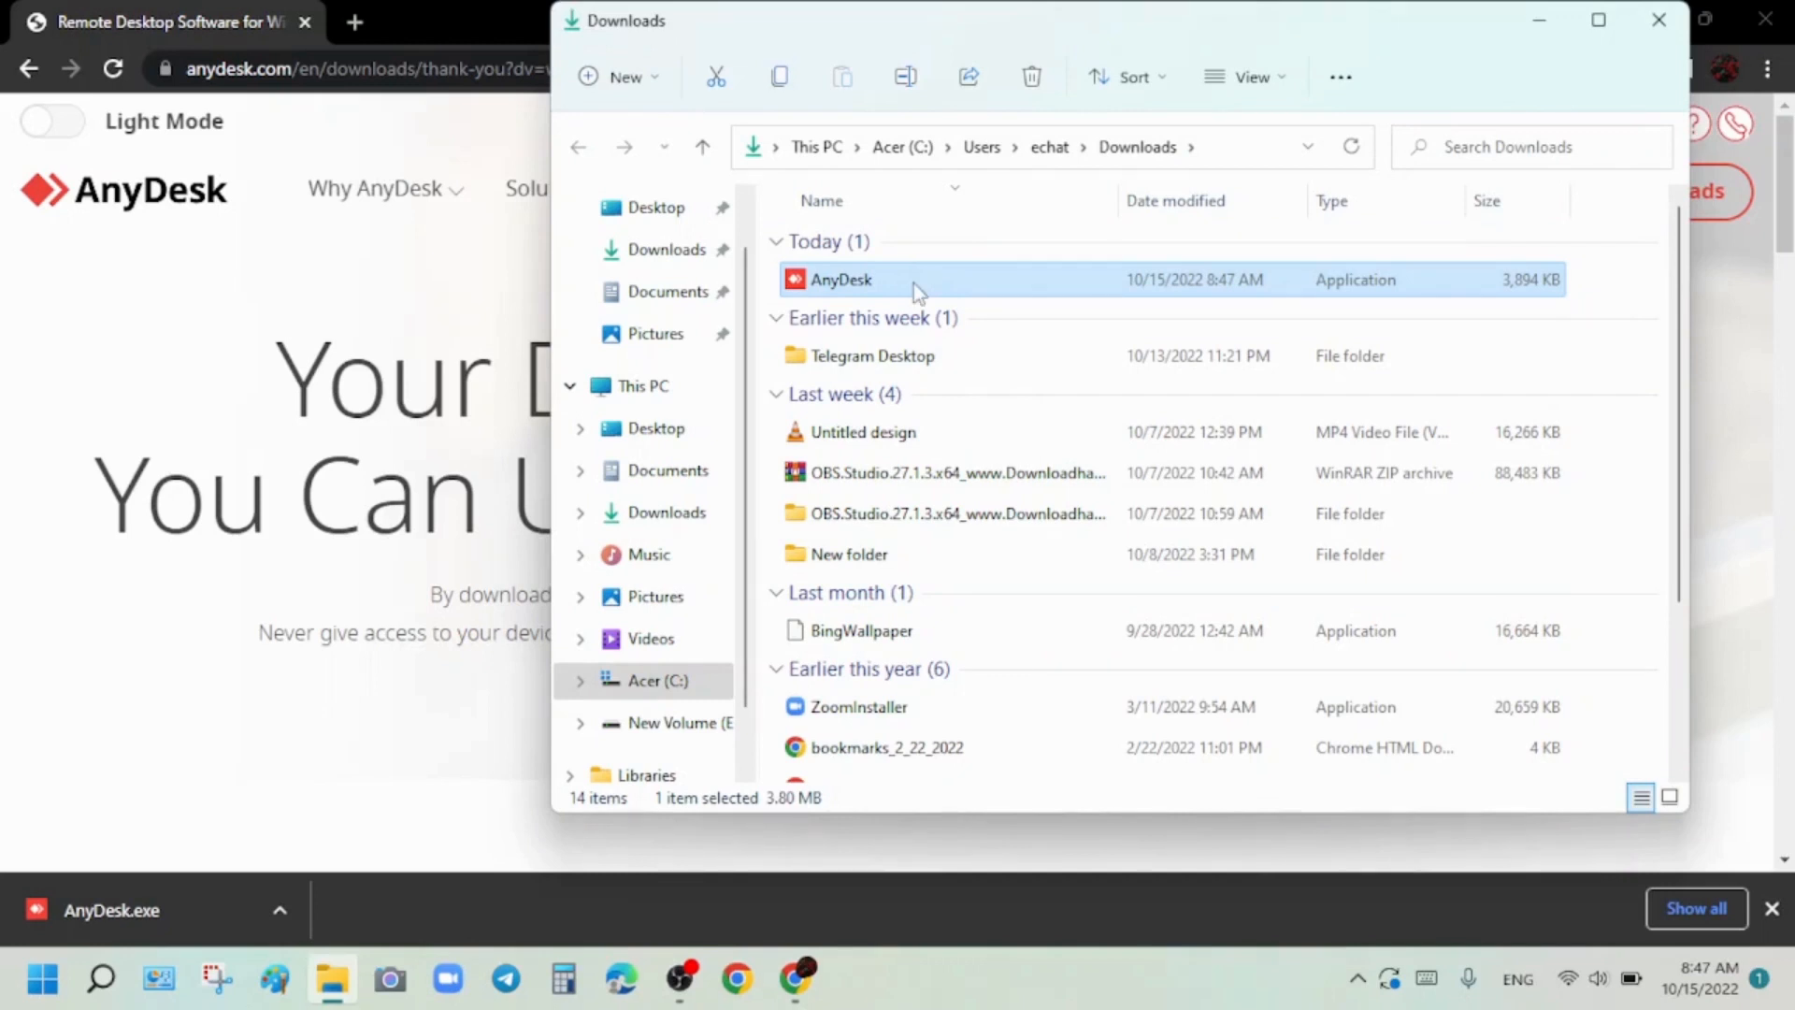
right_click(842, 279)
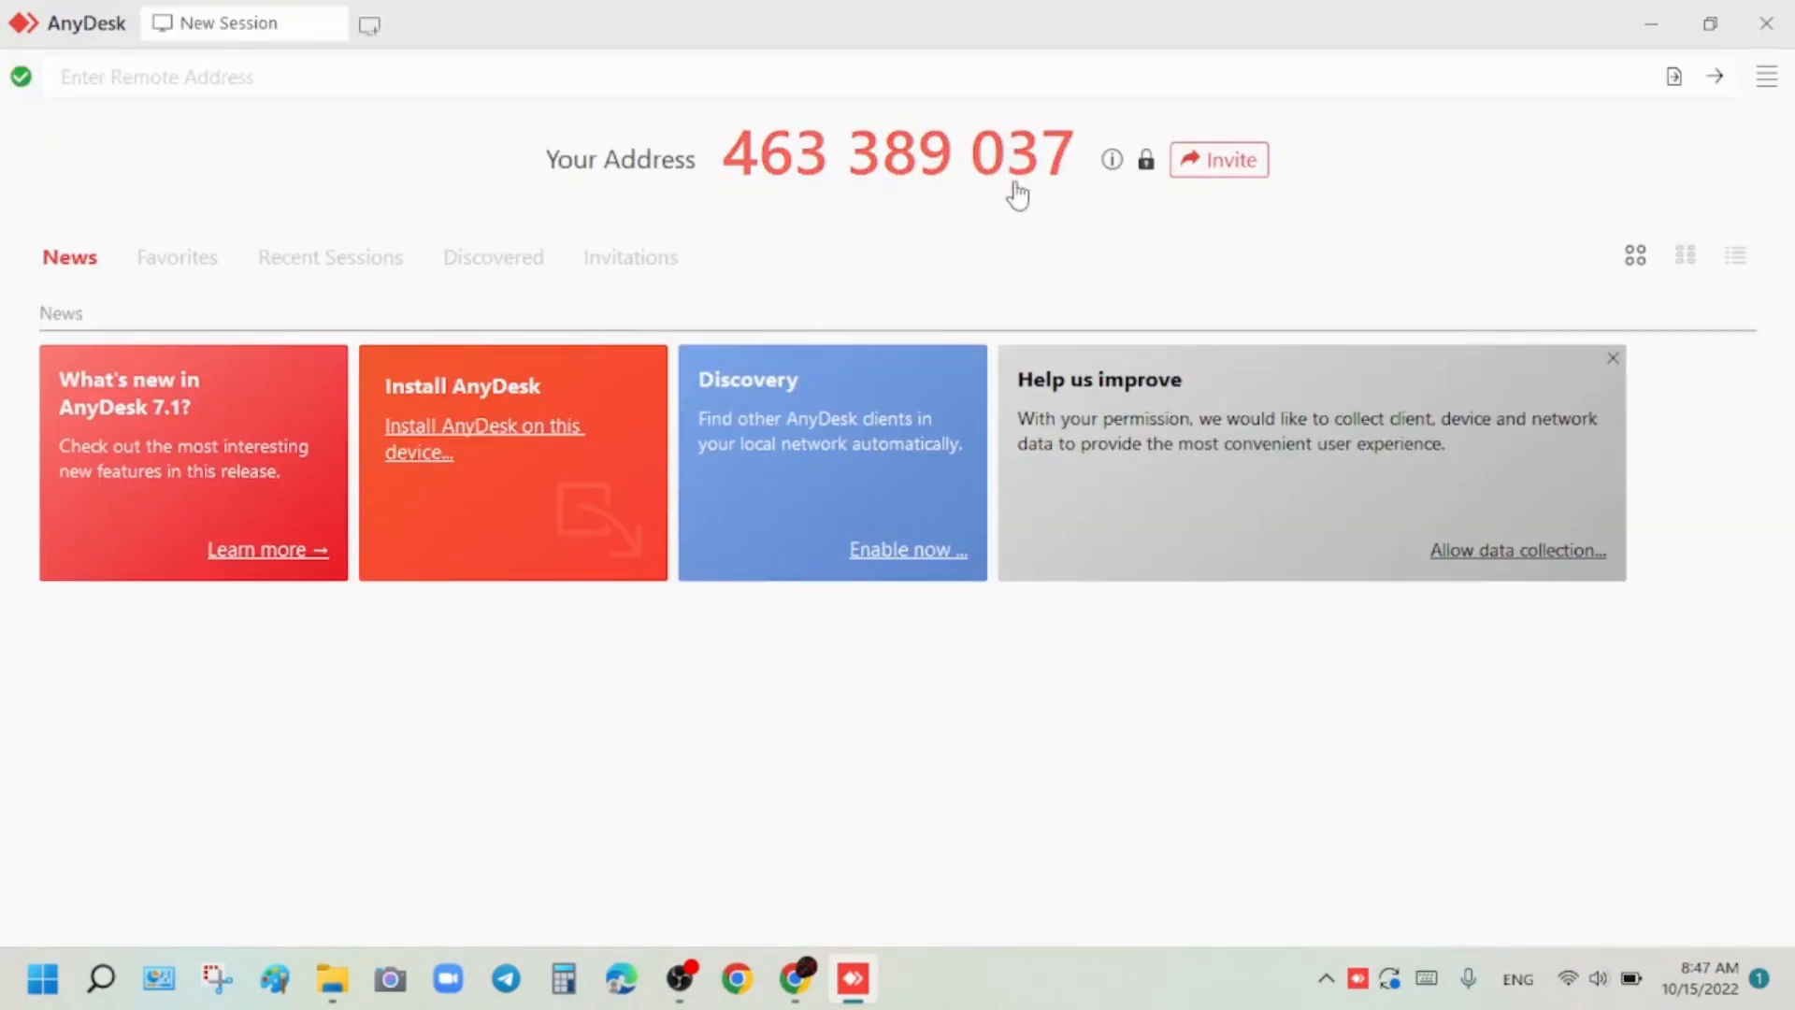
mouse_move(786, 307)
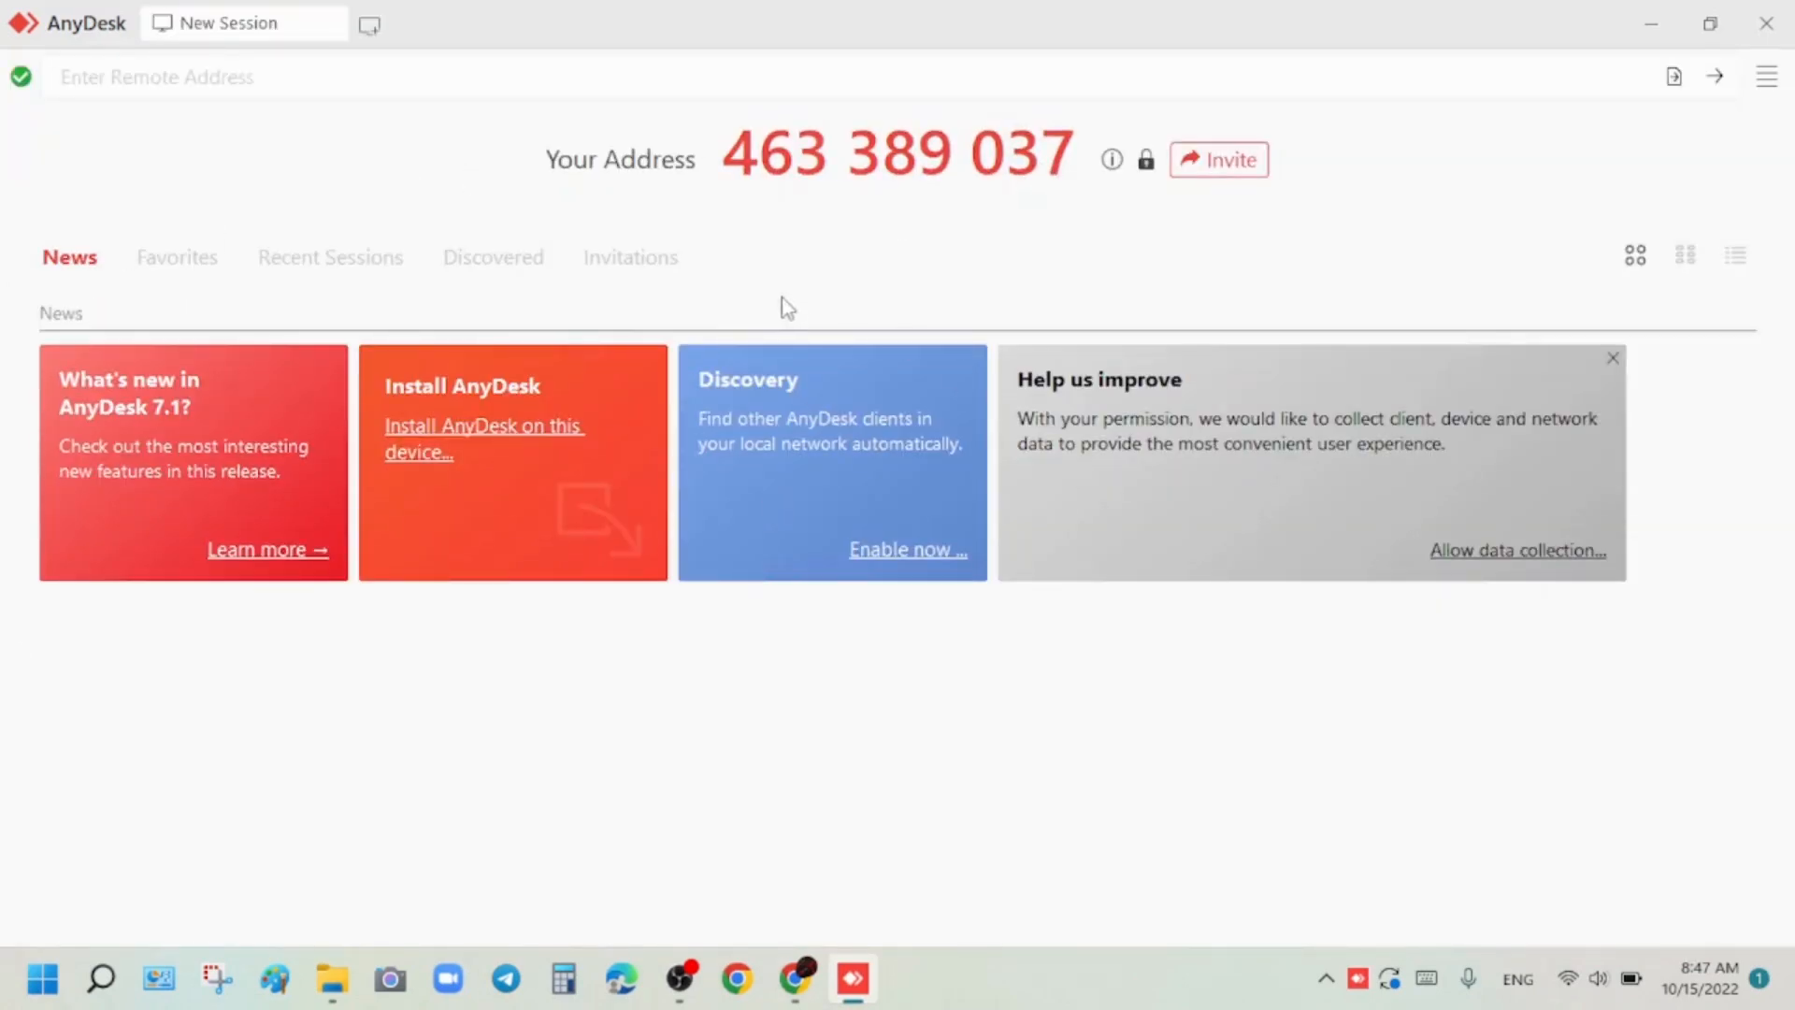
mouse_move(1100, 220)
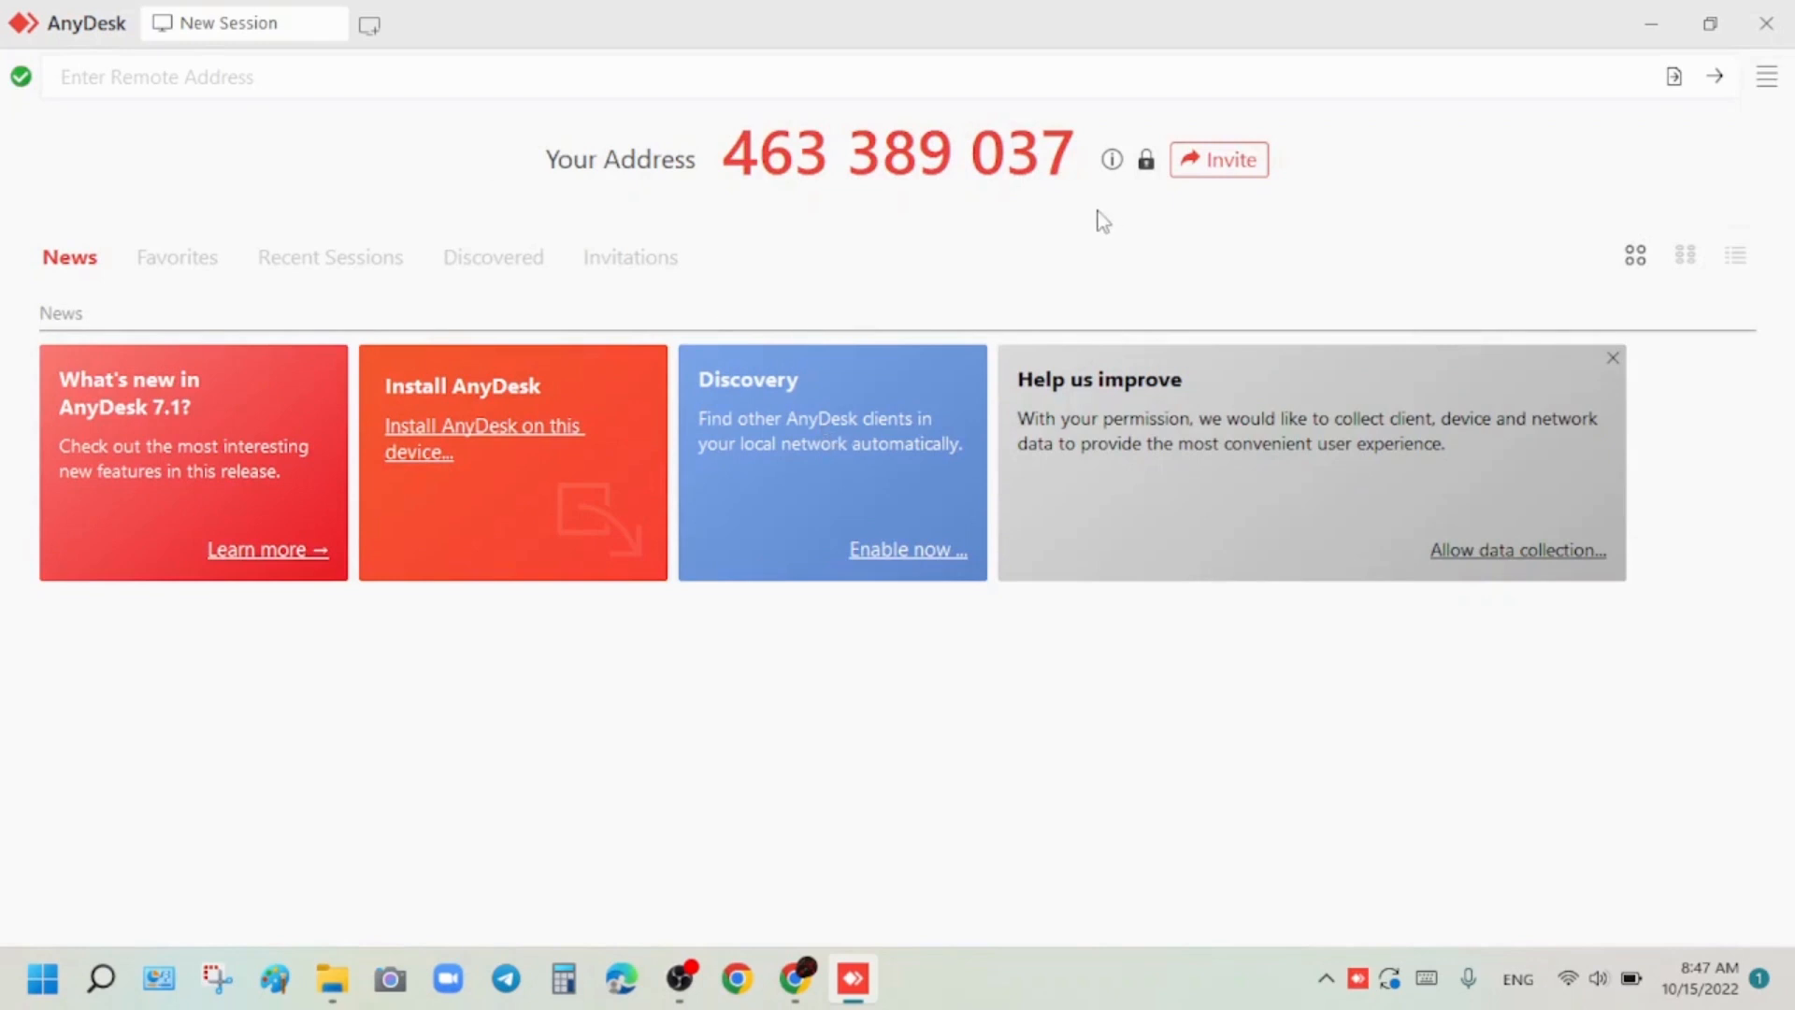
mouse_move(925, 240)
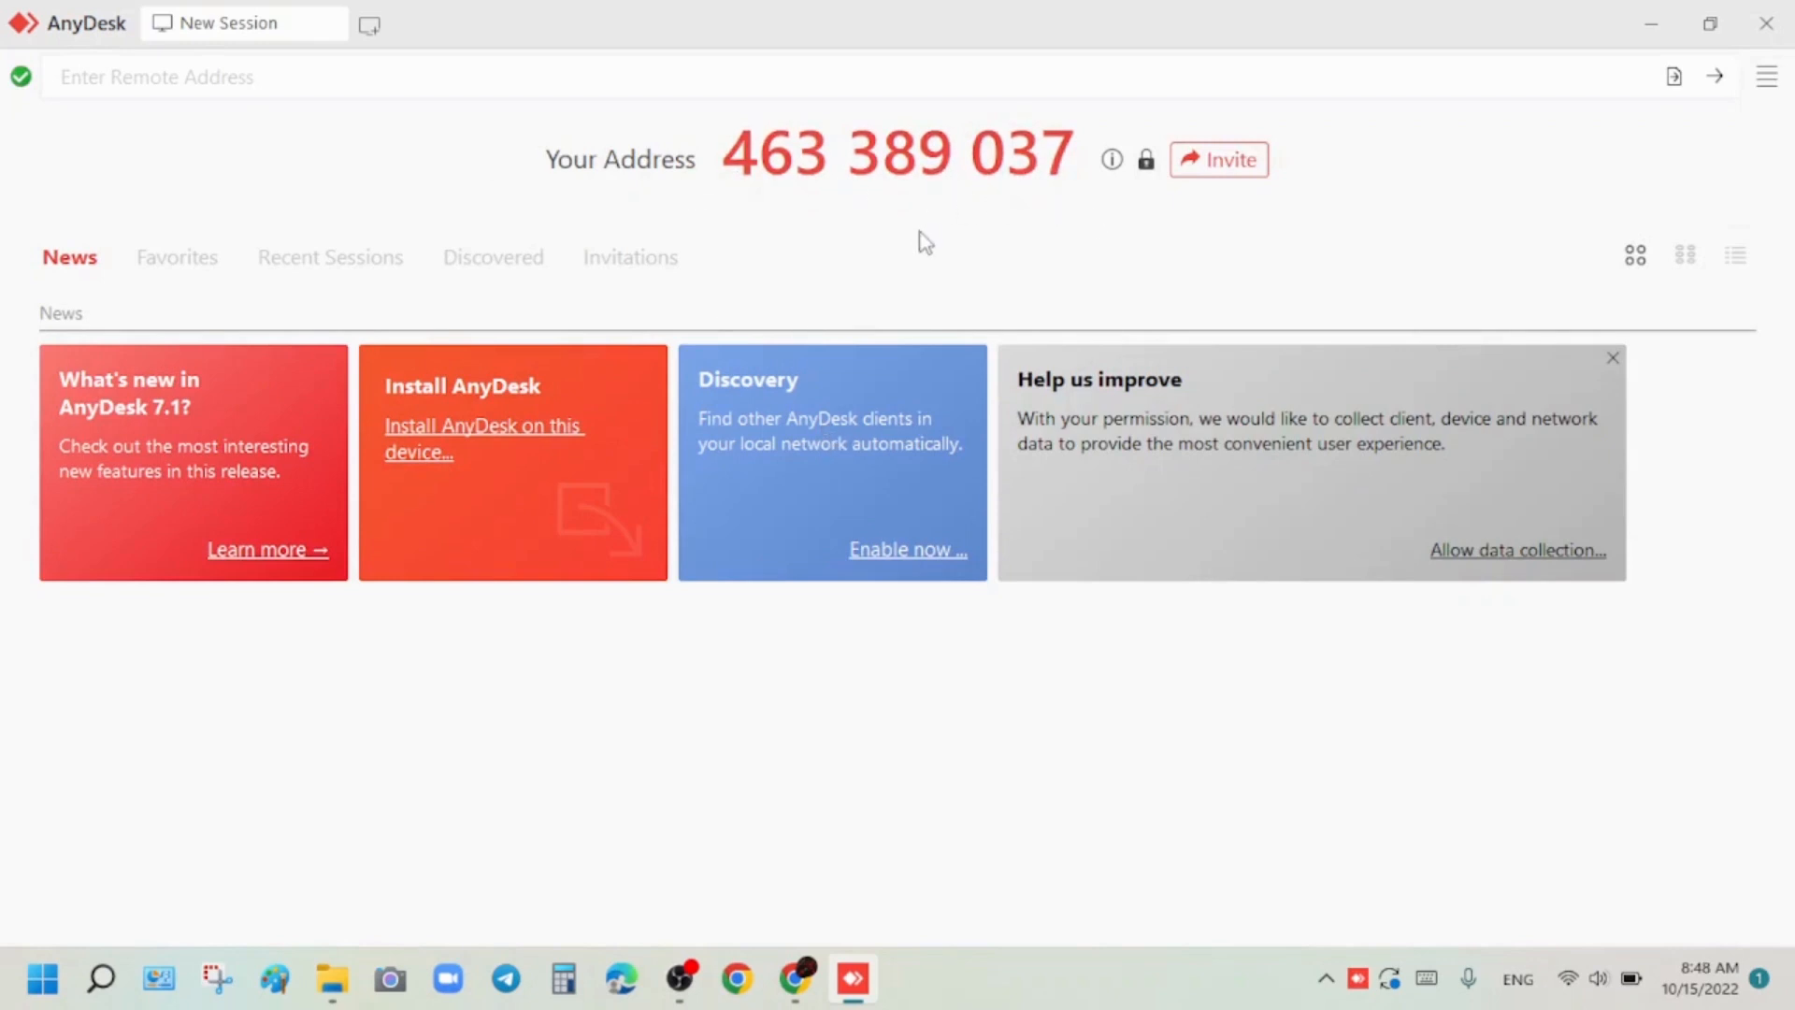
mouse_move(1159, 353)
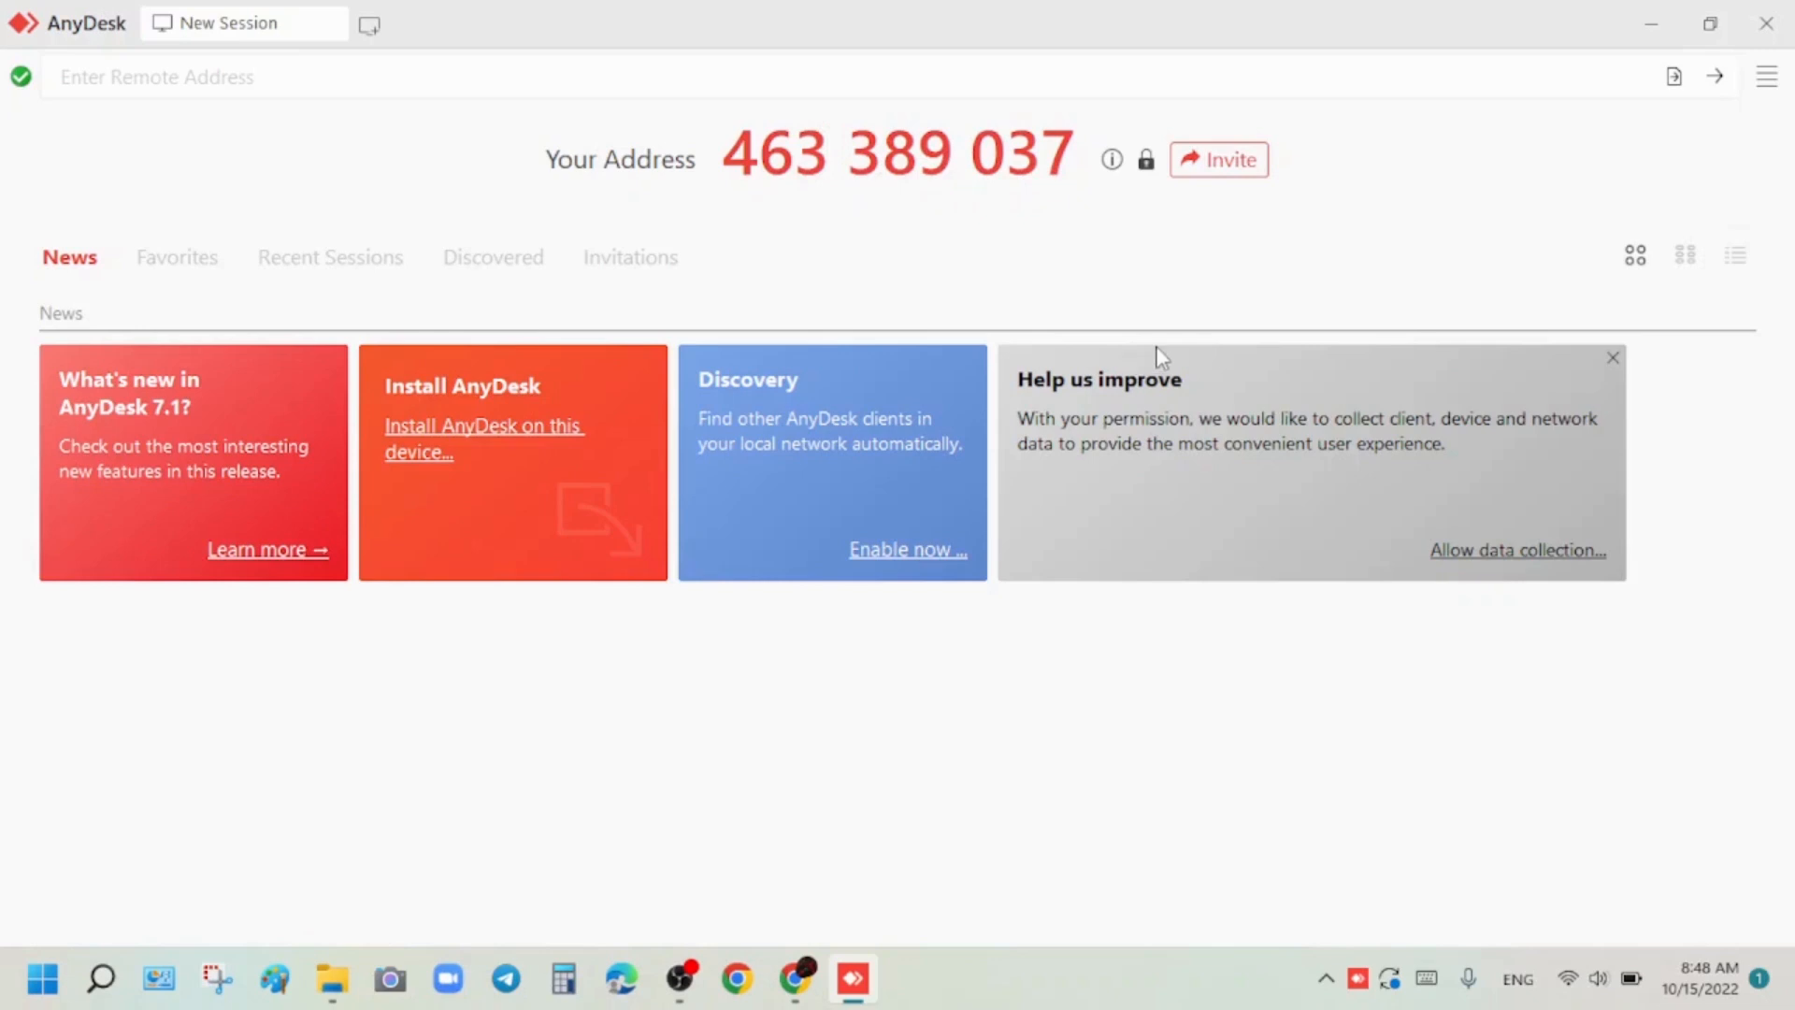
mouse_move(1193, 226)
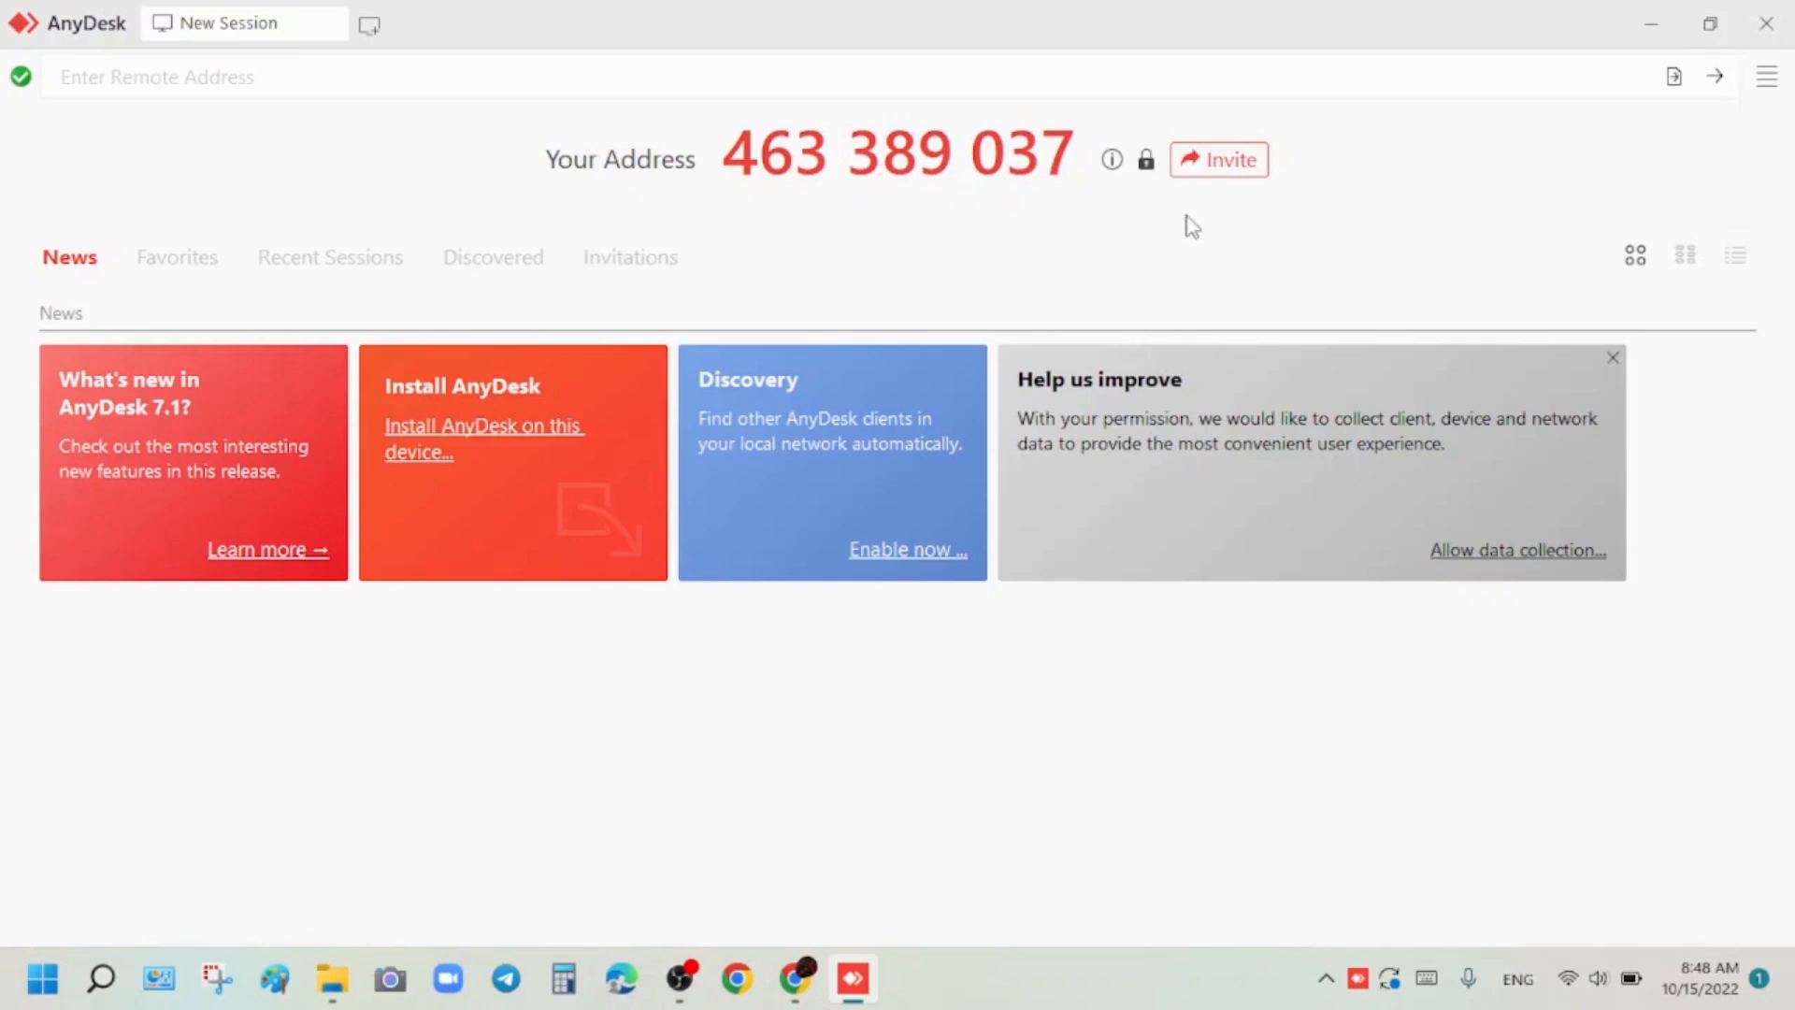
mouse_move(1220, 159)
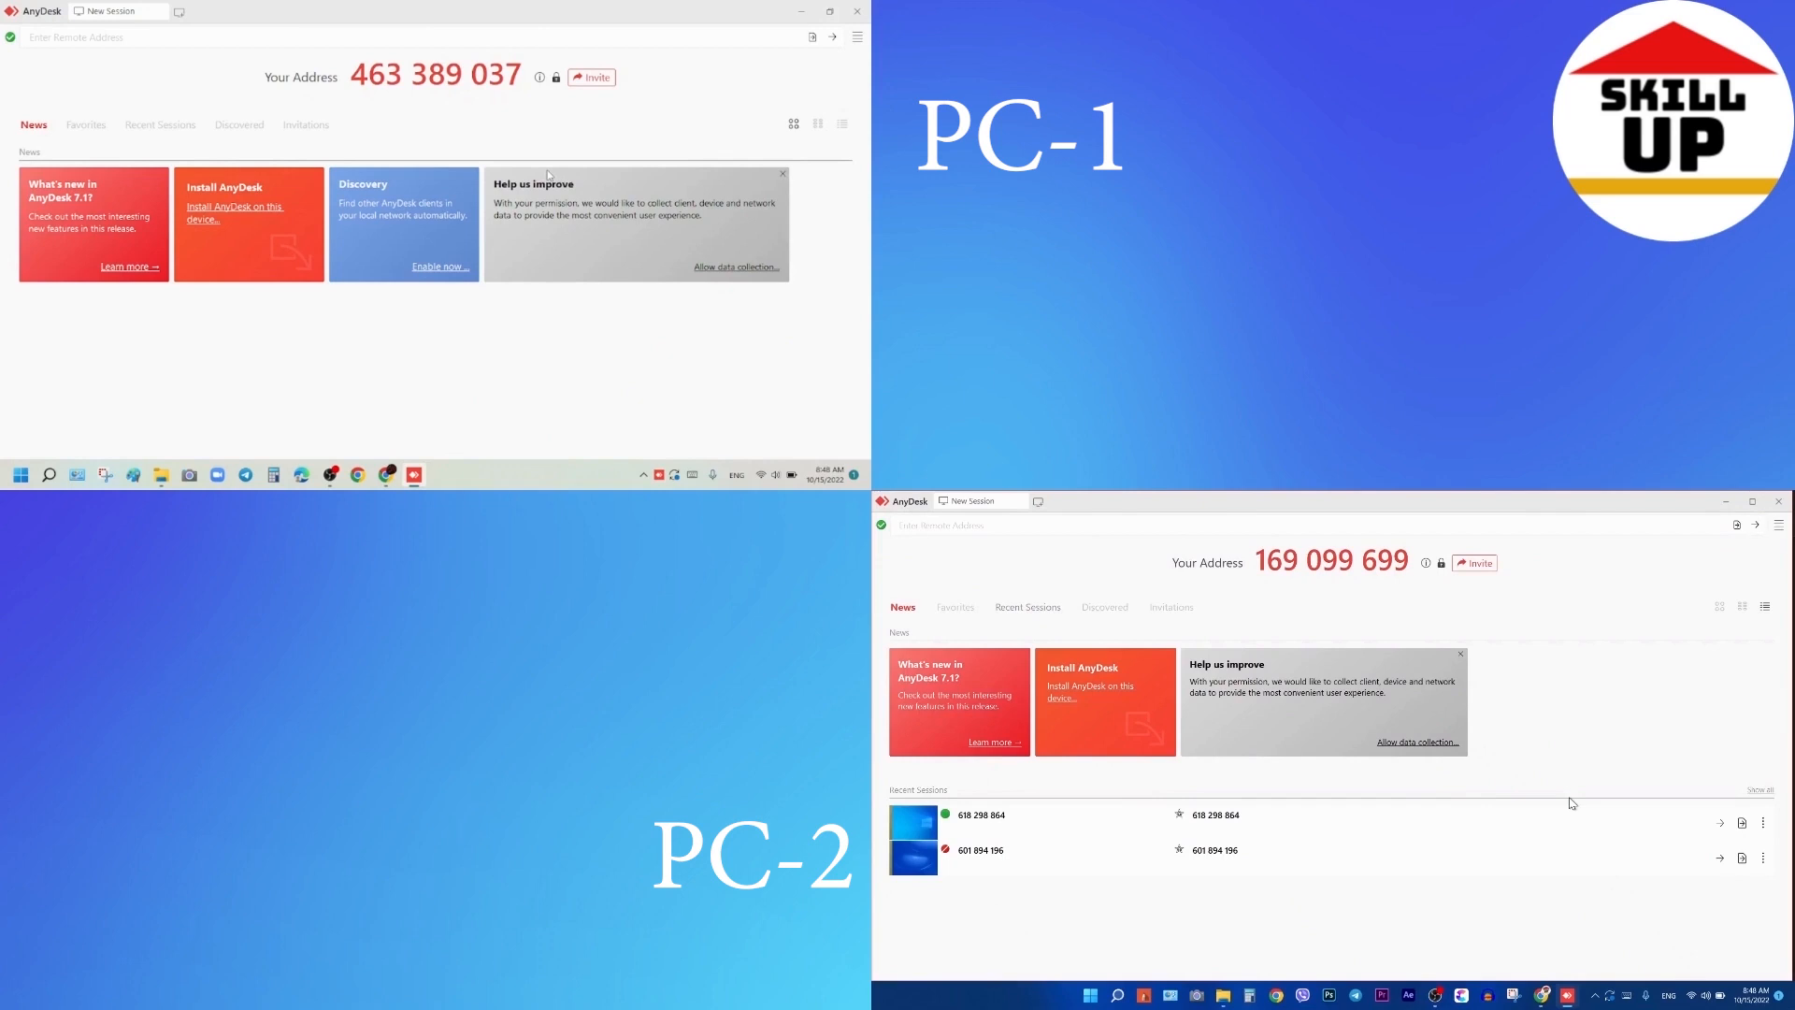
mouse_move(562, 174)
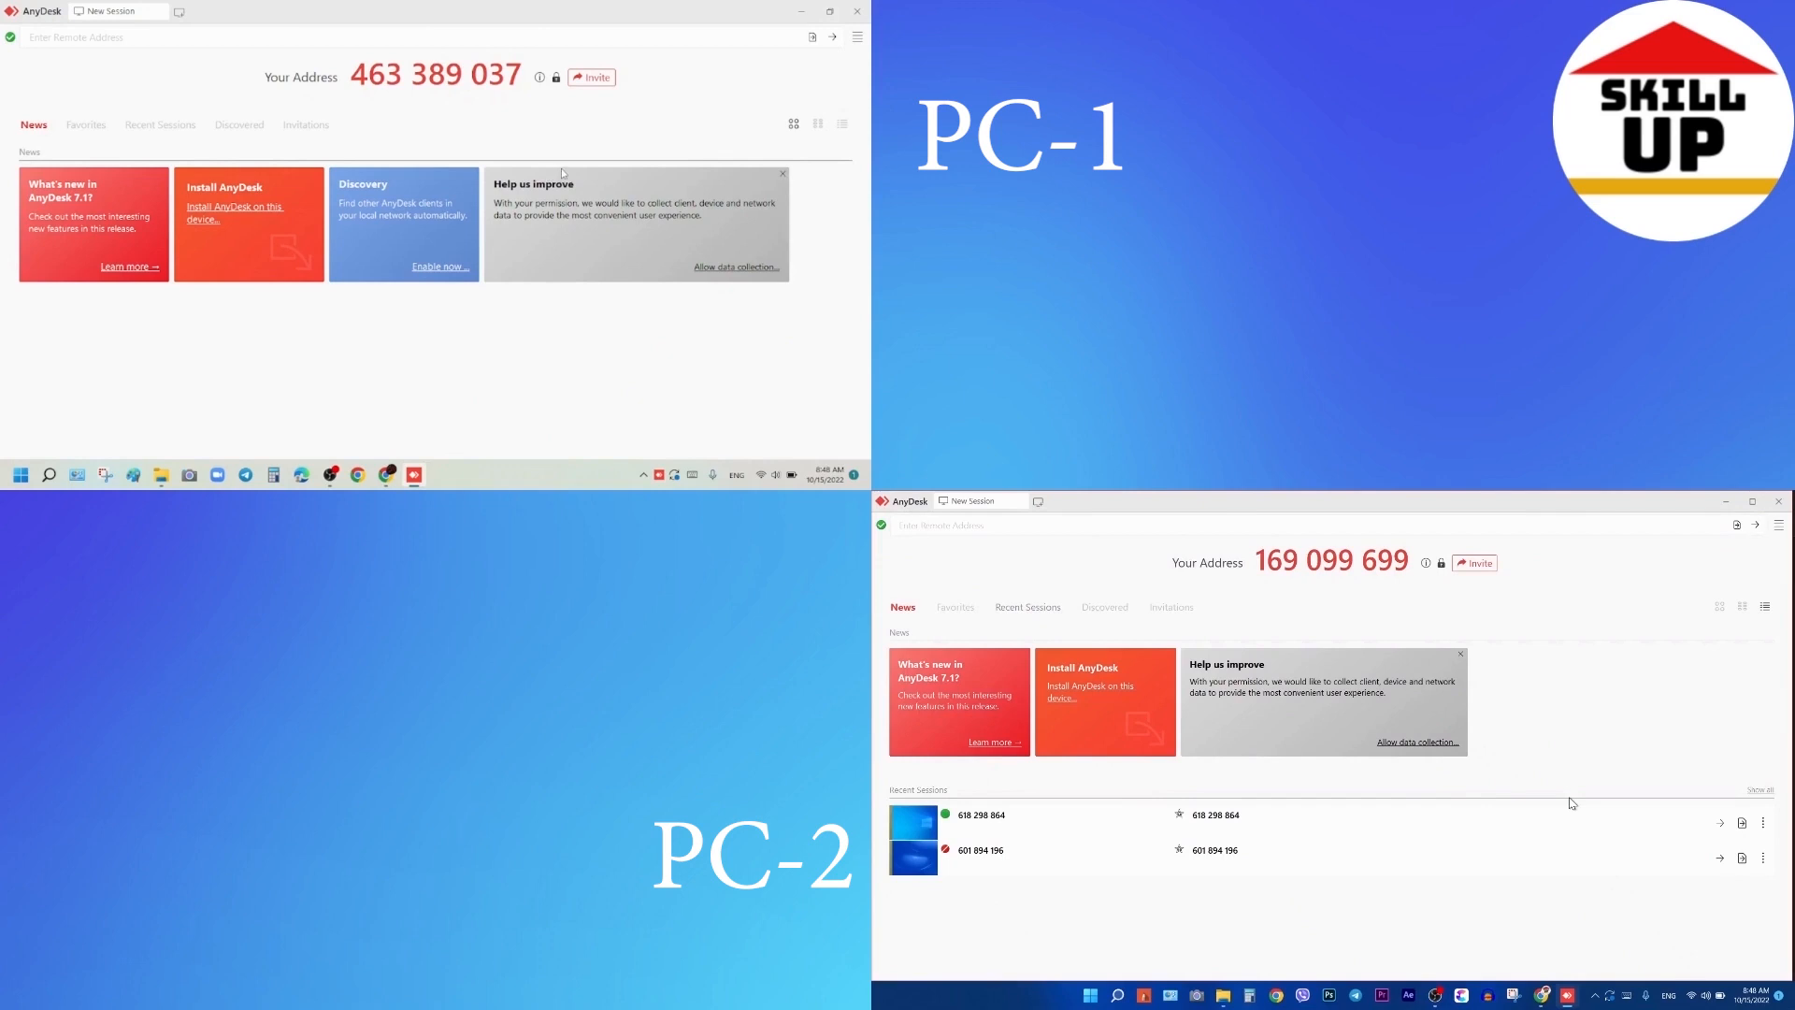
mouse_move(578, 108)
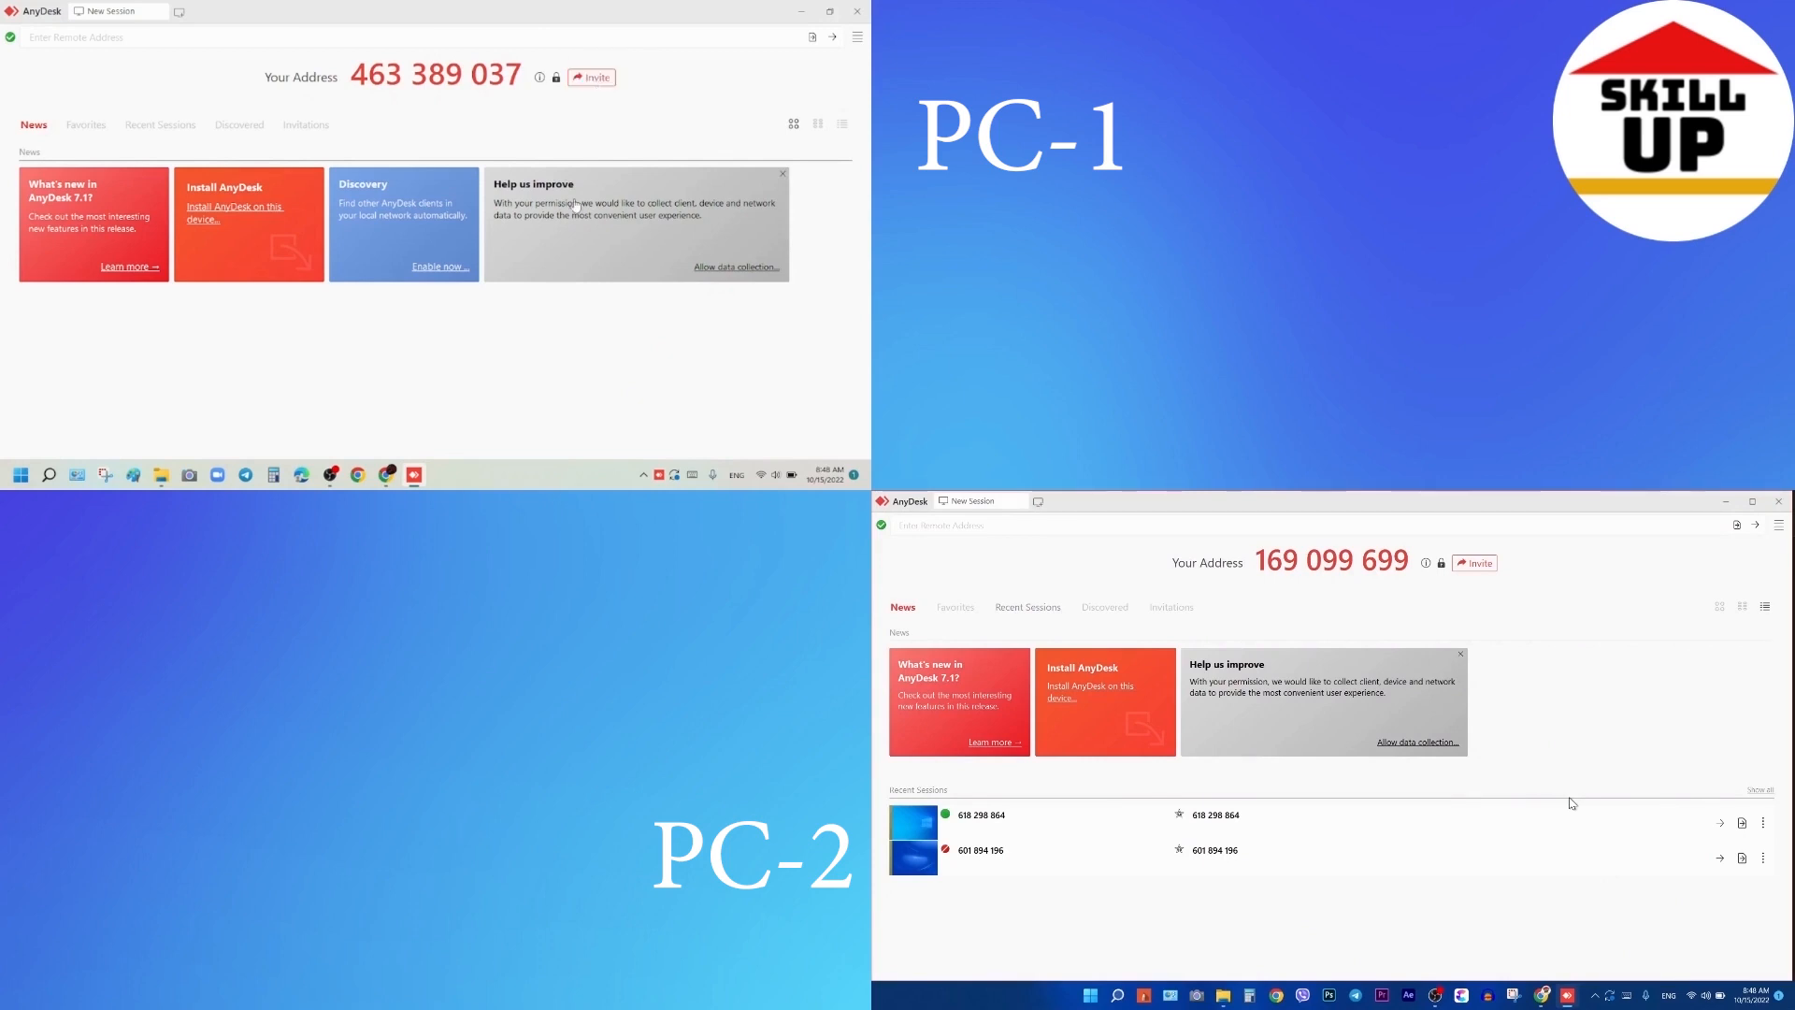
left_click(592, 76)
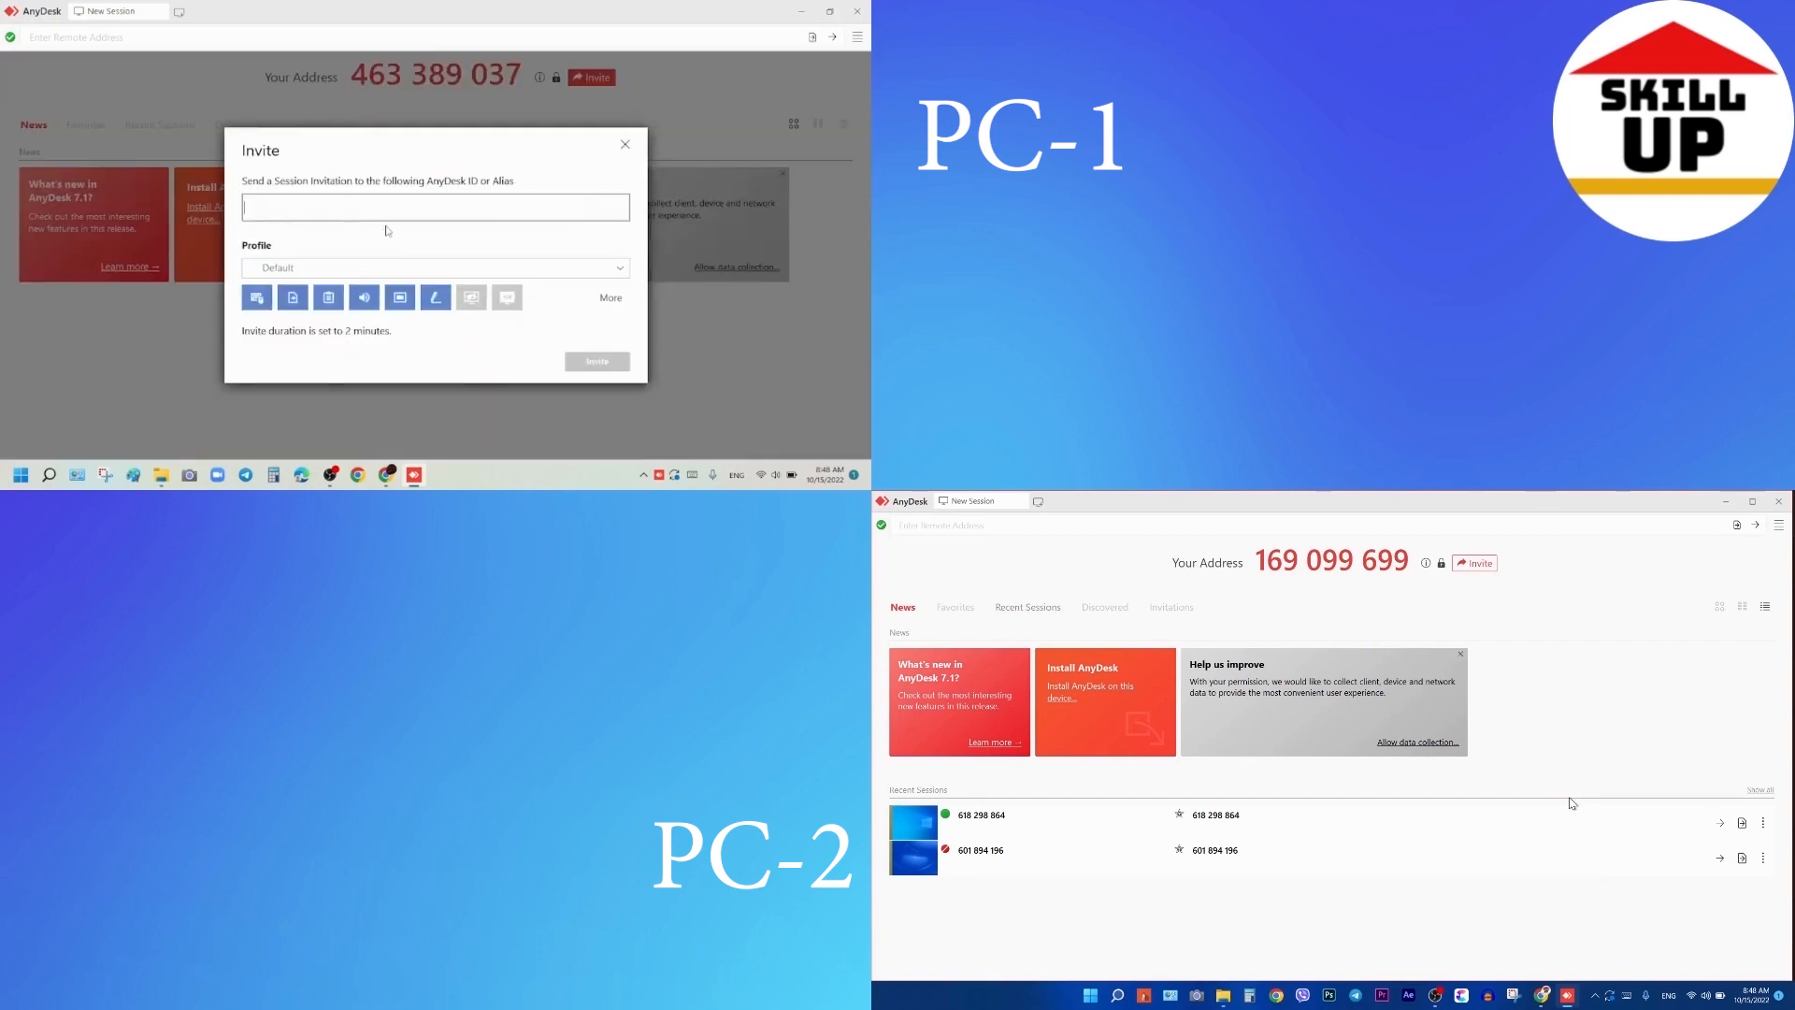
left_click(434, 207)
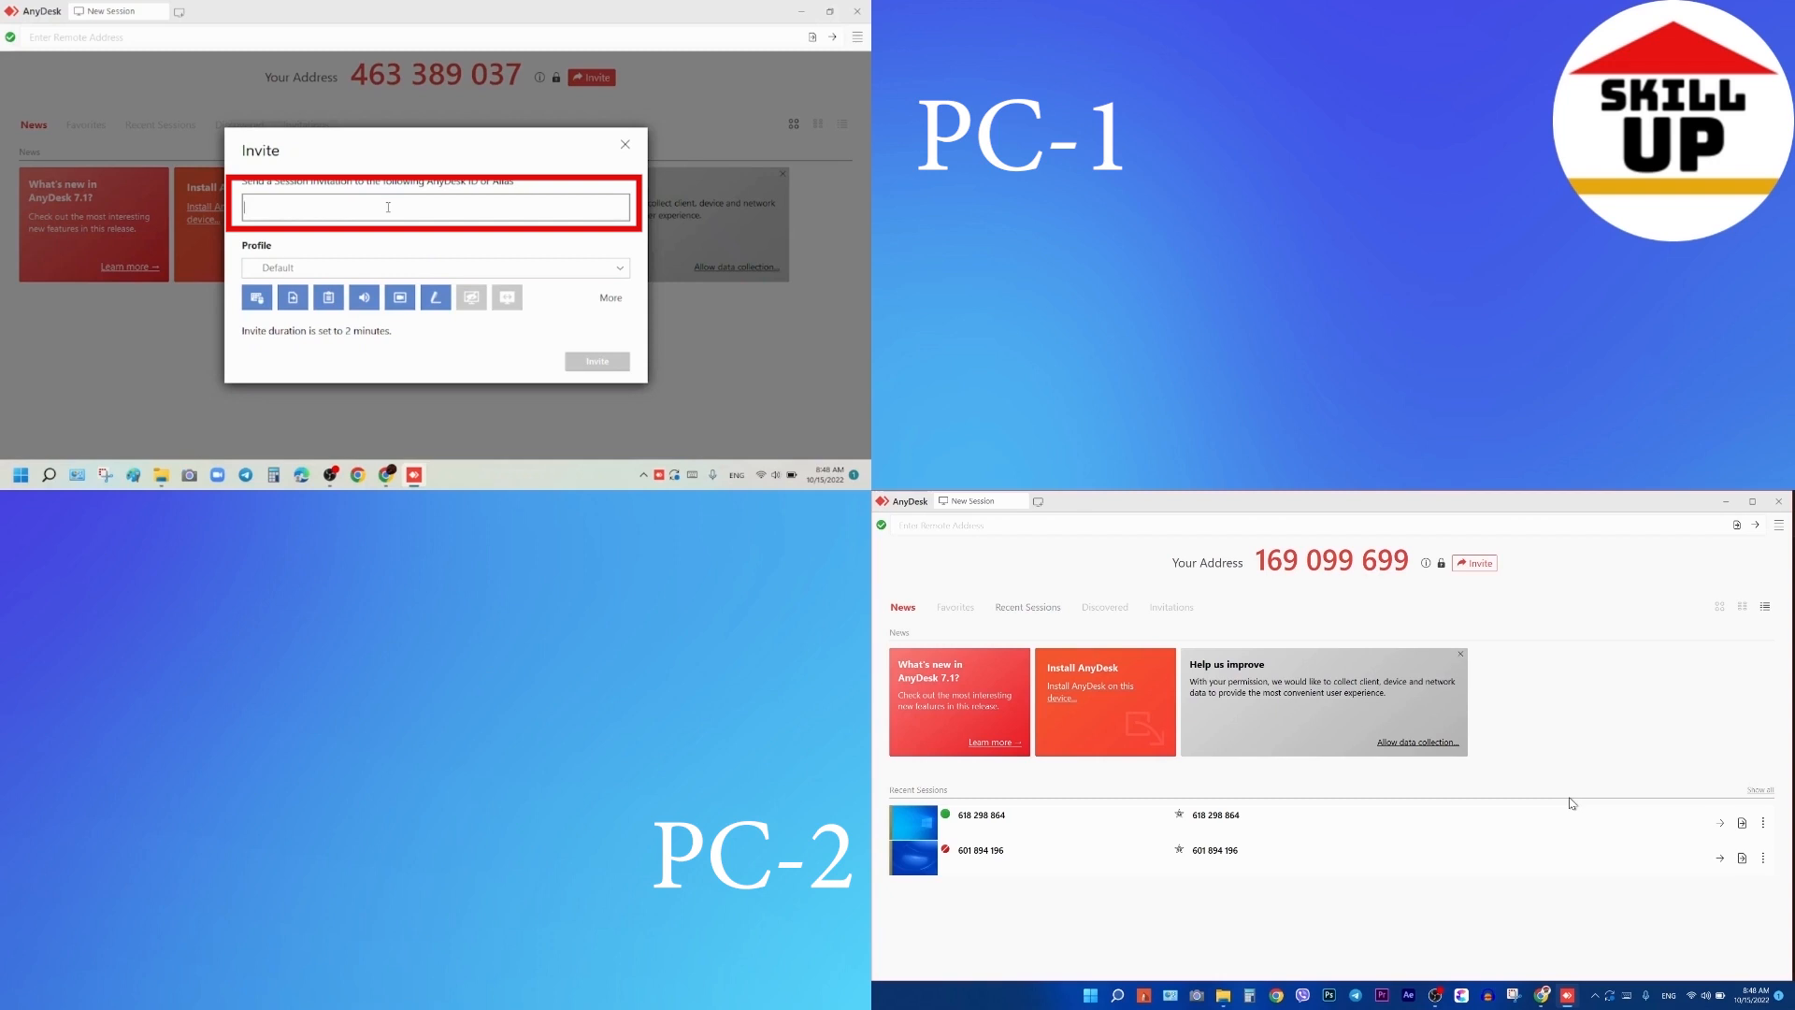
type("169099")
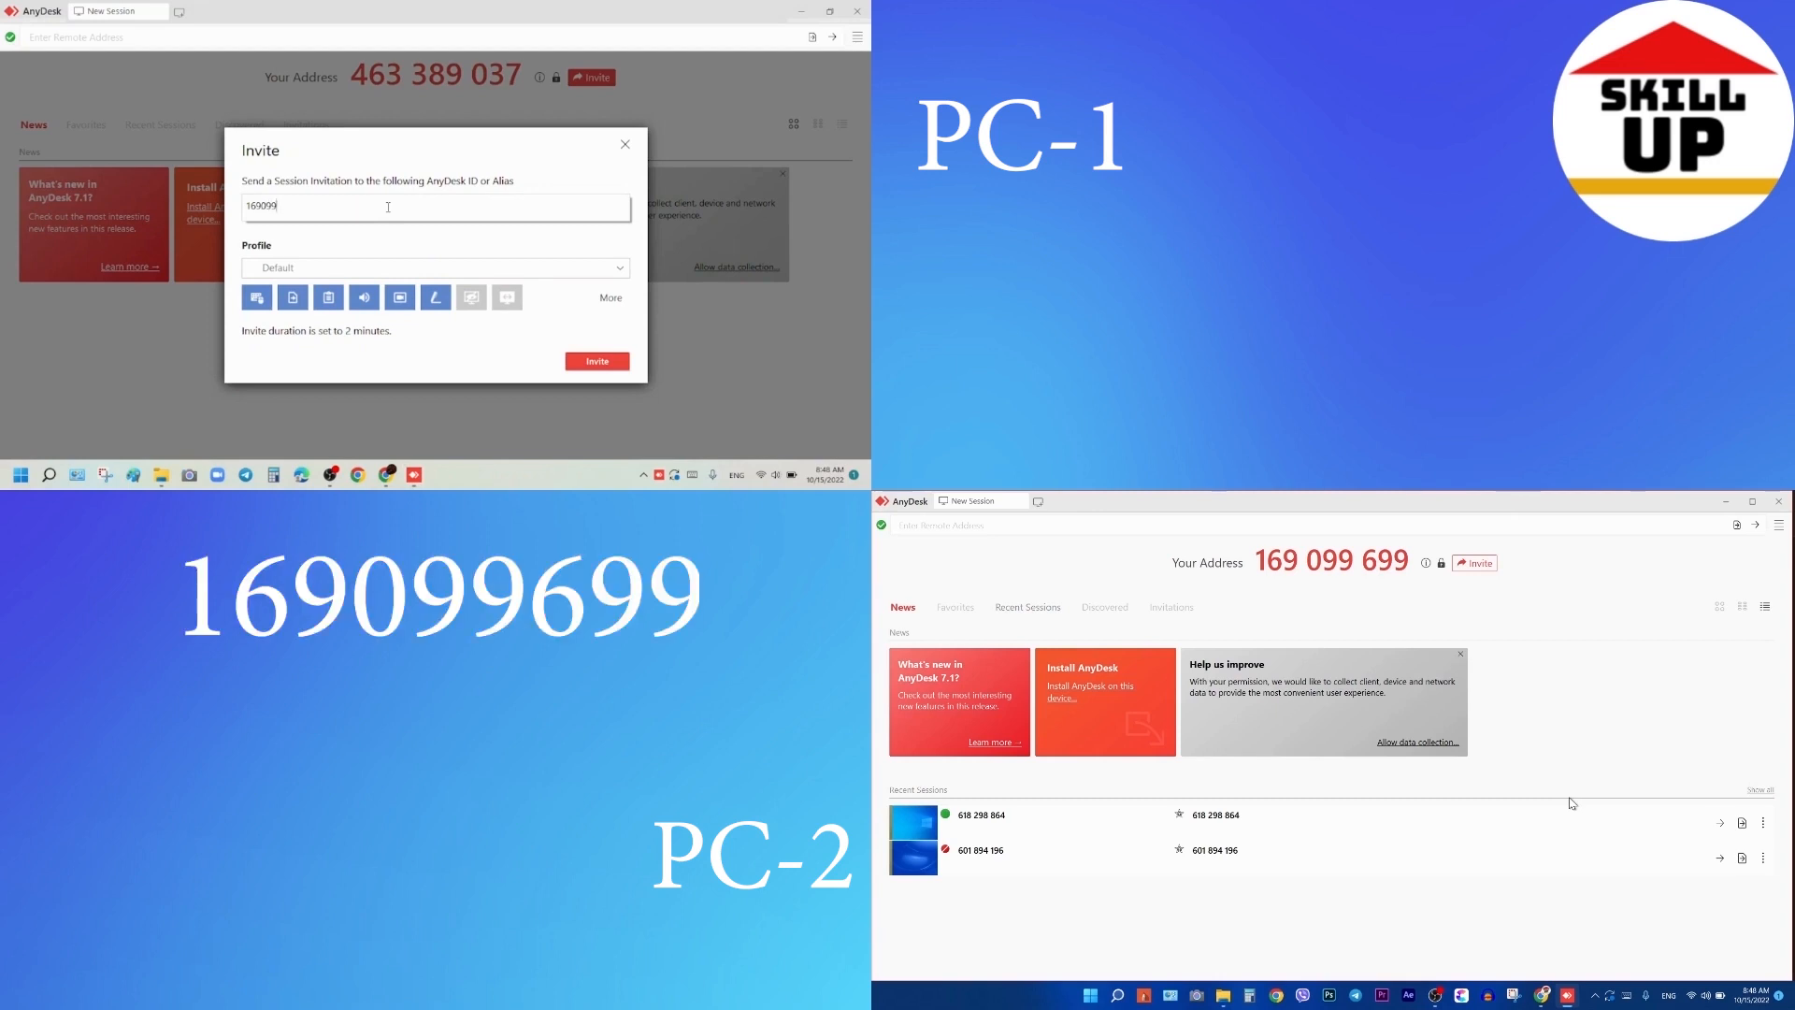
type("6")
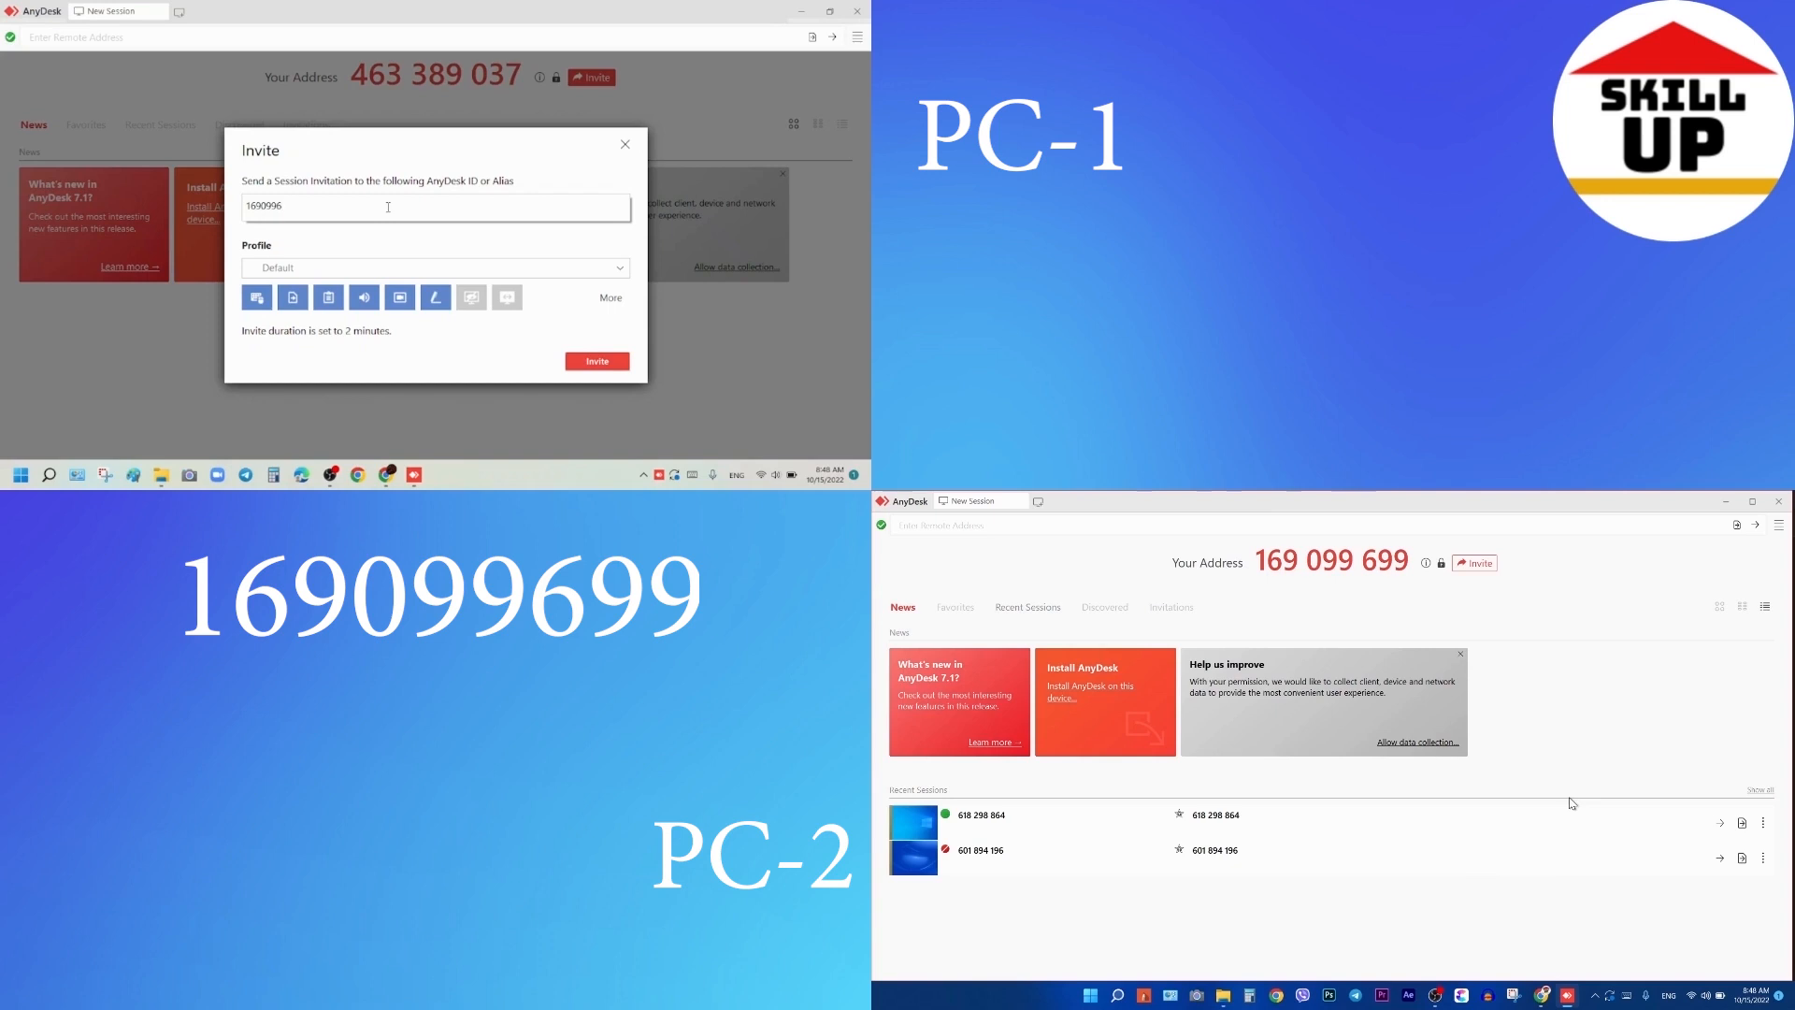
type("99")
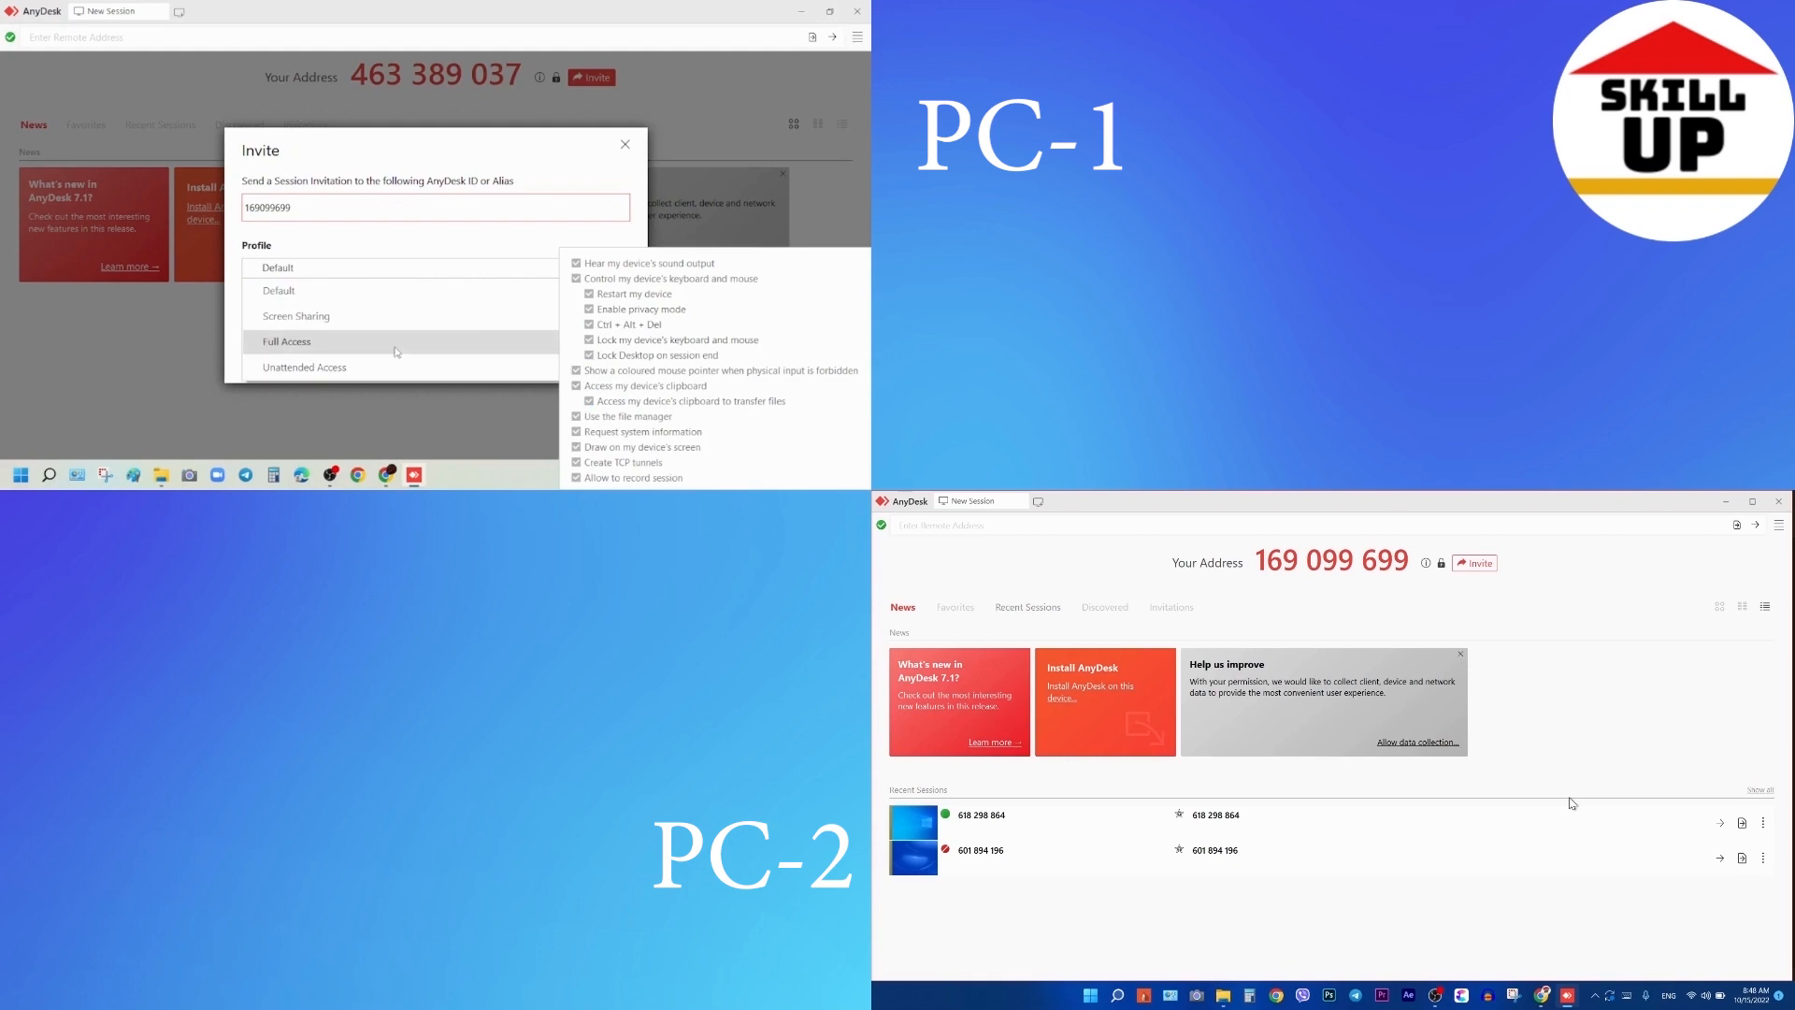
left_click(286, 341)
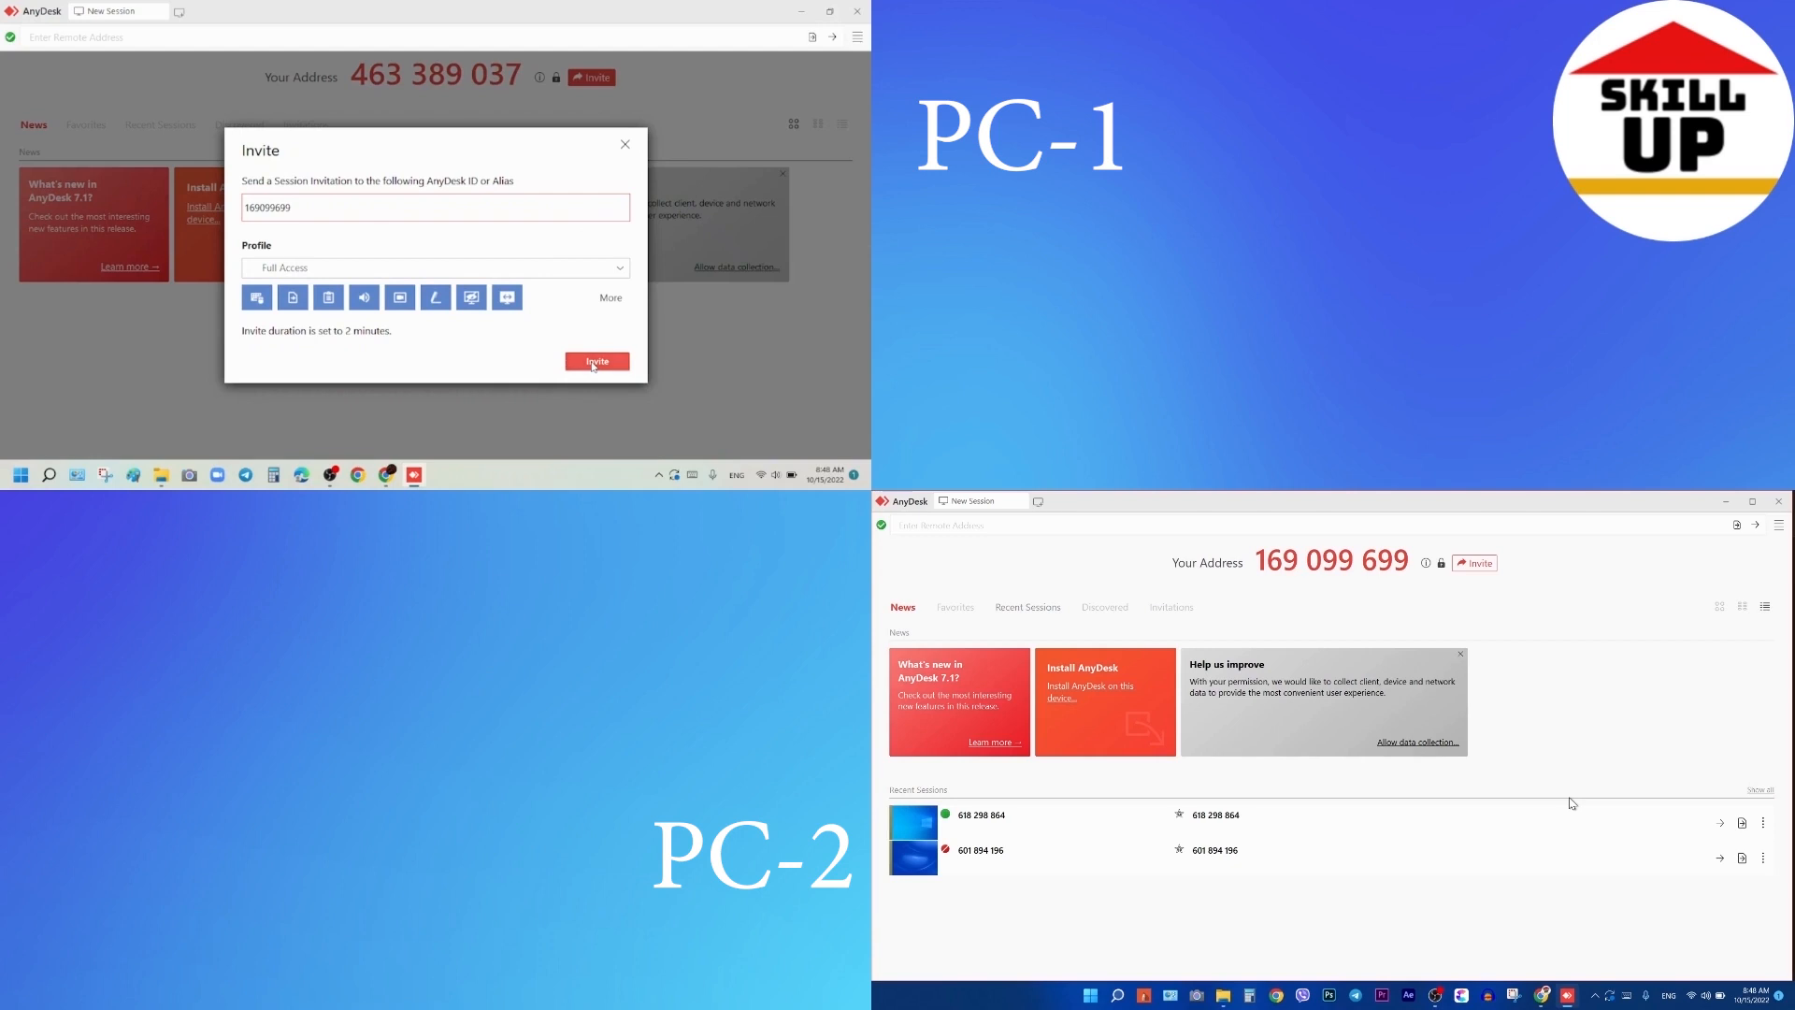
- Send the invitation from PC-1 and connect on PC-2 to view PC-1's screen
left_click(595, 361)
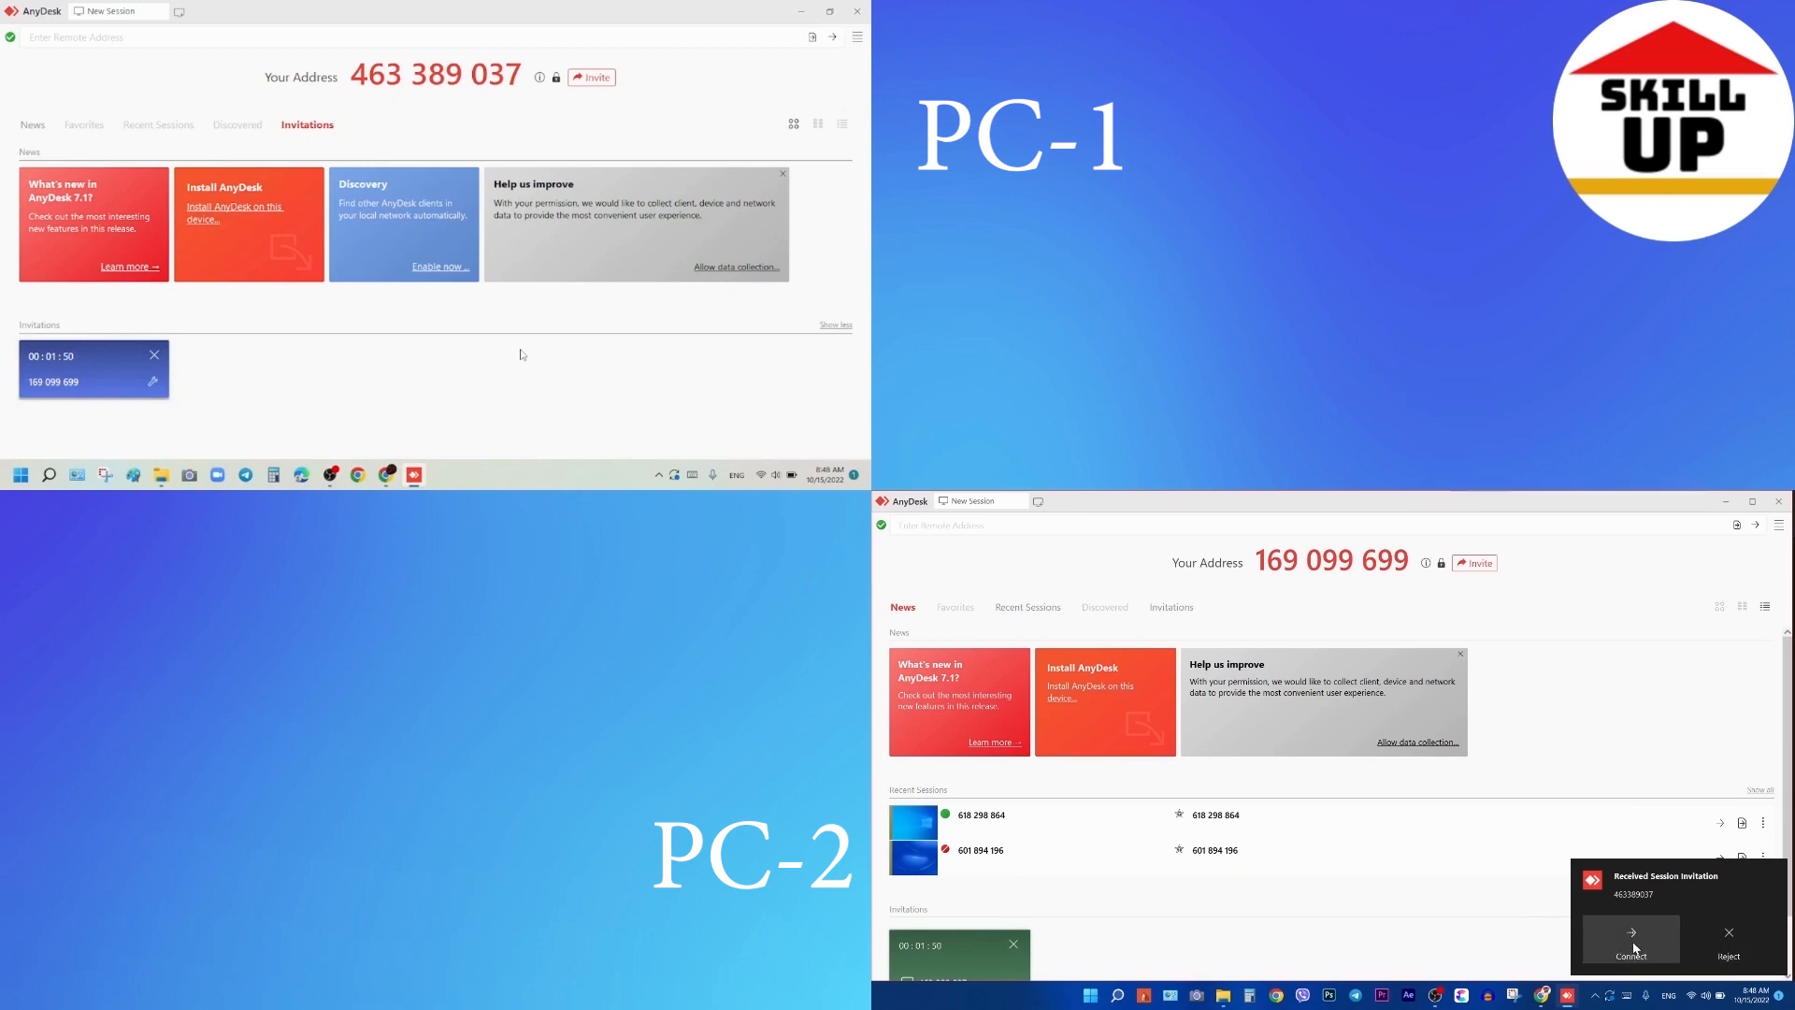
left_click(1627, 949)
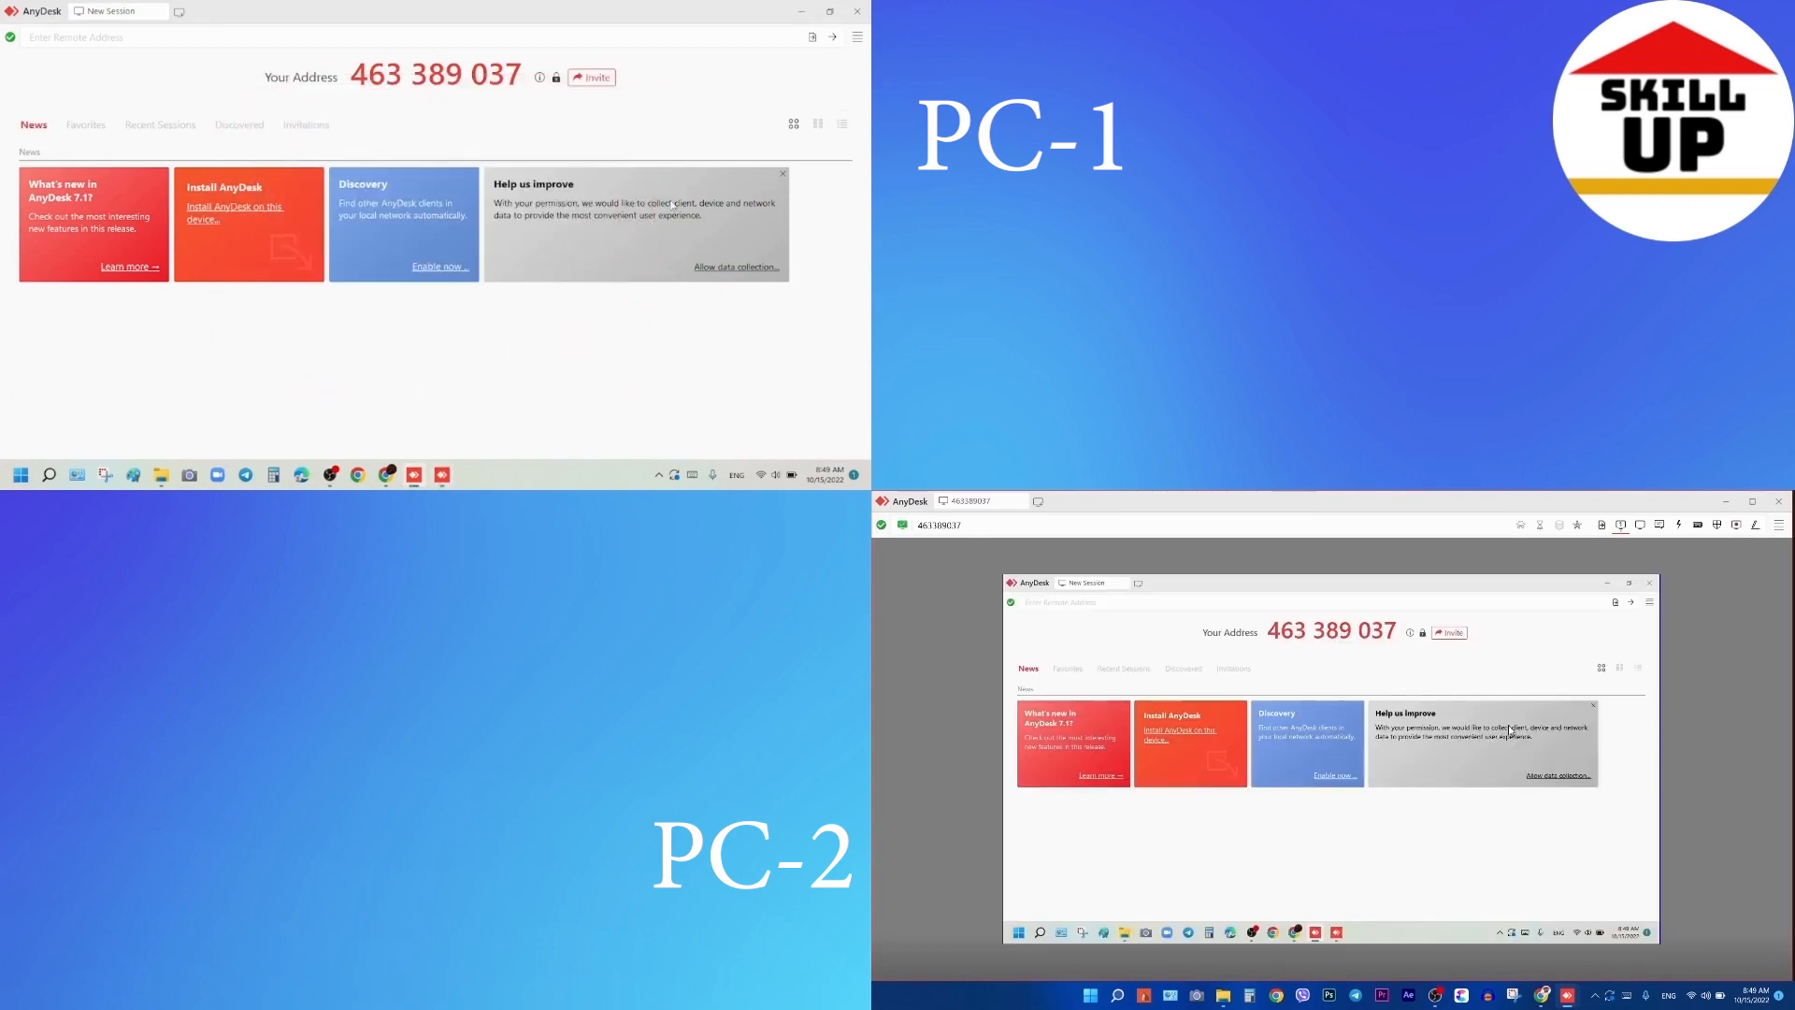
mouse_move(582, 356)
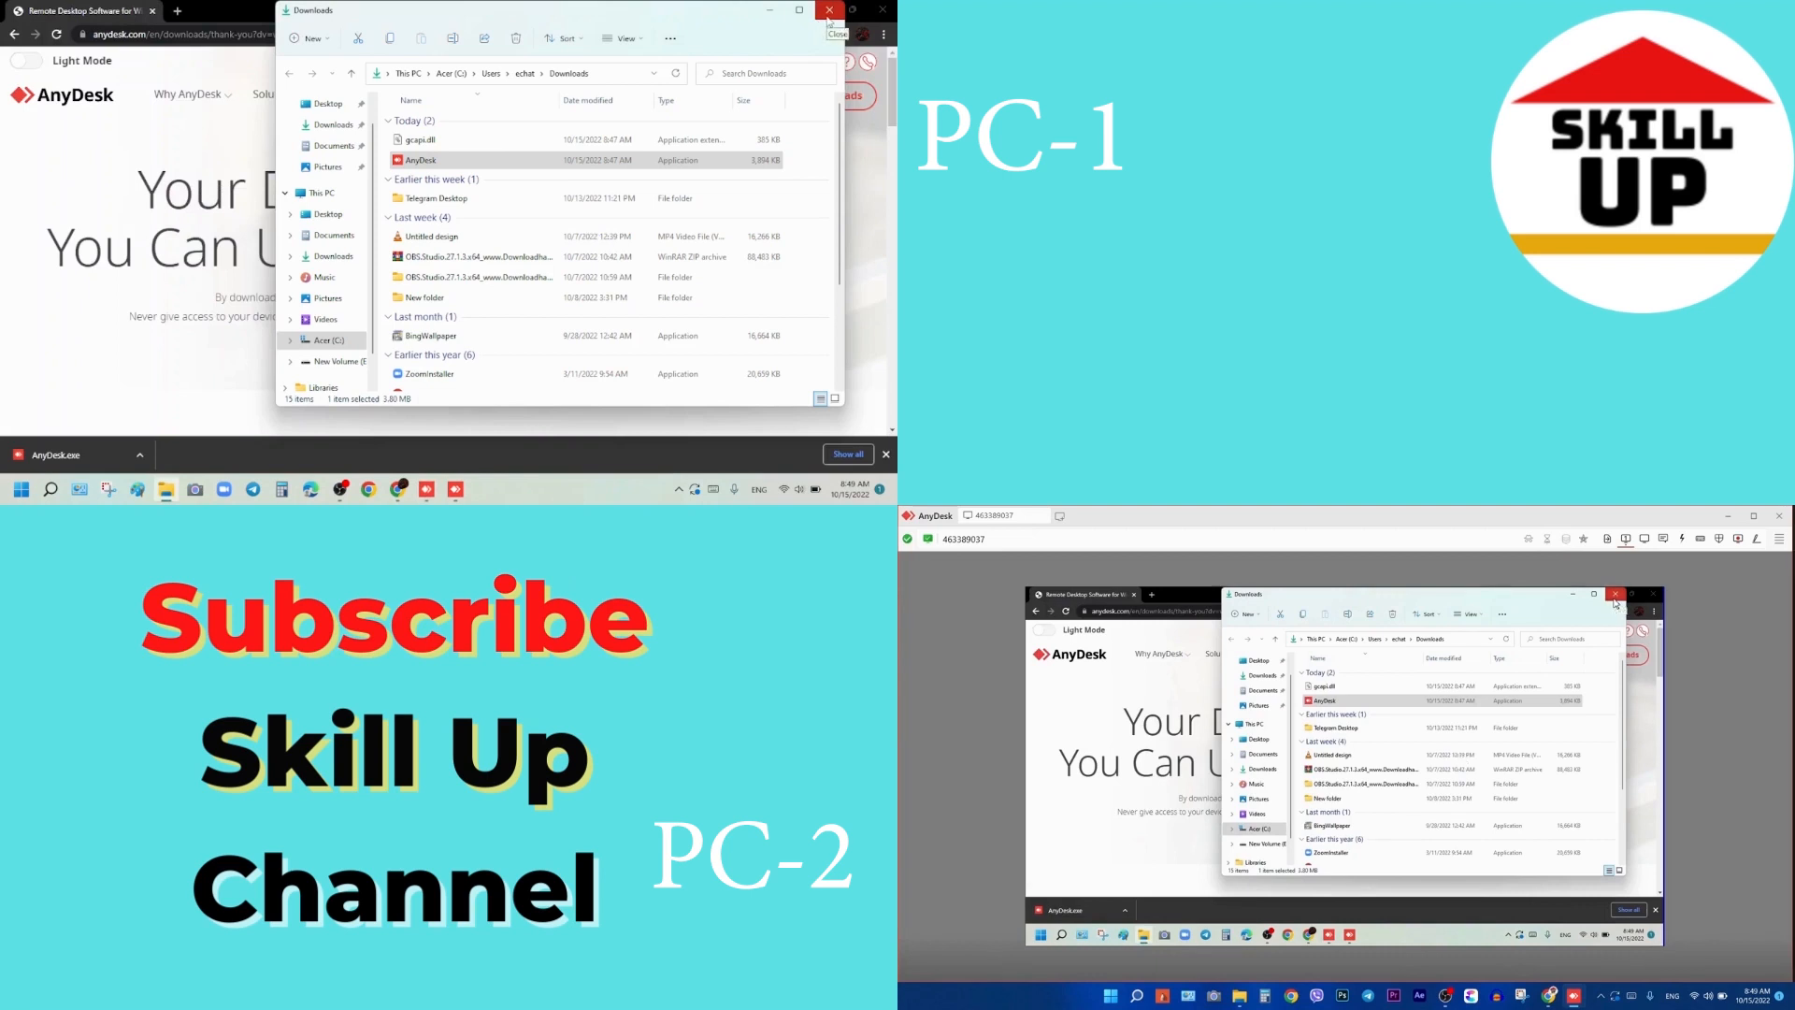
- Clear PC-1's open windows so PC-2 shows PC-1's desktop live
left_click(829, 11)
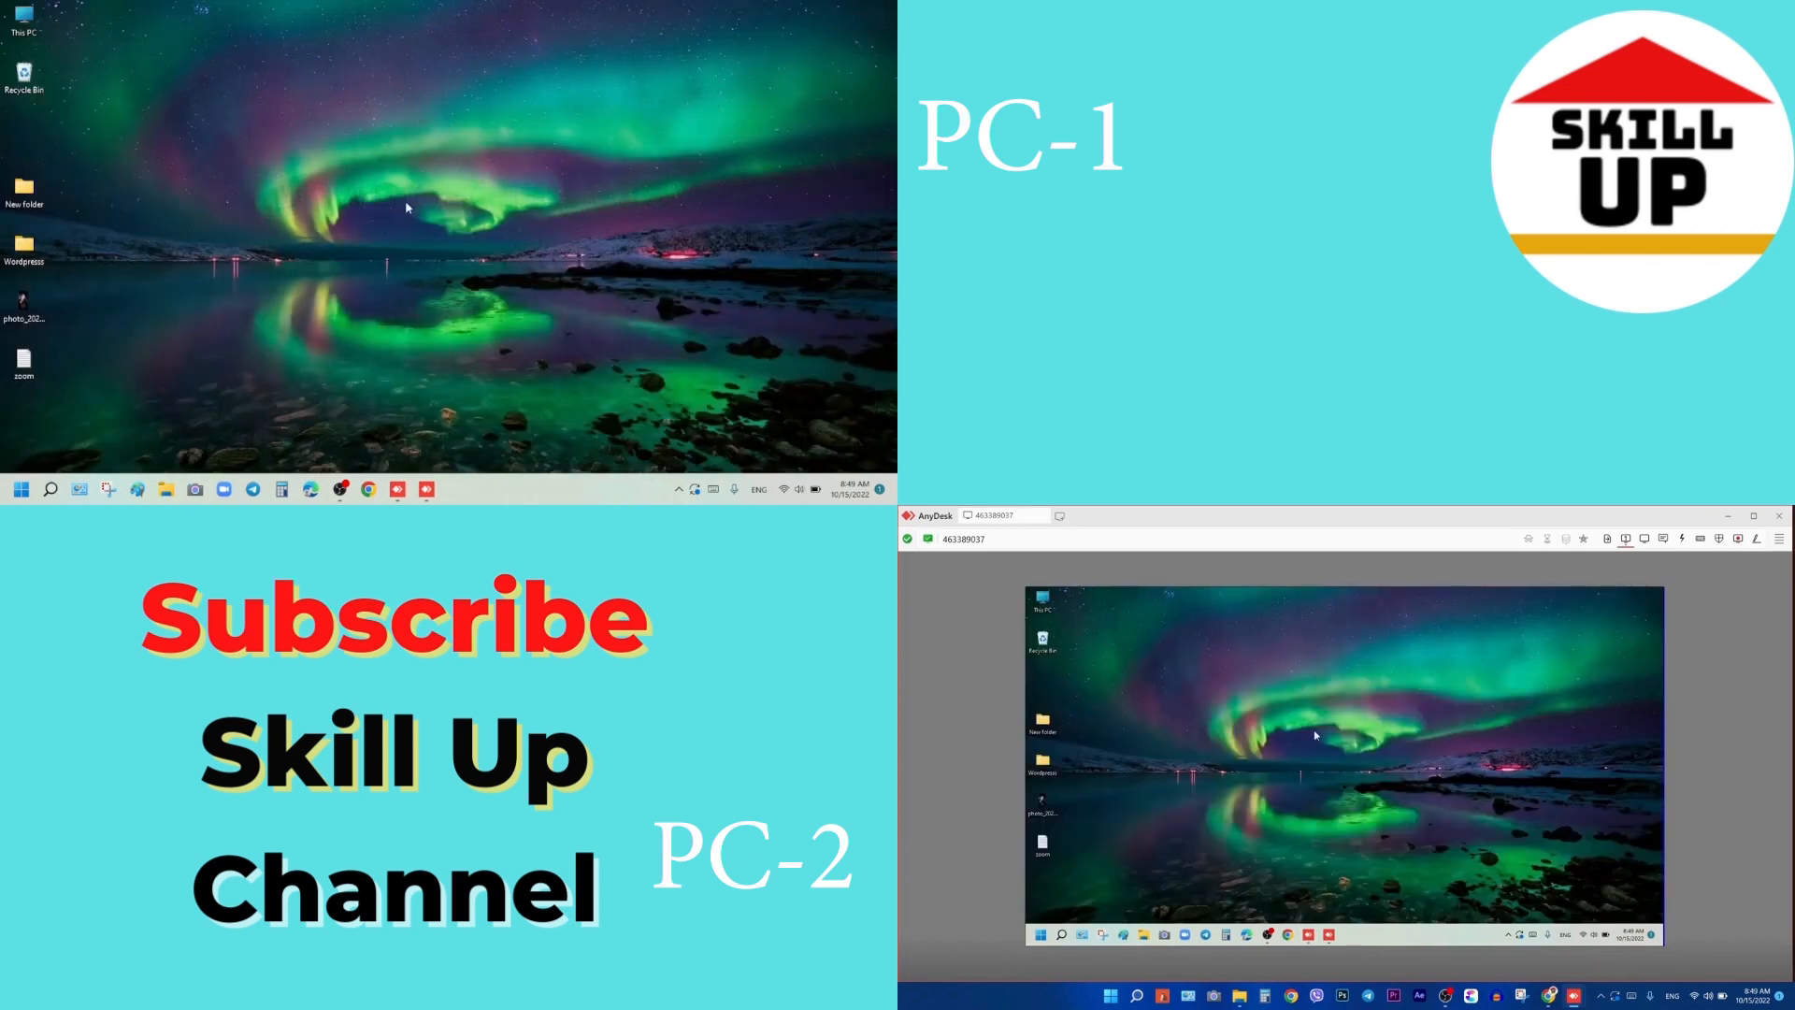
mouse_move(451, 298)
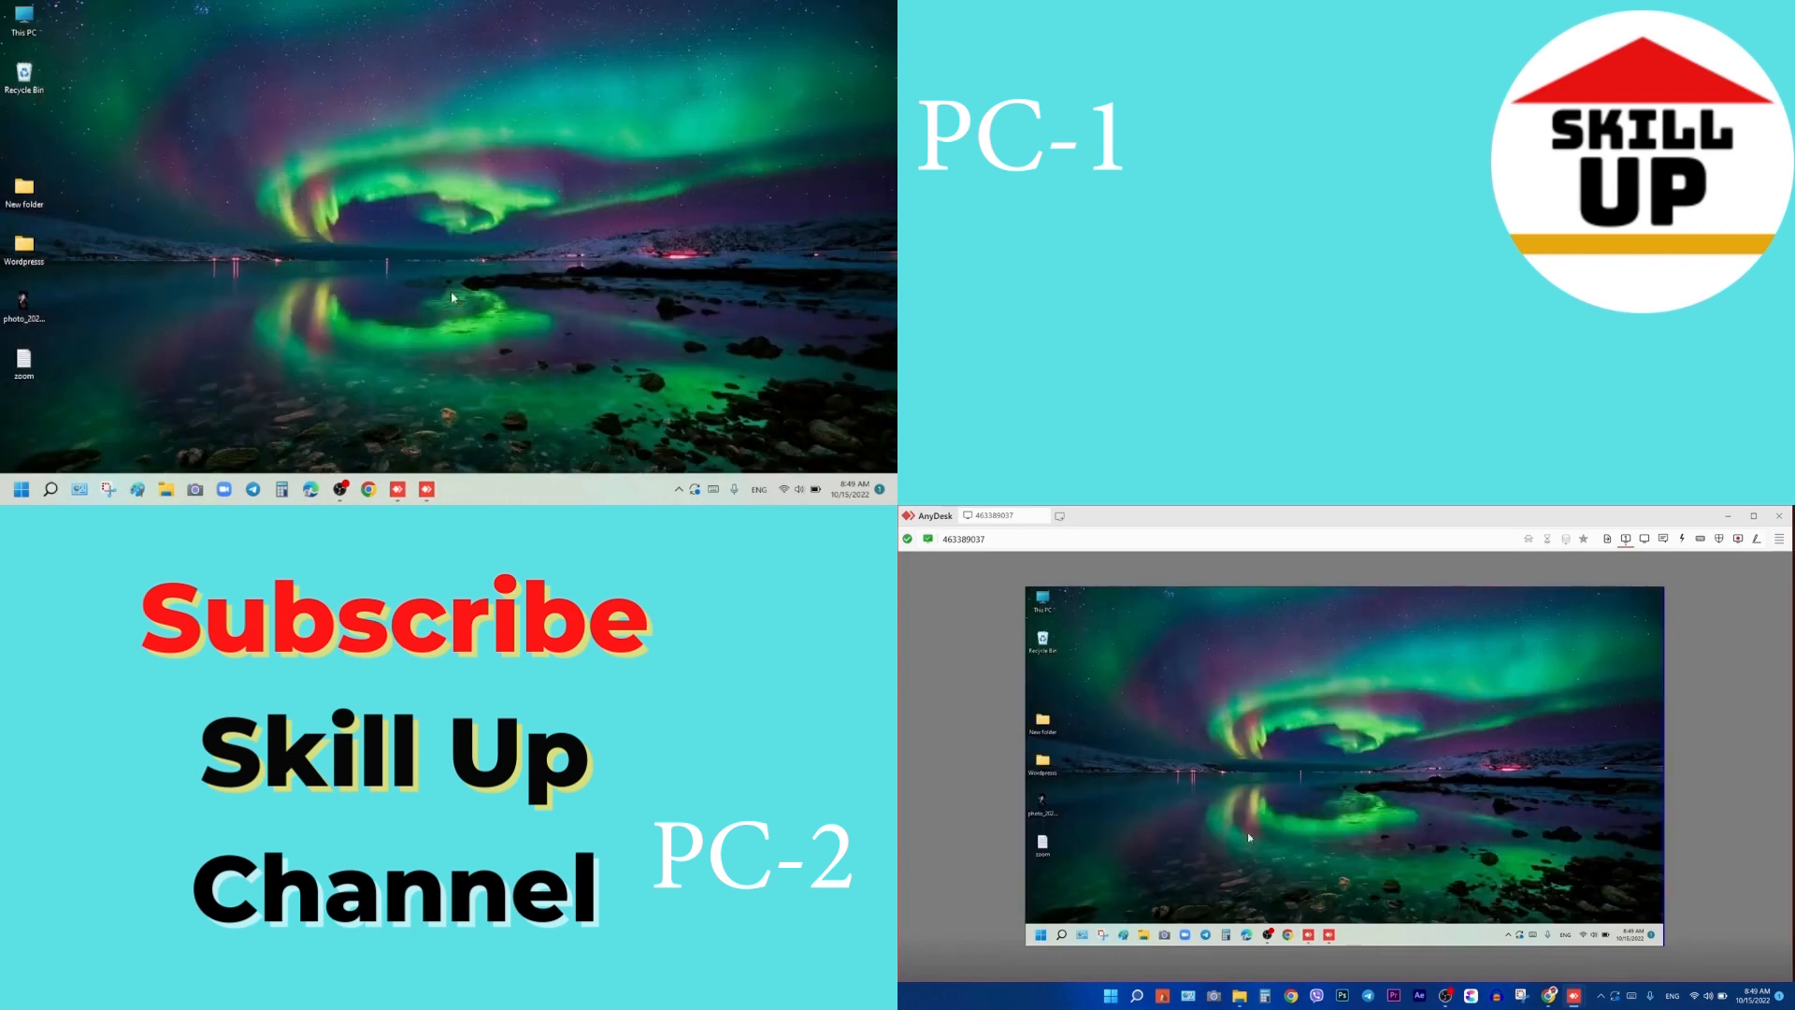